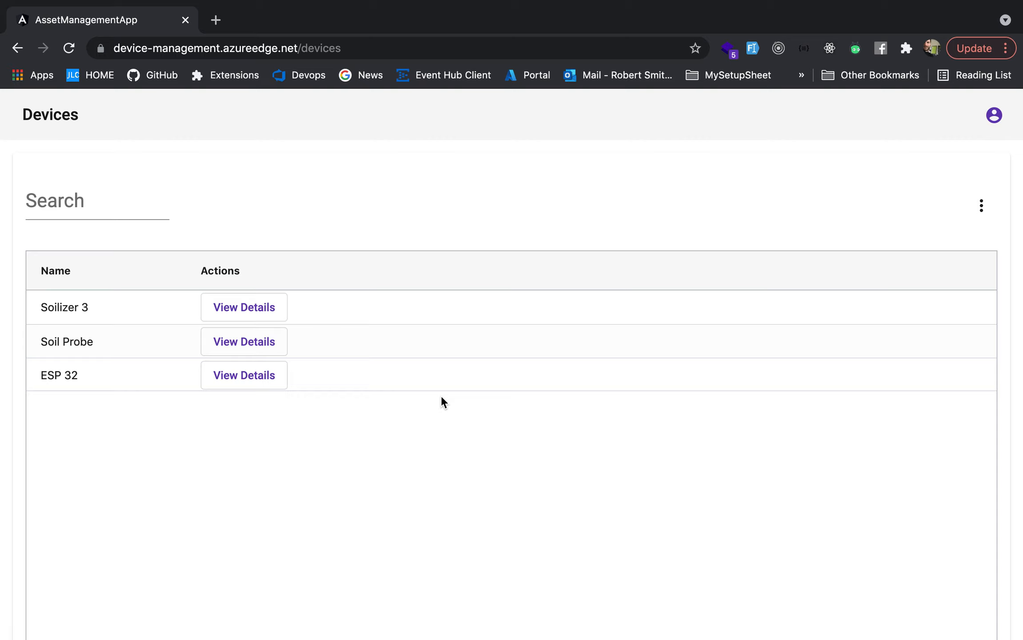
{"action": "mouse_move", "coordinate": [236, 283]}
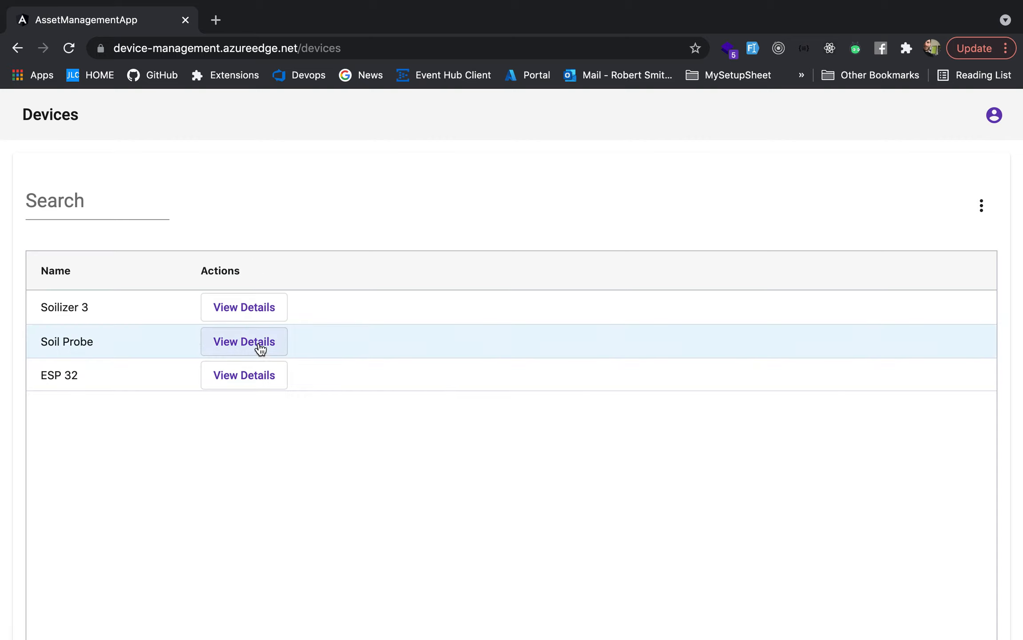
Step: View Soil Probe's details and scroll its telemetry: connection error, recovery mode, location and battery messages
{"action": "left_click", "coordinate": [243, 342]}
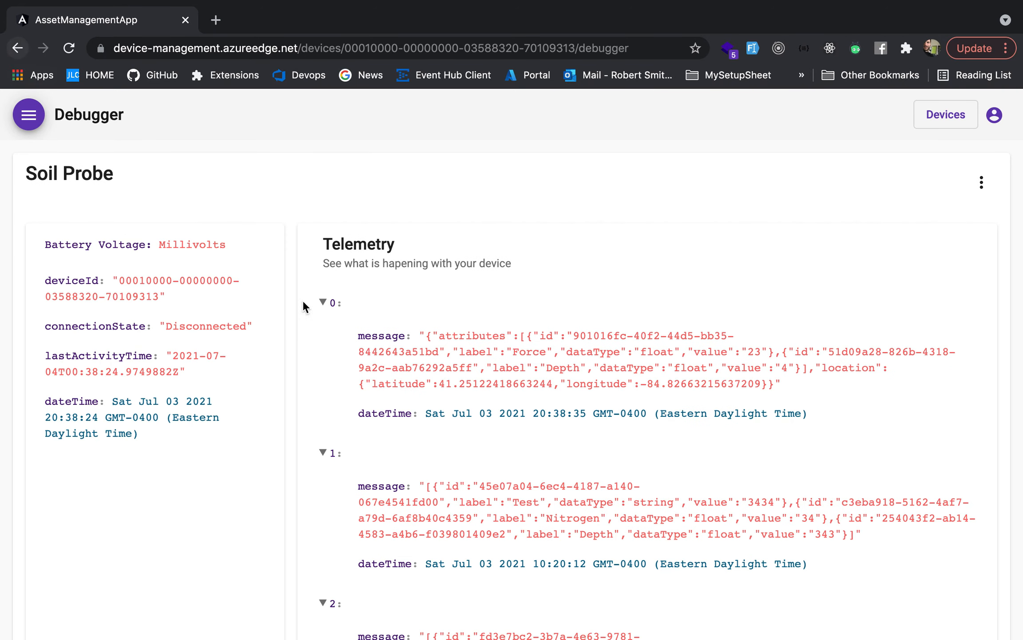
{"action": "scroll", "scroll_direction": "down", "scroll_amount": 3}
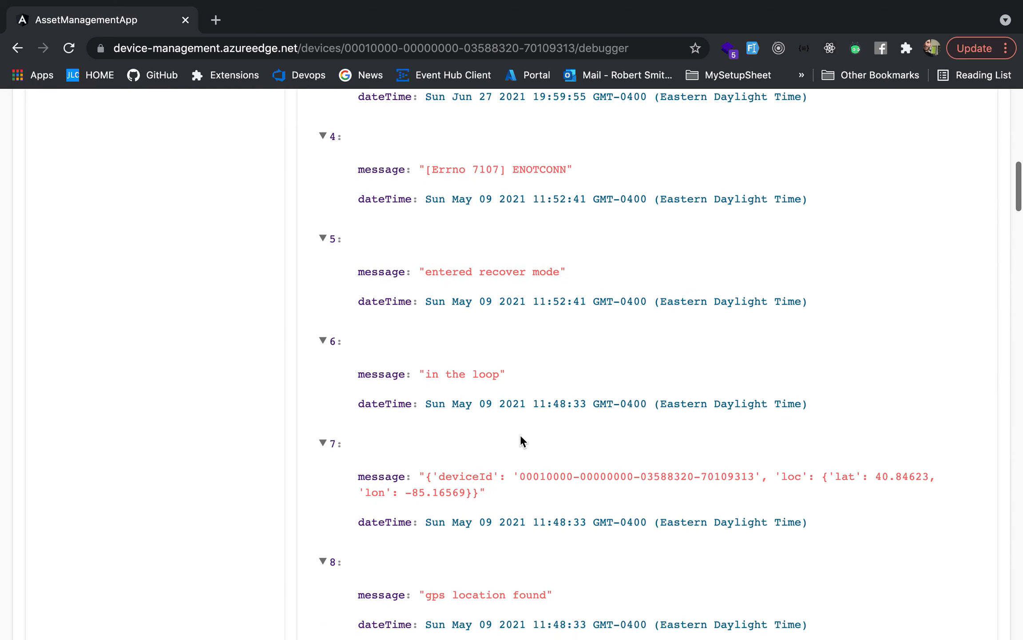
{"action": "scroll", "scroll_direction": "down", "scroll_amount": 3}
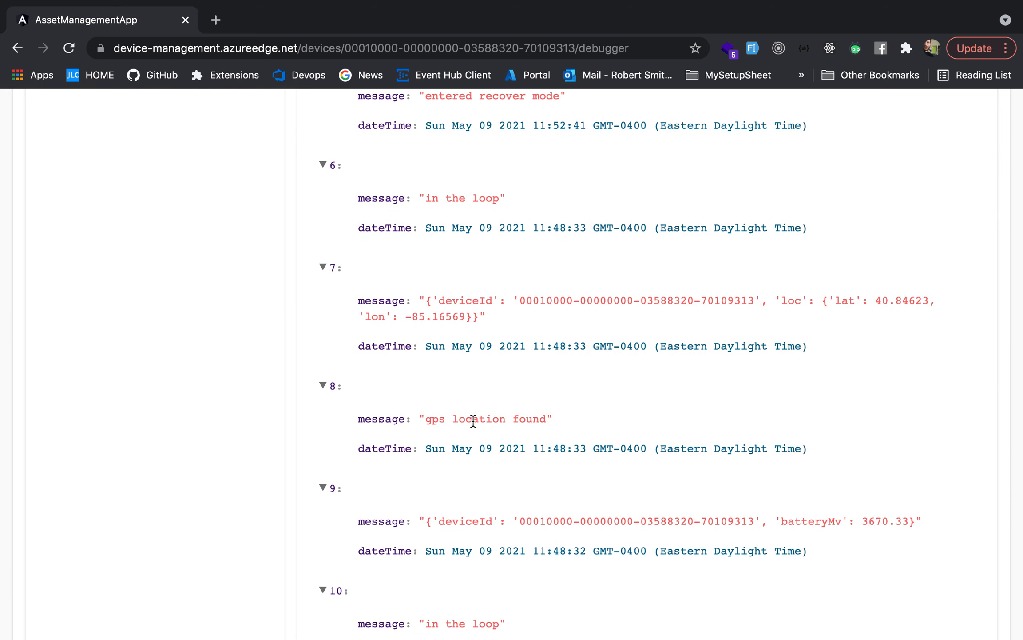
{"action": "double_click", "coordinate": [464, 300]}
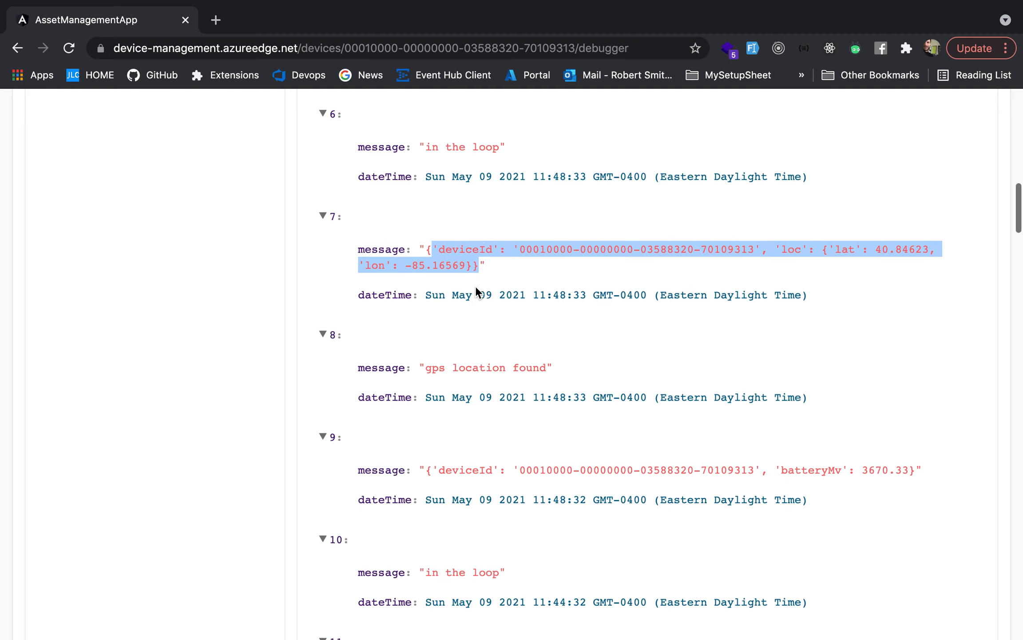
{"action": "scroll", "scroll_direction": "up", "scroll_amount": 3}
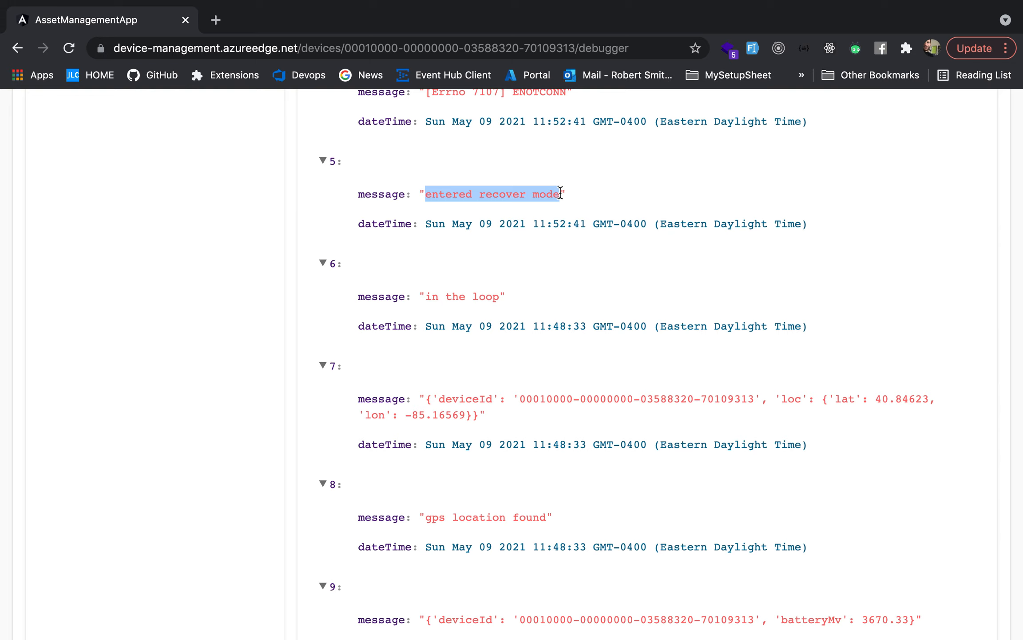
{"action": "scroll", "scroll_direction": "down", "scroll_amount": 3}
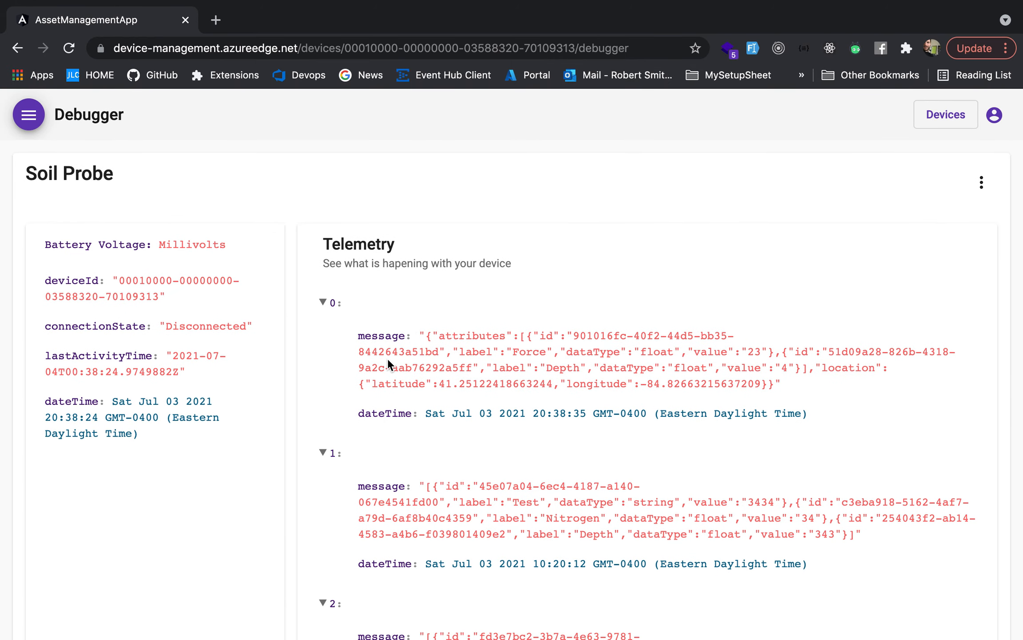
{"action": "mouse_move", "coordinate": [71, 270]}
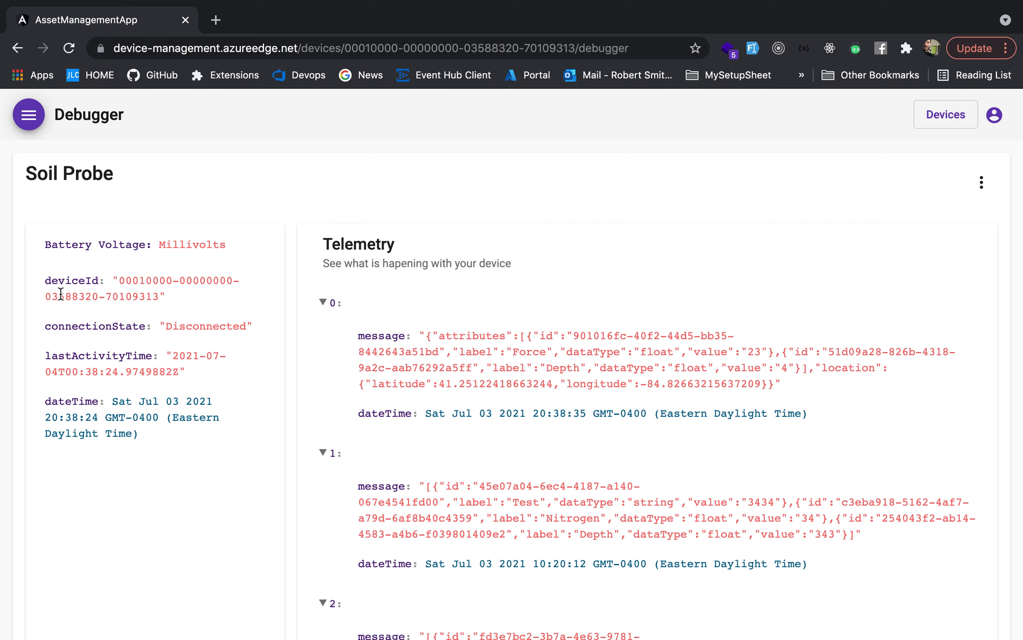
{"action": "mouse_move", "coordinate": [153, 469]}
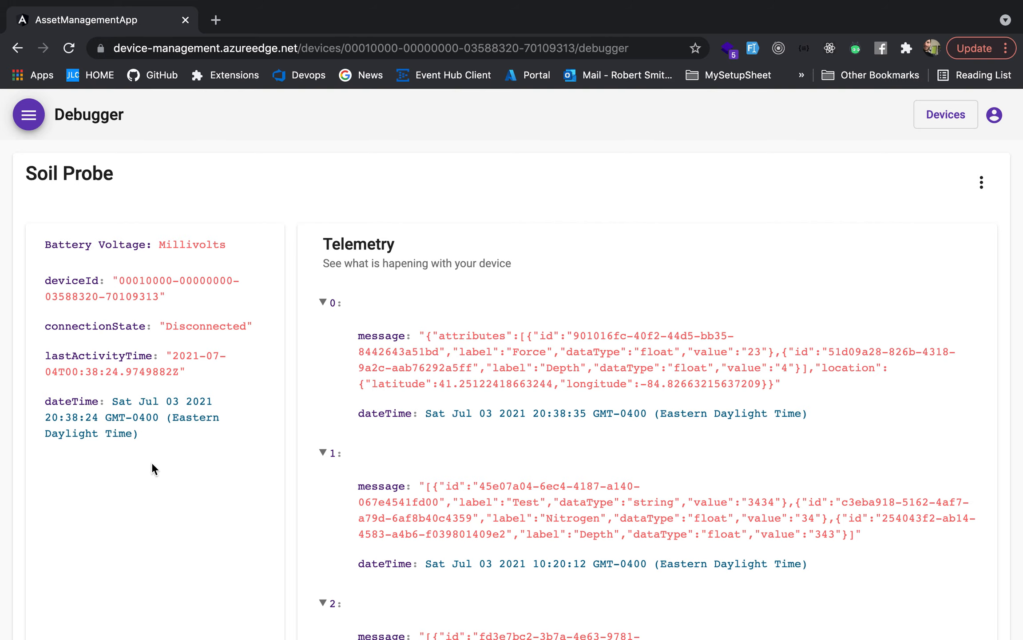
Step: Show the Soil Probe's Map page with its red travelled-path track via the page menu
{"action": "left_click", "coordinate": [29, 114]}
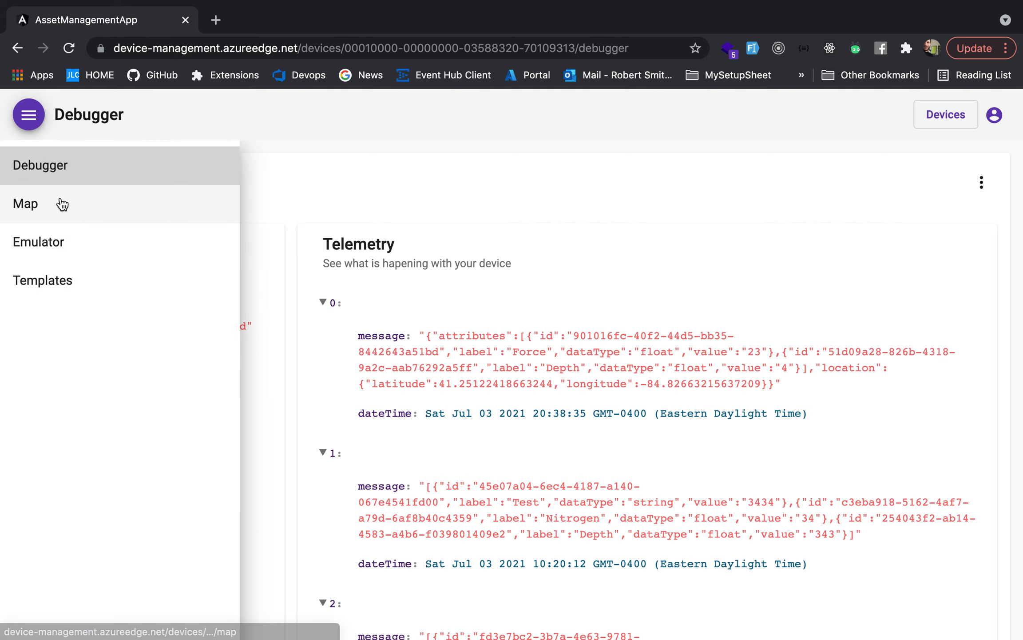
{"action": "left_click", "coordinate": [25, 203]}
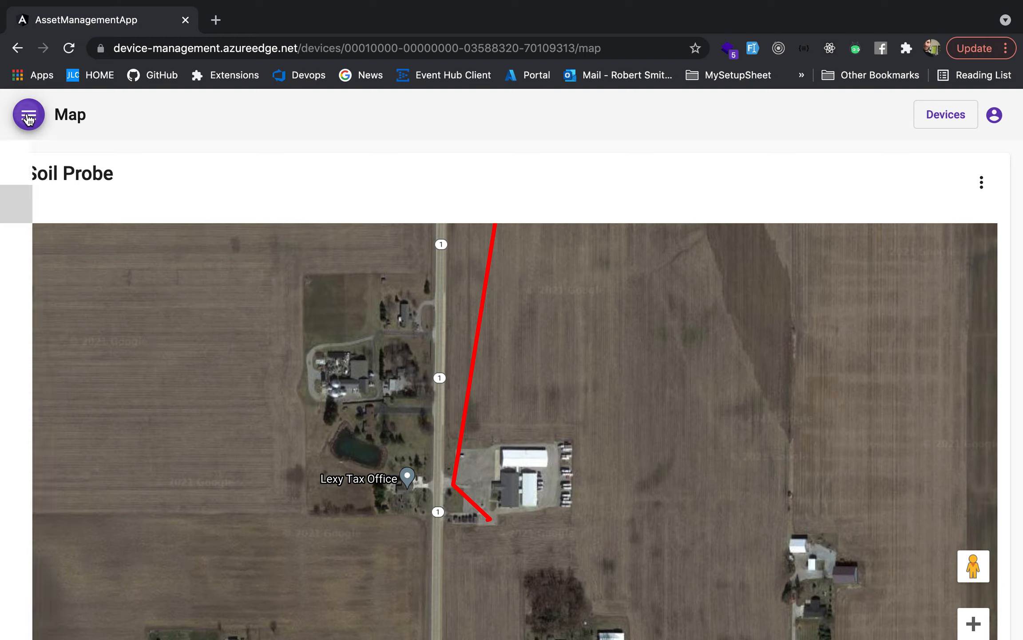
{"action": "left_click", "coordinate": [29, 114]}
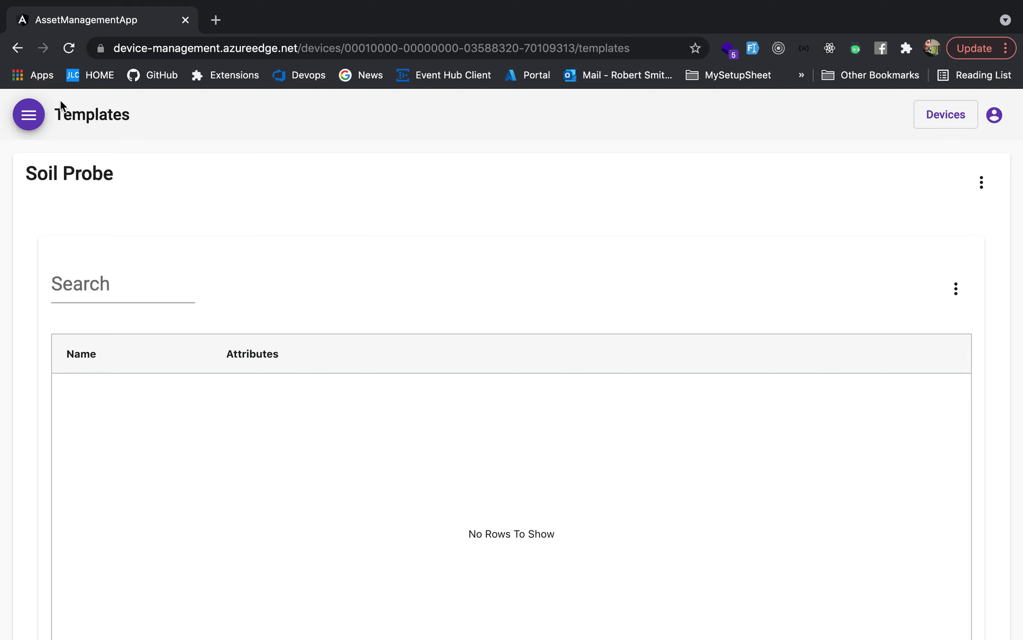
{"action": "mouse_move", "coordinate": [489, 205]}
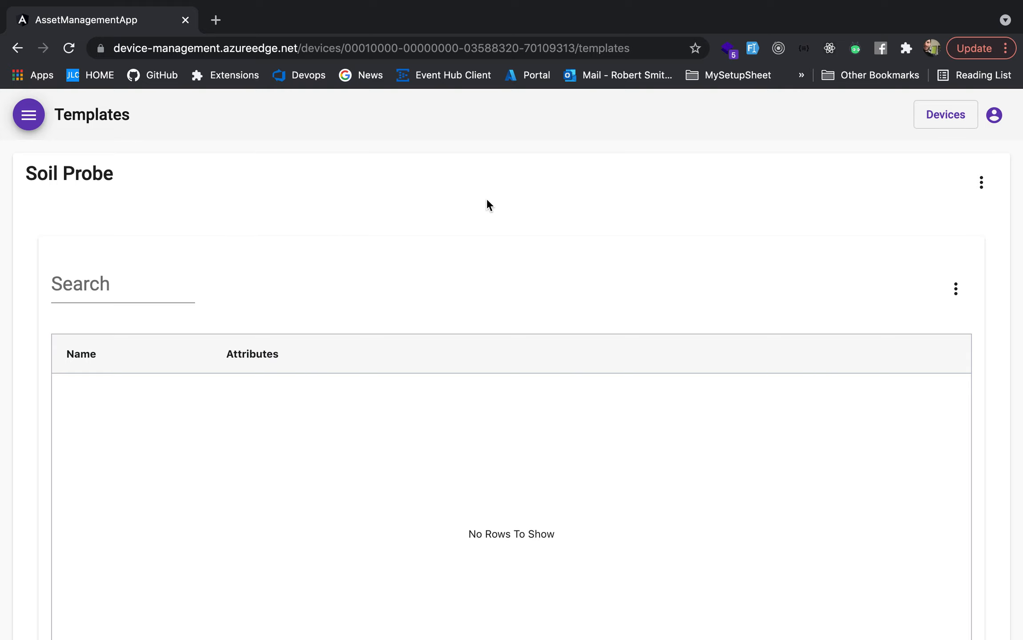
{"action": "mouse_move", "coordinate": [948, 309]}
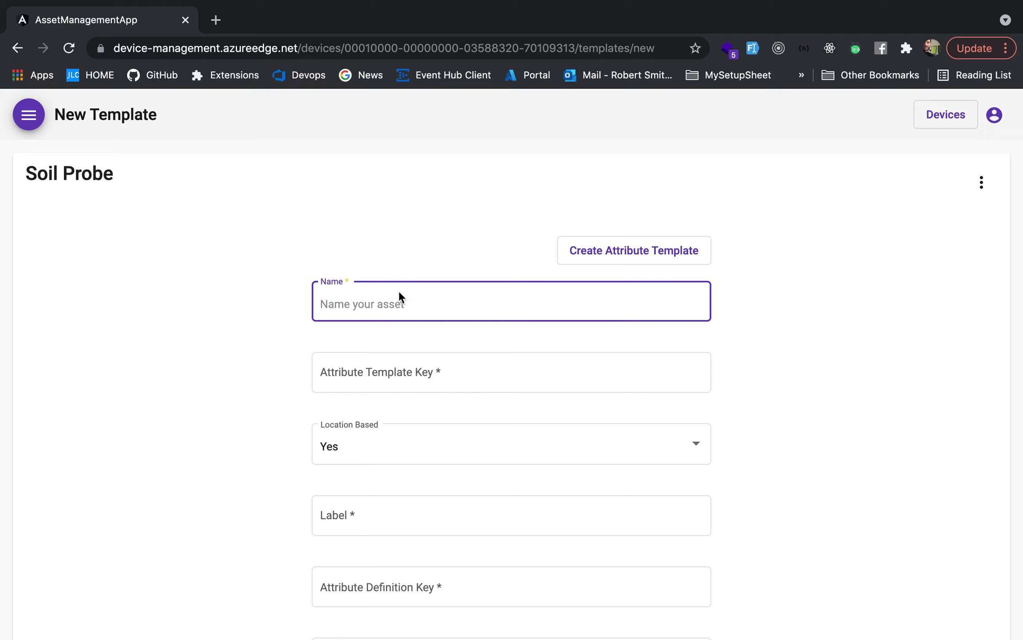
Step: Name the new template Battery Status with key BATTERY_STATUS and Location Based set to No
{"action": "type", "text": "Battery Status"}
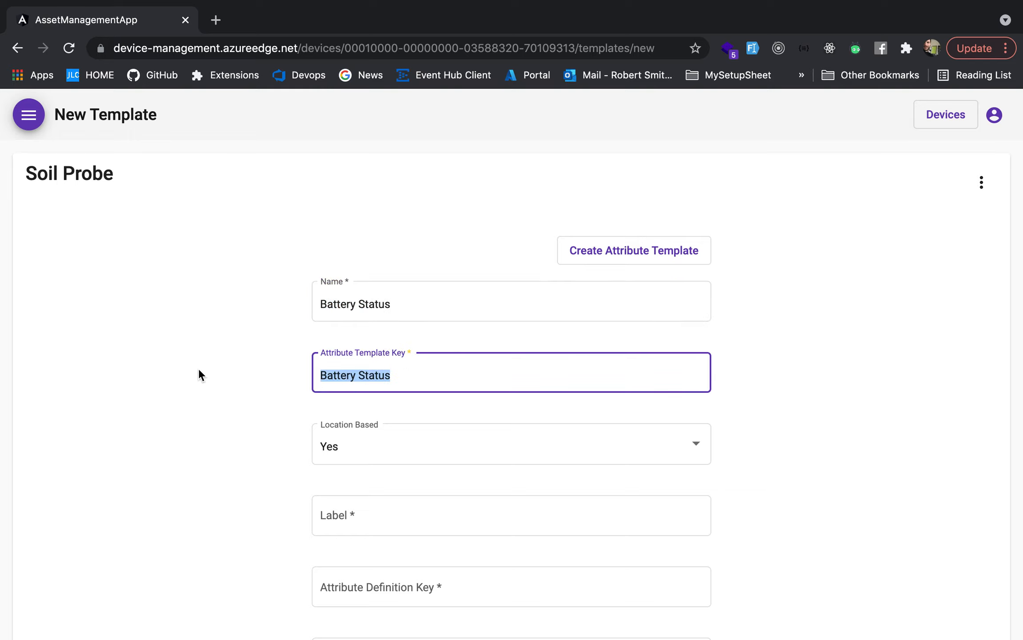
{"action": "type", "text": "BATTERY"}
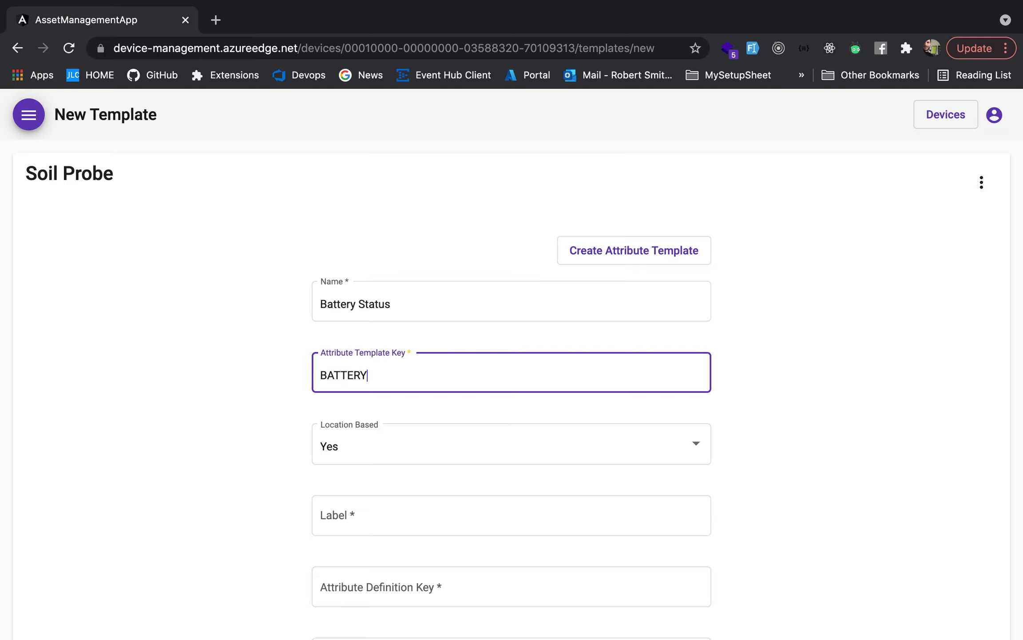
{"action": "type", "text": "_STATUS"}
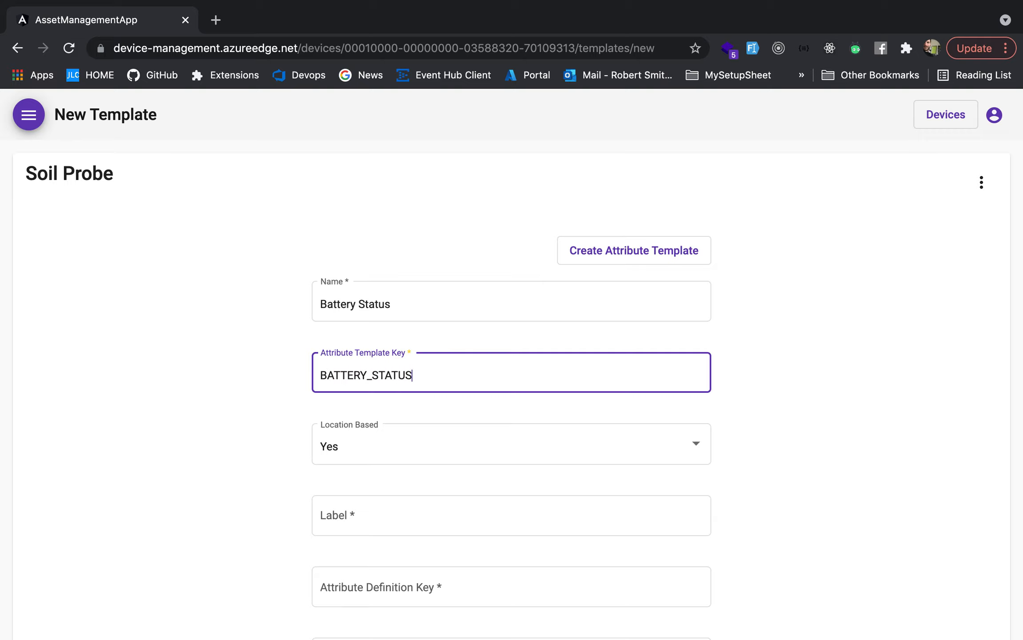
{"action": "scroll", "scroll_direction": "down", "scroll_amount": 3}
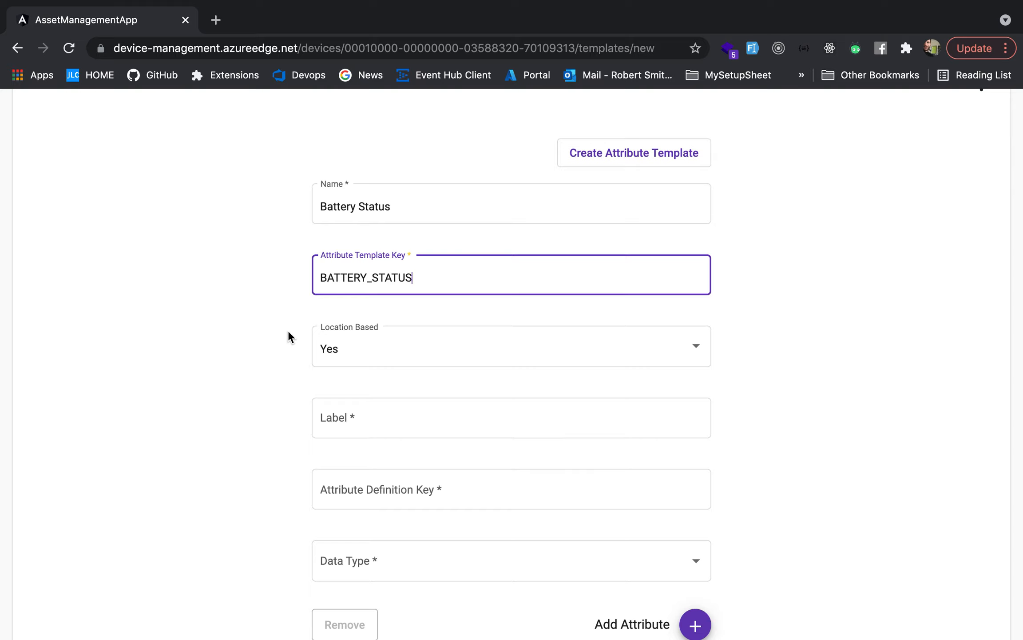
{"action": "mouse_move", "coordinate": [279, 338]}
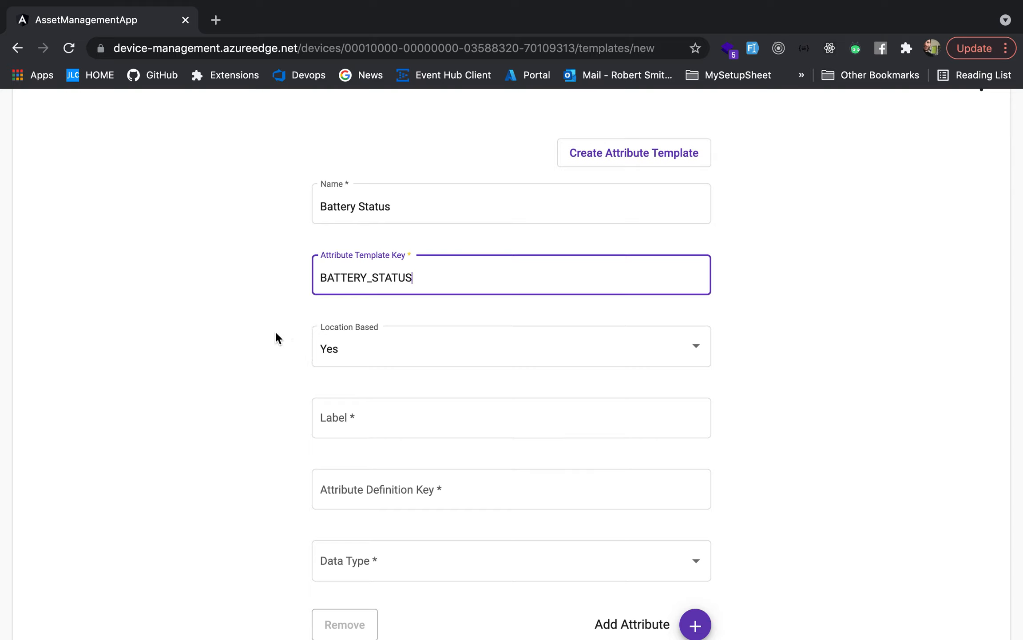
{"action": "mouse_move", "coordinate": [350, 351]}
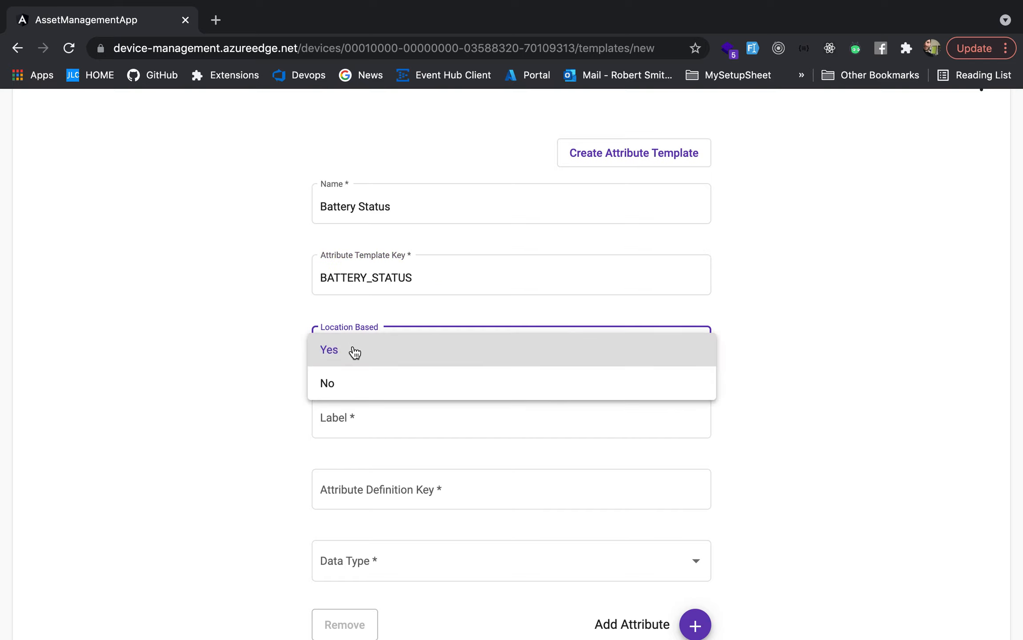
{"action": "left_click", "coordinate": [327, 383]}
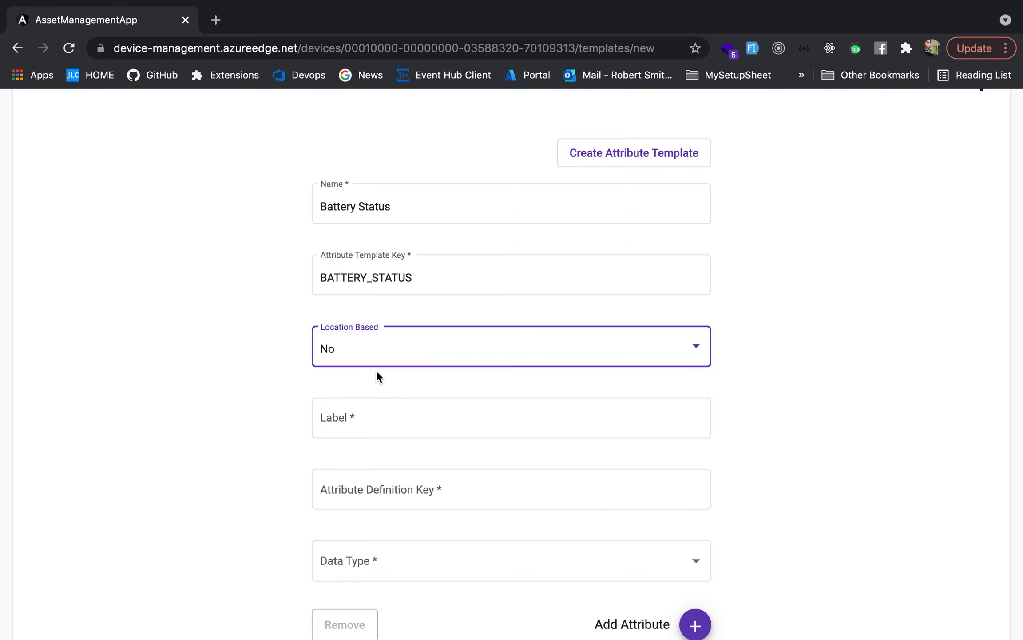
{"action": "mouse_move", "coordinate": [240, 390]}
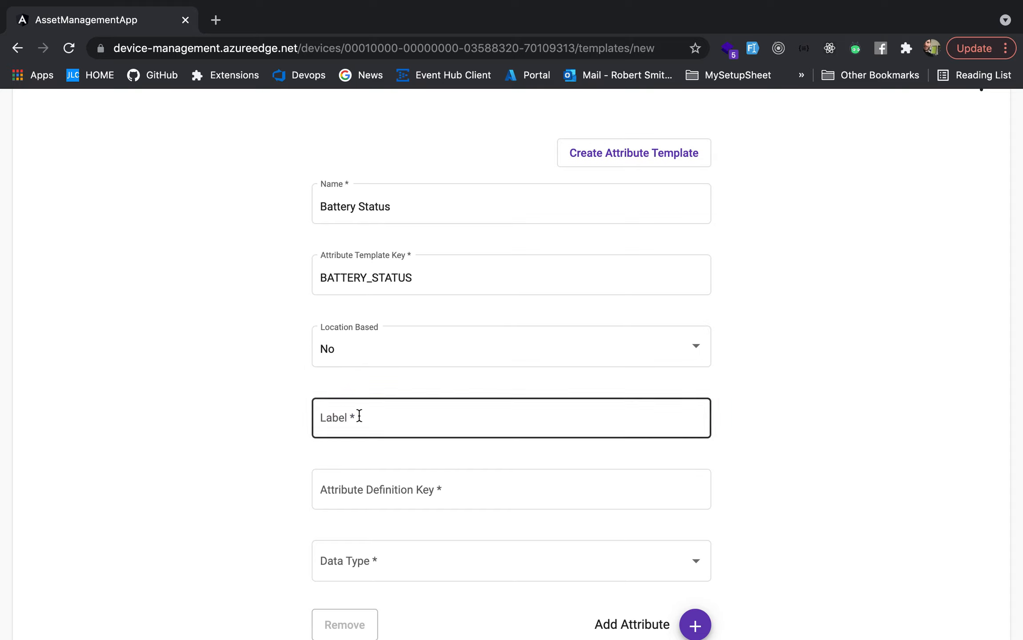
Step: Add a Voltage attribute with key V and data type Float
{"action": "type", "text": "V"}
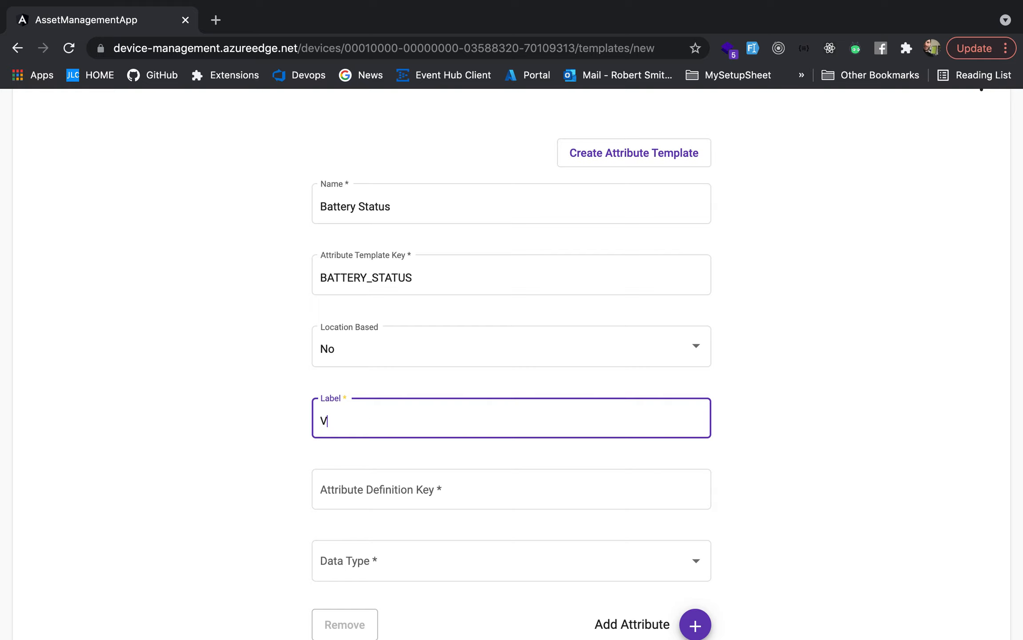
{"action": "type", "text": "oltage"}
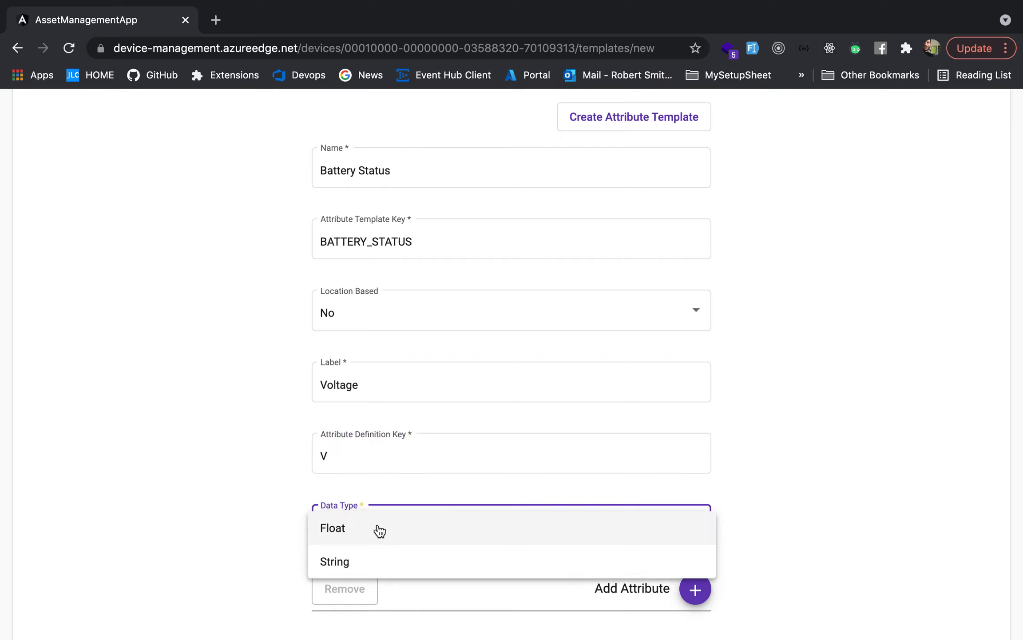
{"action": "mouse_move", "coordinate": [413, 559]}
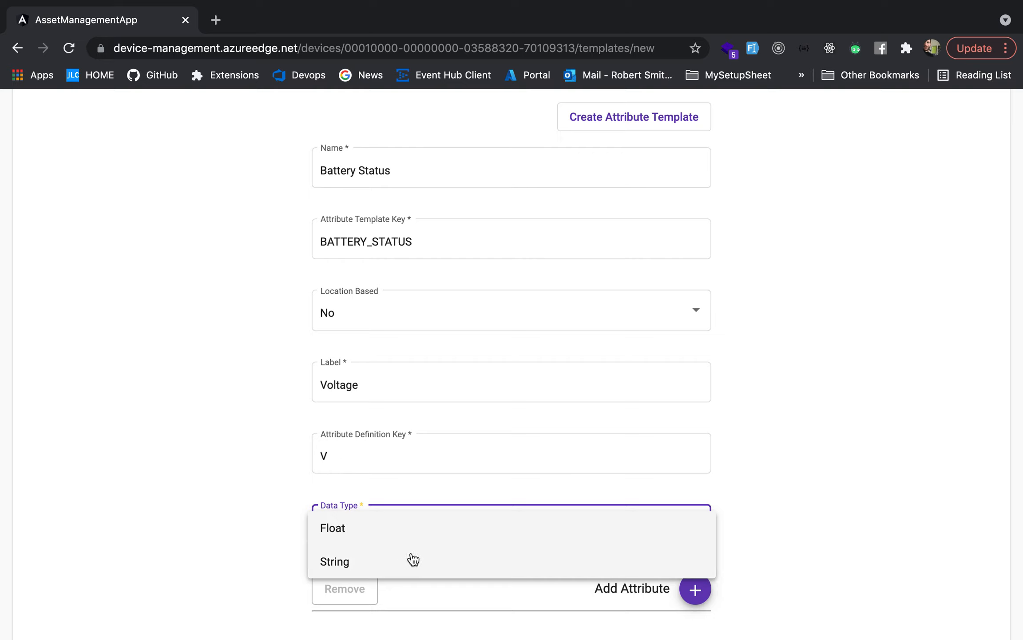
{"action": "mouse_move", "coordinate": [413, 541]}
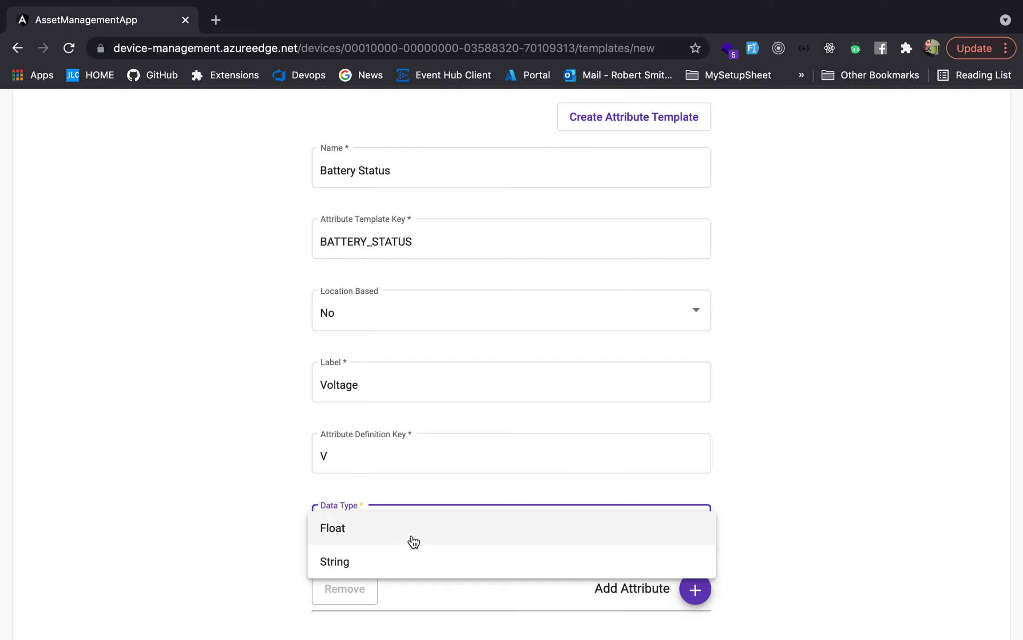
{"action": "left_click", "coordinate": [333, 528]}
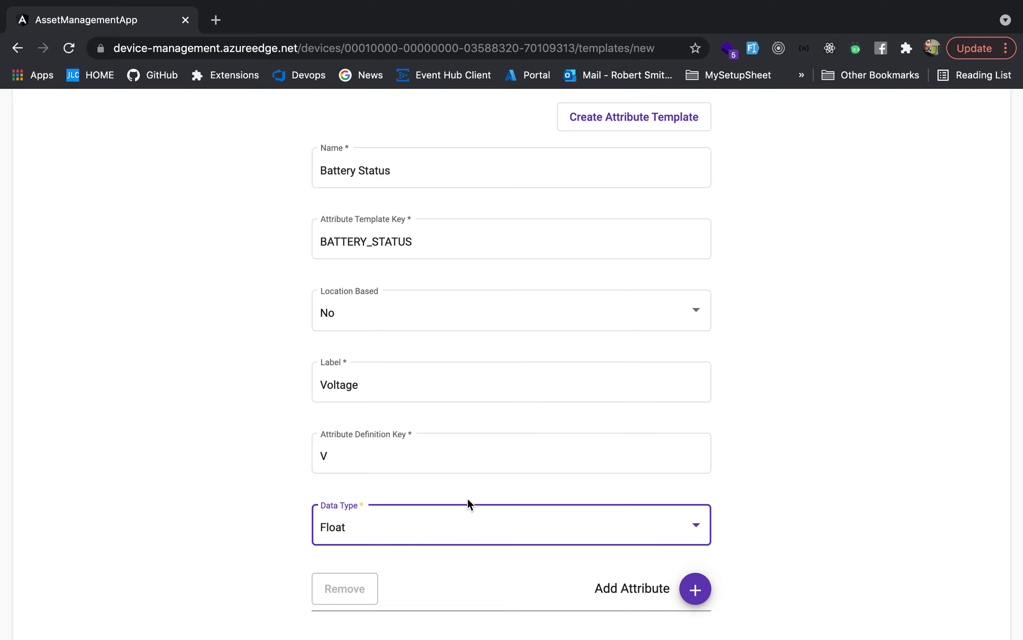
{"action": "mouse_move", "coordinate": [336, 331]}
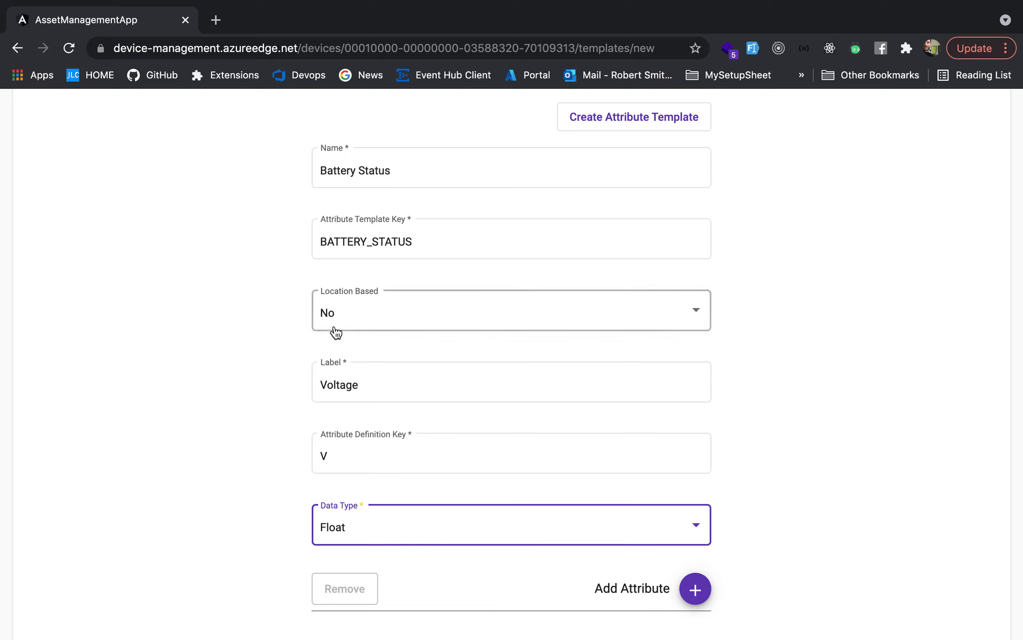
{"action": "left_click", "coordinate": [694, 588]}
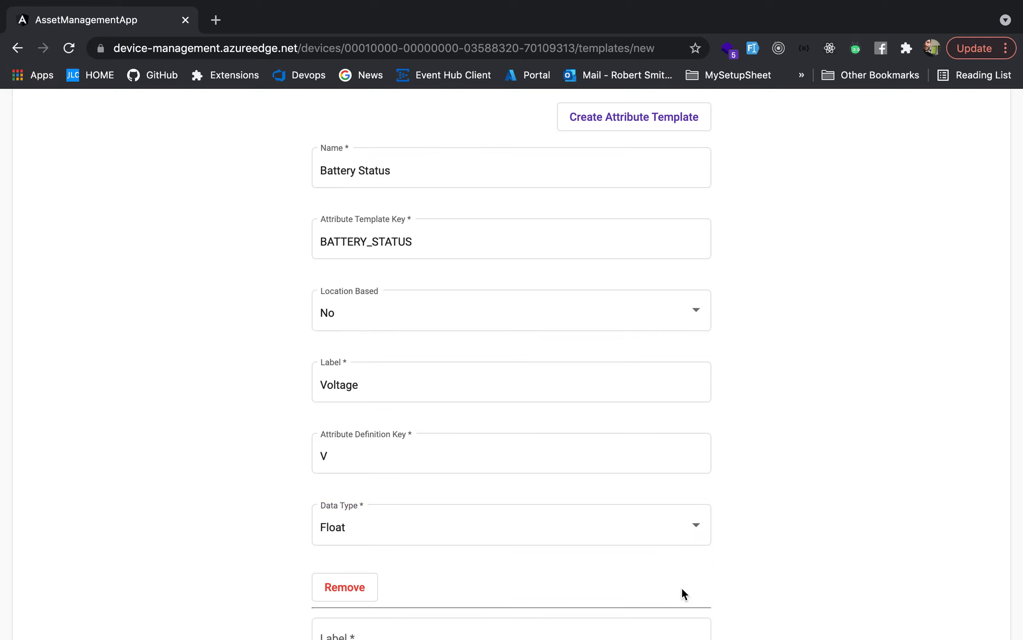
Step: Add a second Float attribute labelled Temp with key T below Voltage
{"action": "left_click", "coordinate": [694, 573]}
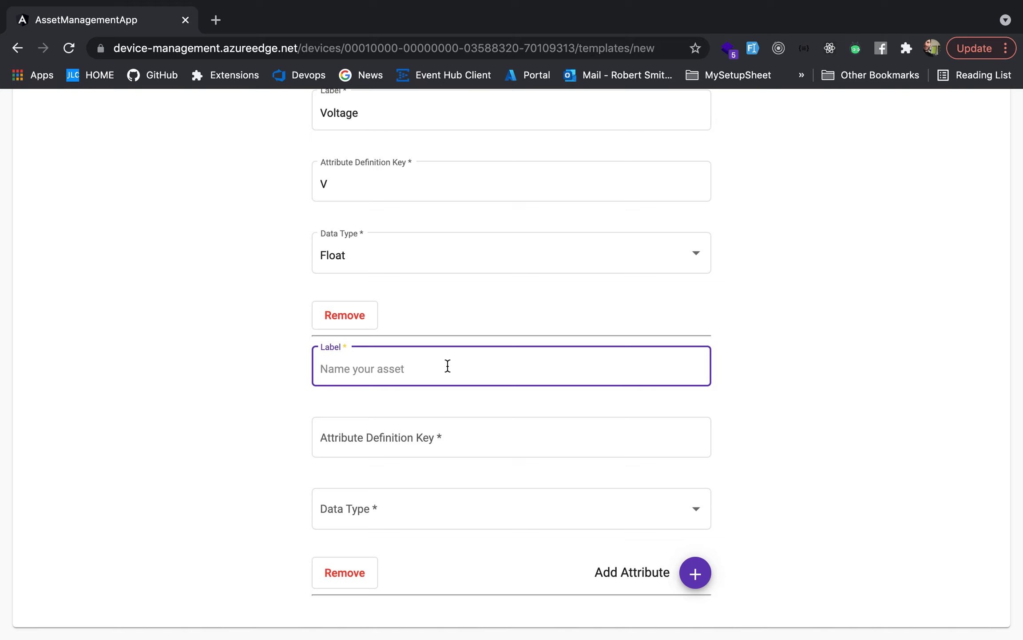
{"action": "type", "text": "Temp"}
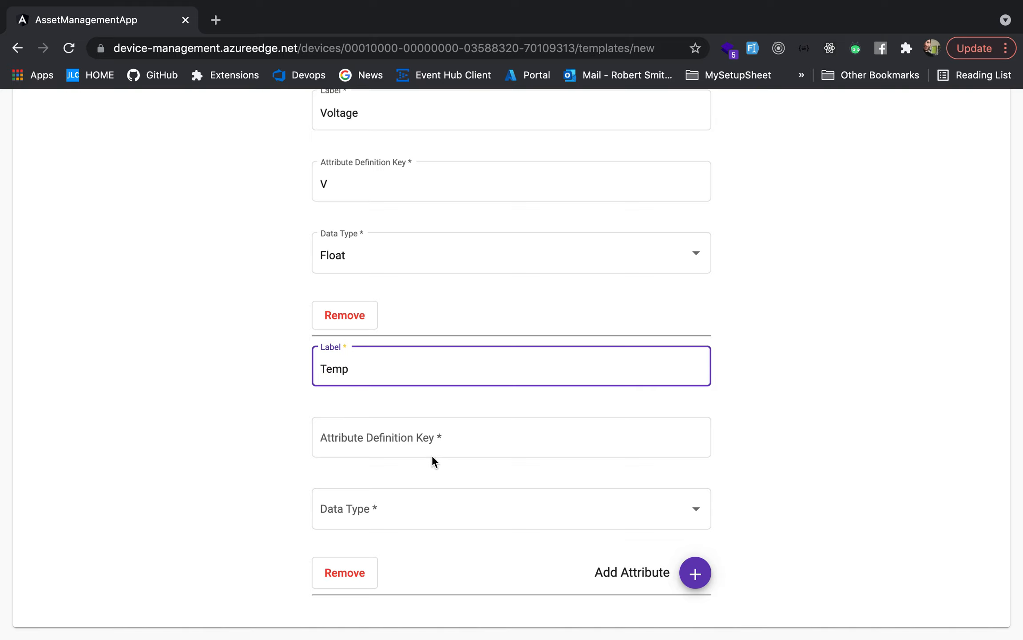
{"action": "type", "text": "TEMP"}
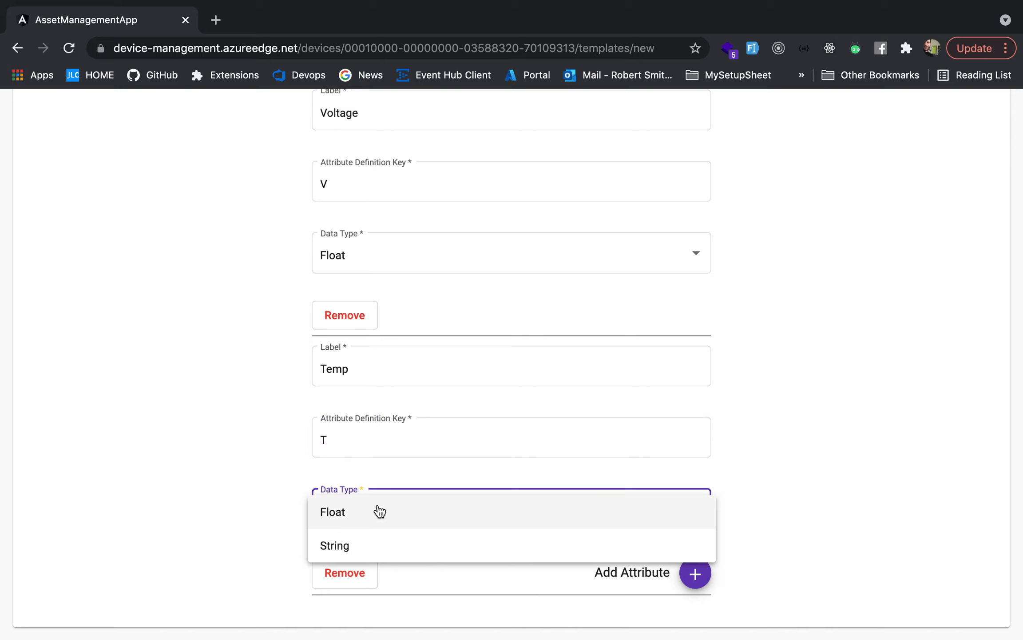
{"action": "scroll", "scroll_direction": "up", "scroll_amount": 3}
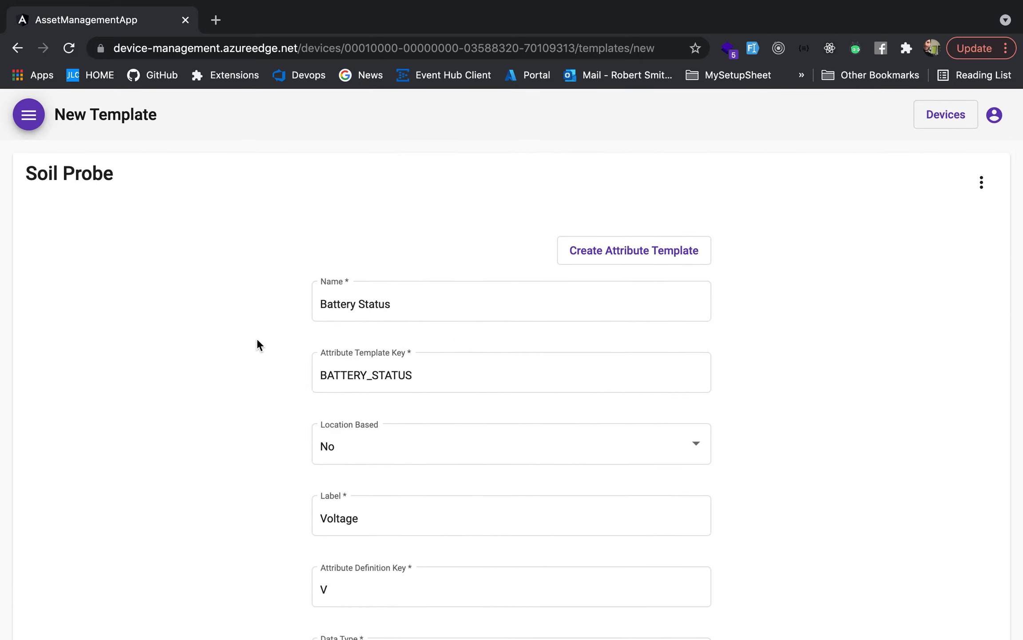
Step: Create the Battery Status template and view its details listing float Temp (T) and Voltage (V)
{"action": "scroll", "scroll_direction": "down", "scroll_amount": 3}
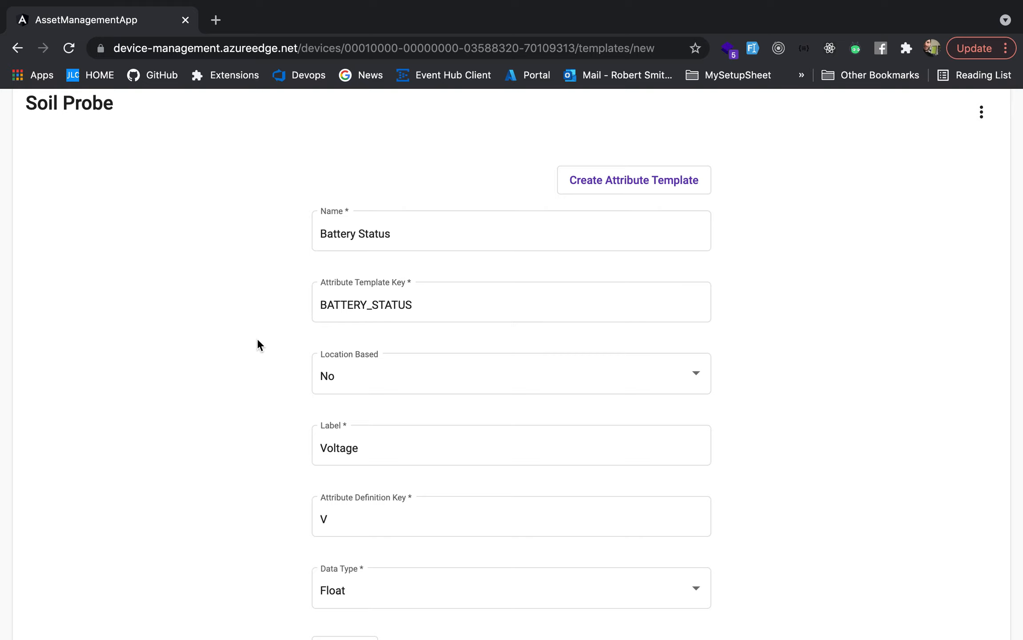
{"action": "left_click", "coordinate": [634, 180]}
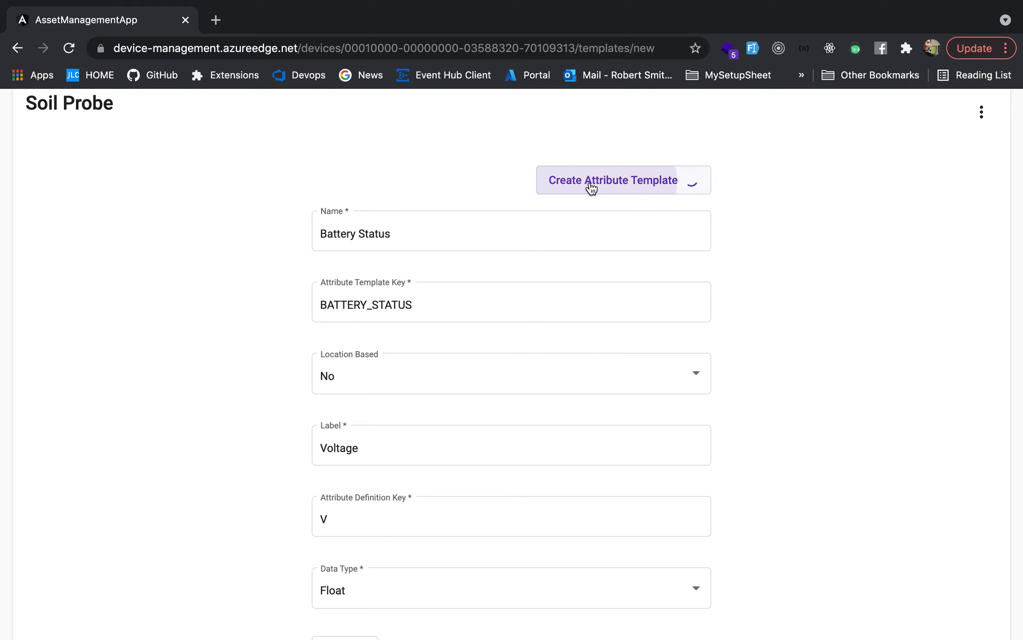
{"action": "left_click", "coordinate": [612, 181]}
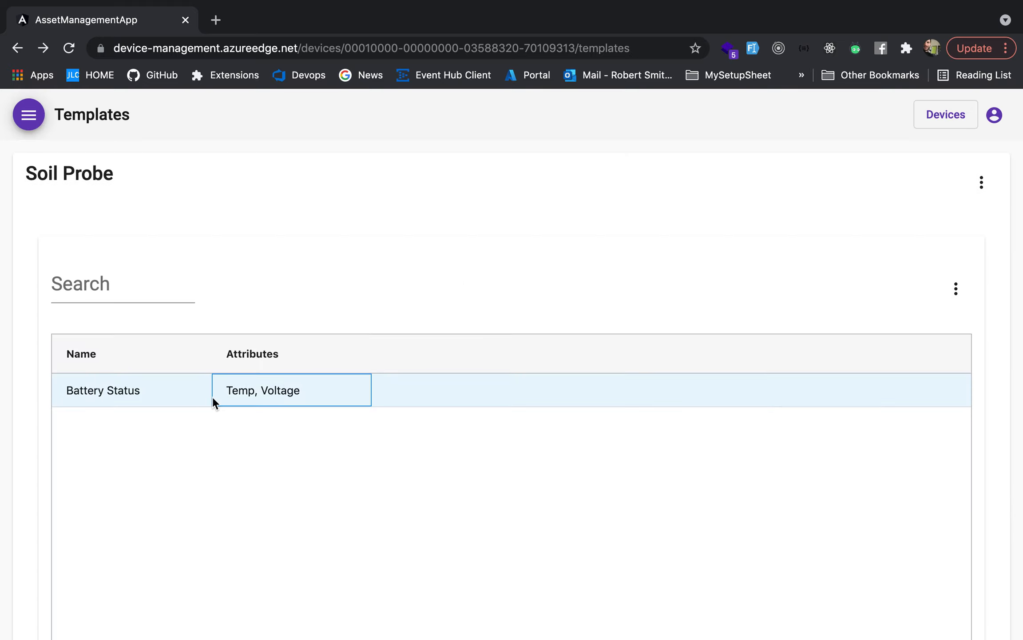
{"action": "left_click", "coordinate": [102, 390]}
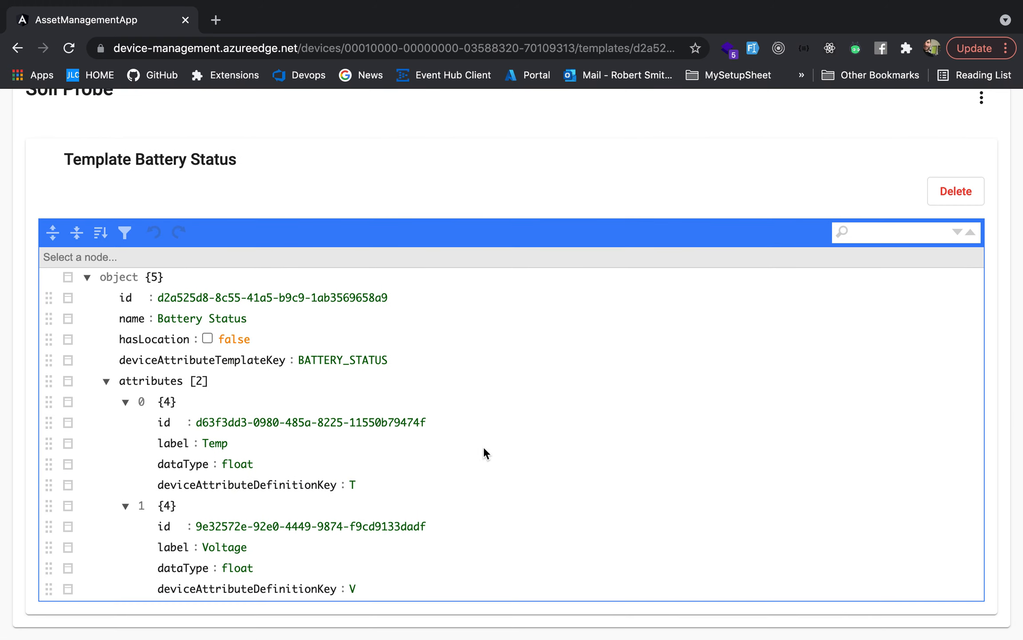
{"action": "mouse_move", "coordinate": [318, 333]}
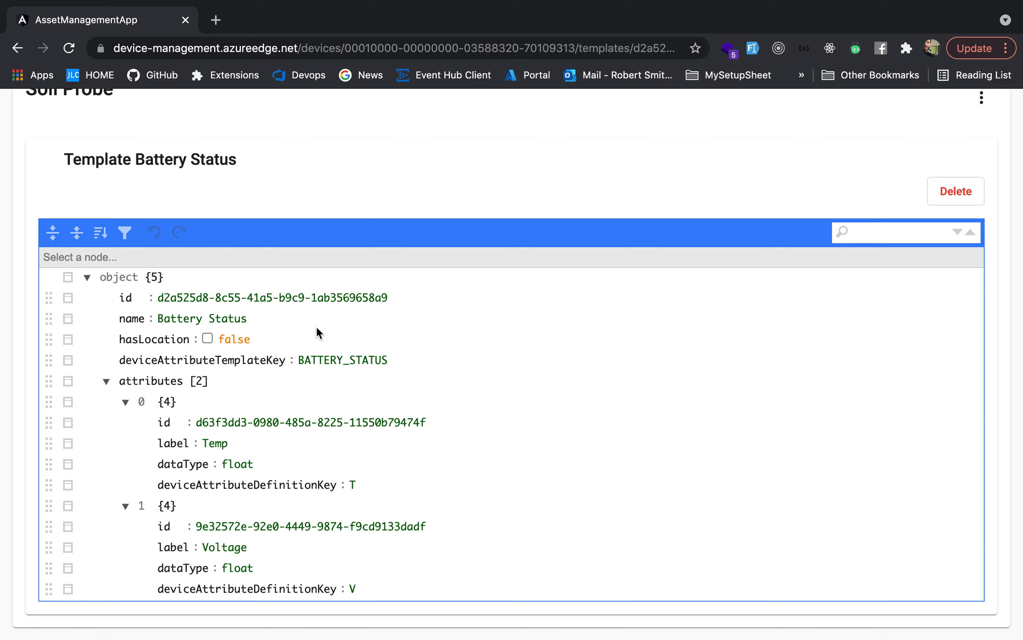
{"action": "mouse_move", "coordinate": [511, 421]}
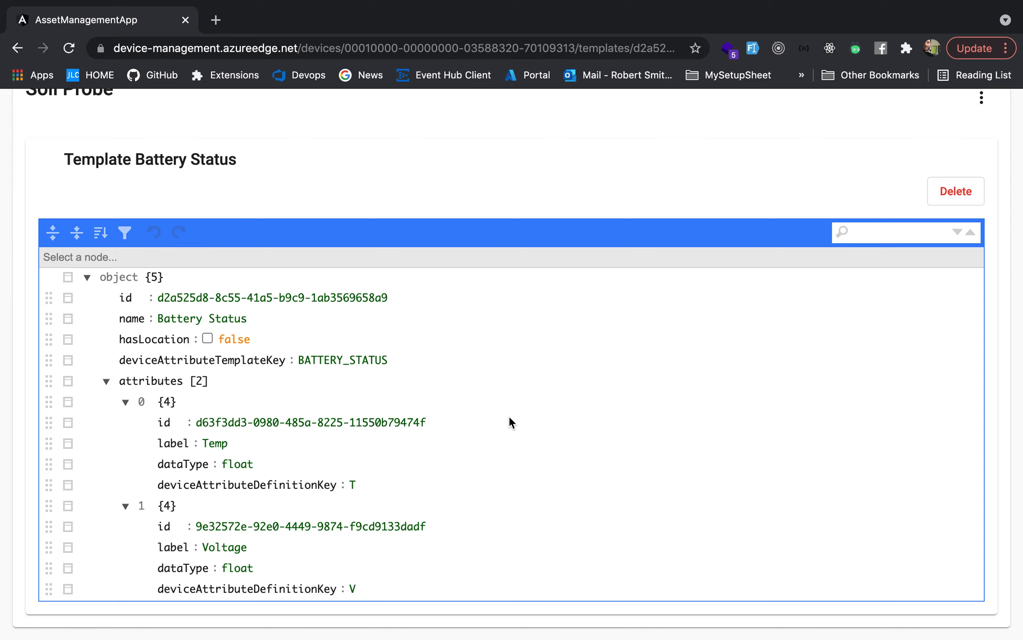
{"action": "scroll", "scroll_direction": "up", "scroll_amount": 3}
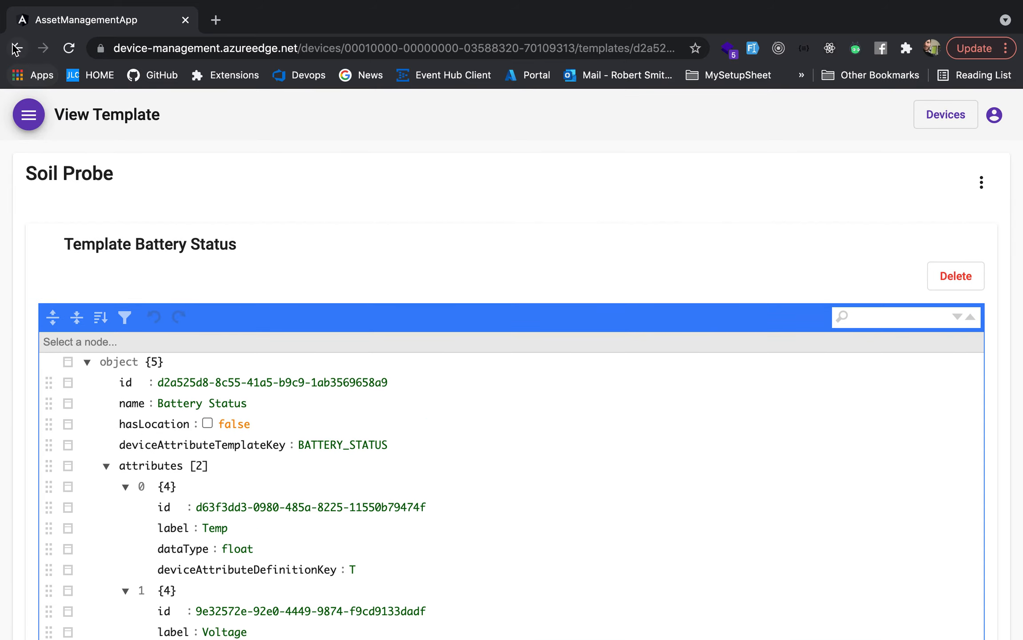
Step: Start a new template named Soil Reading with key SOIL_READING
{"action": "left_click", "coordinate": [16, 48]}
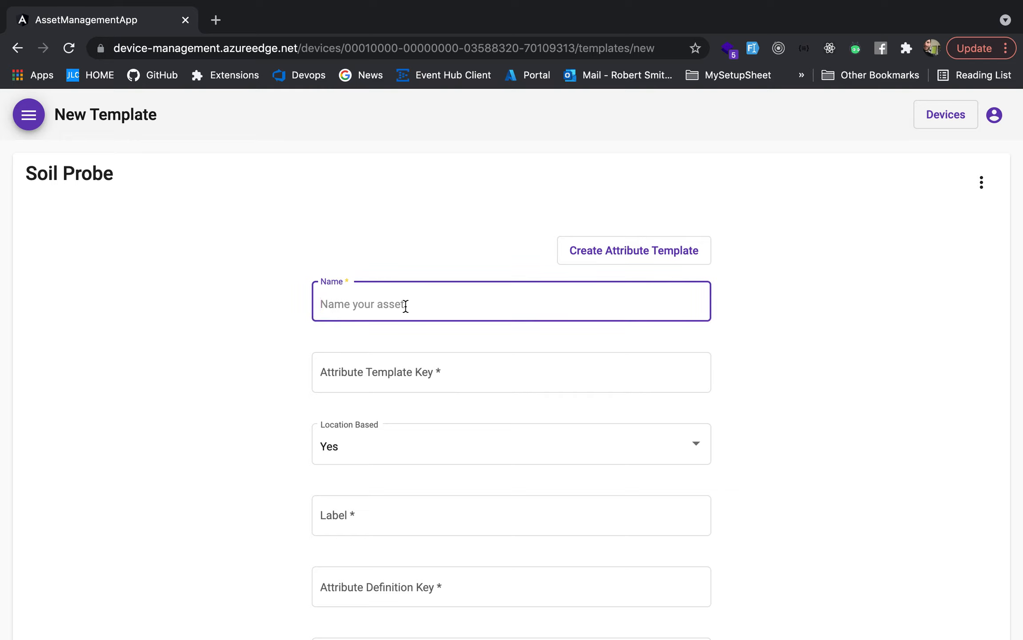
{"action": "type", "text": "SOIL_R"}
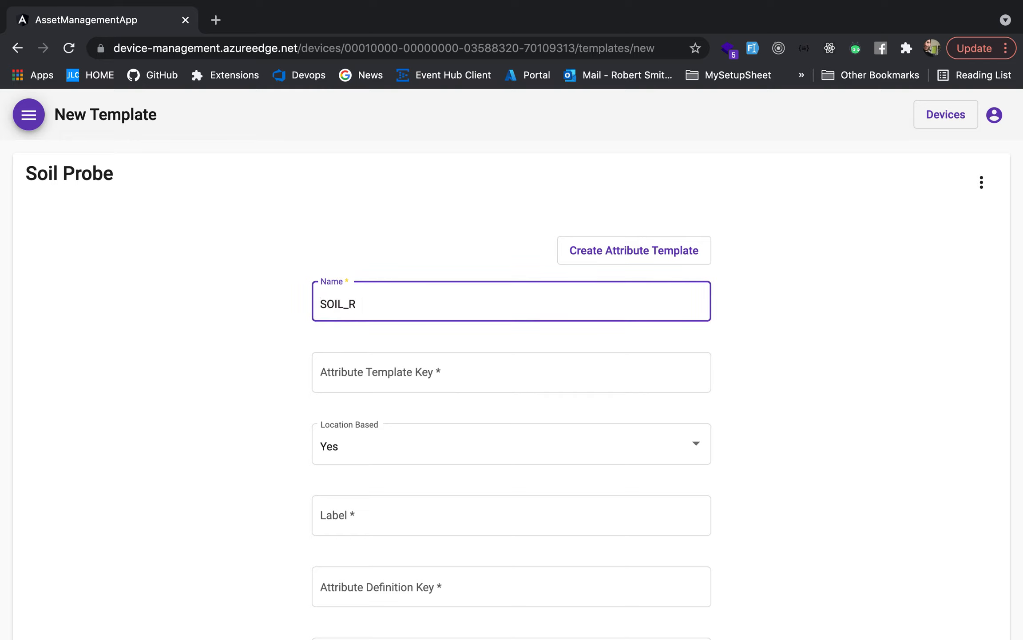
{"action": "key", "text": "Backspace"}
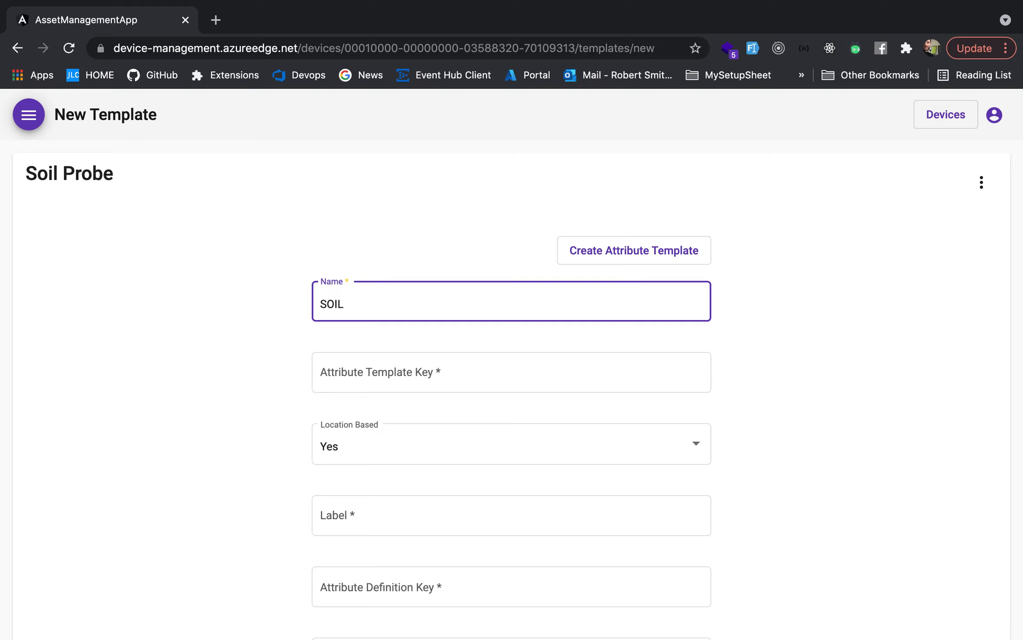
{"action": "type", "text": "Soil Reading"}
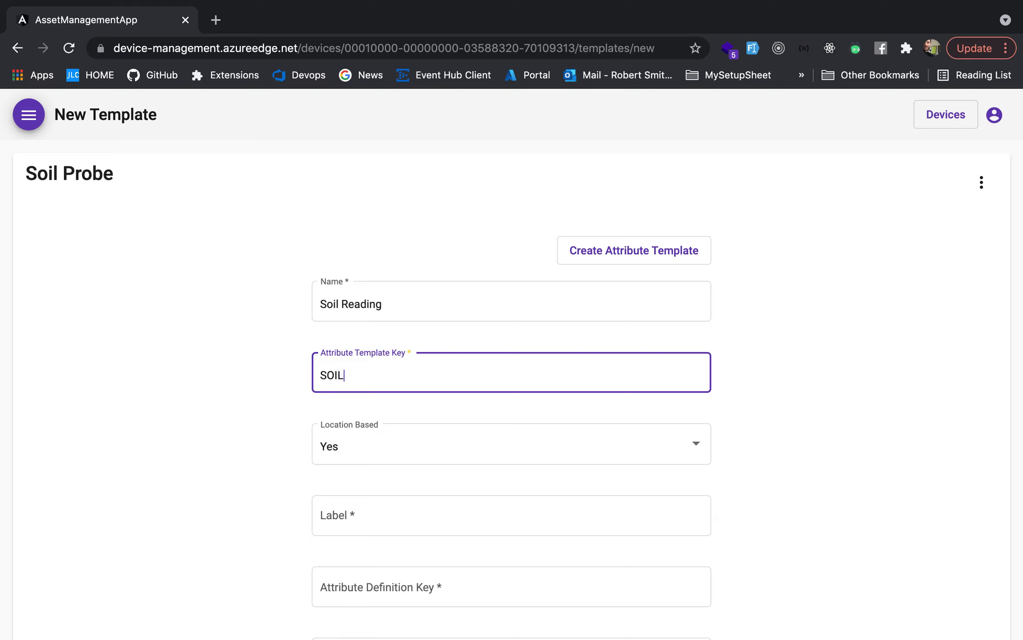
{"action": "type", "text": "_READING"}
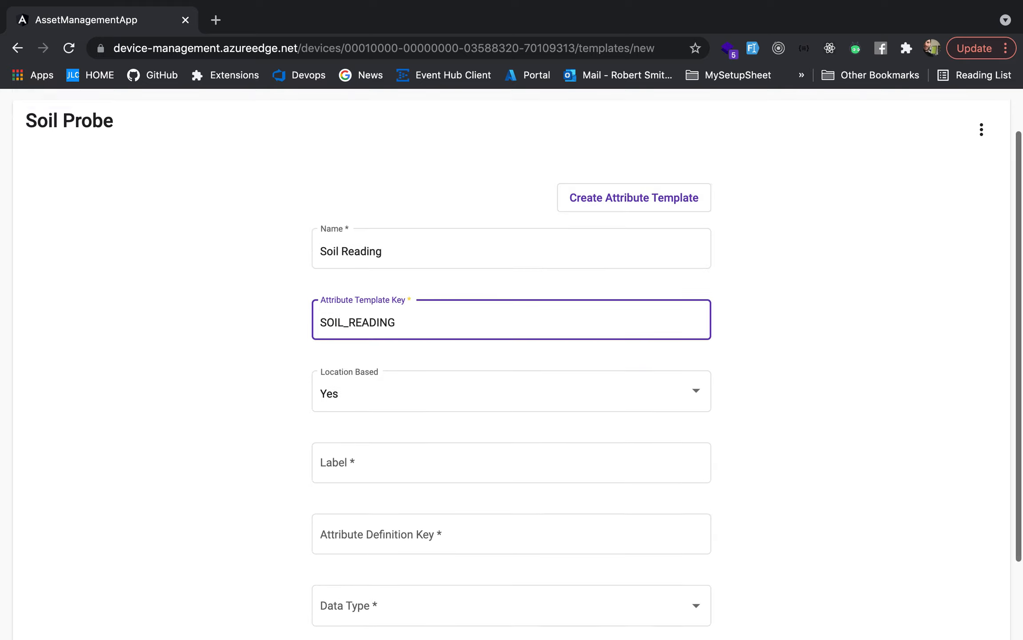
{"action": "scroll", "scroll_direction": "down", "scroll_amount": 3}
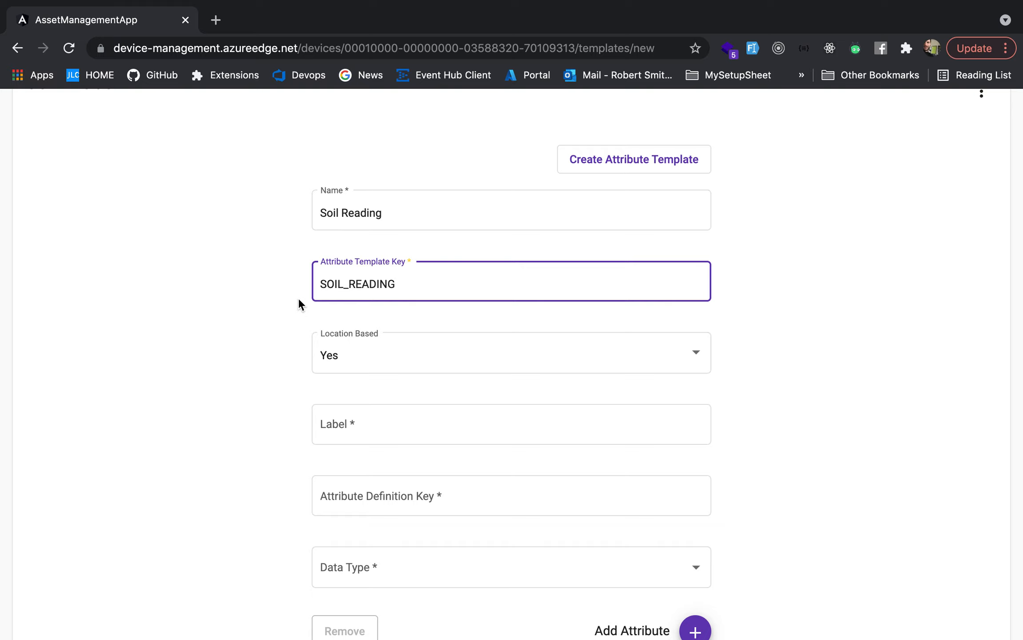
{"action": "scroll", "scroll_direction": "down", "scroll_amount": 3}
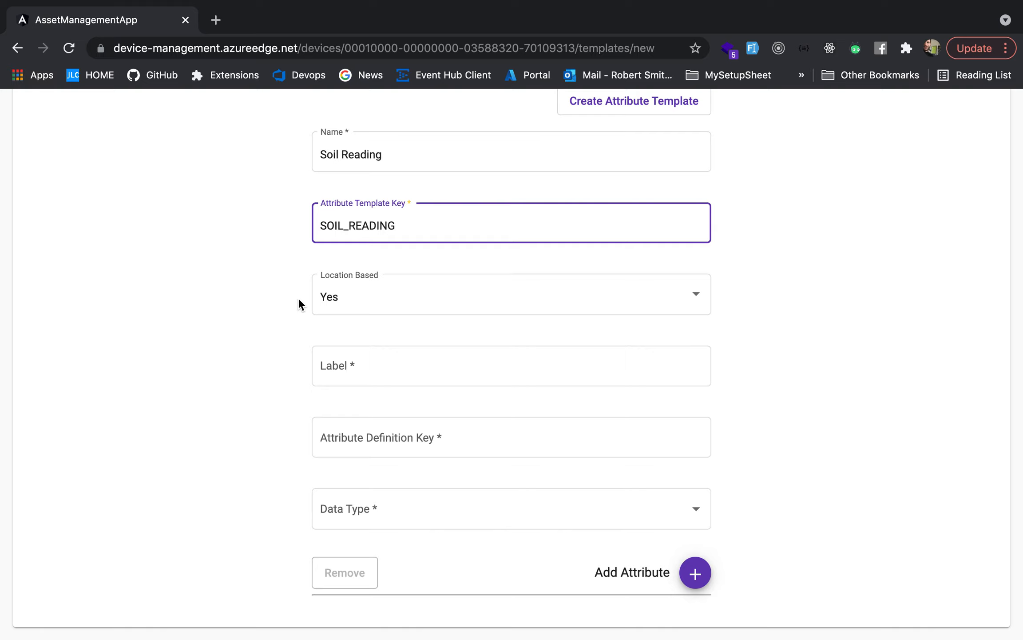
{"action": "mouse_move", "coordinate": [329, 316]}
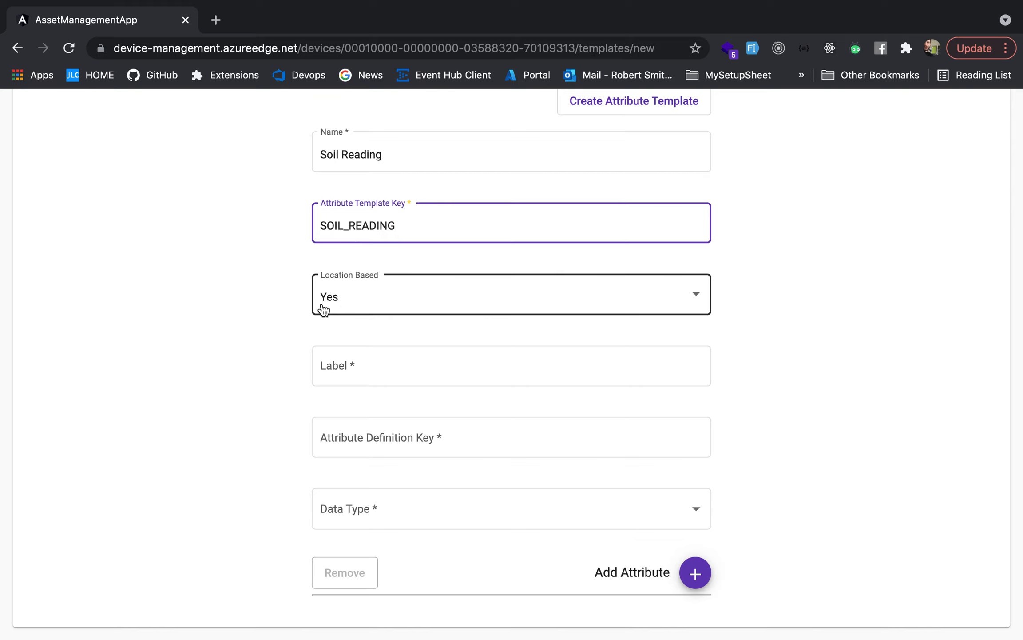
Step: Add Float attributes Nitrogen and Depth to the Soil Reading template
{"action": "scroll", "scroll_direction": "up", "scroll_amount": 3}
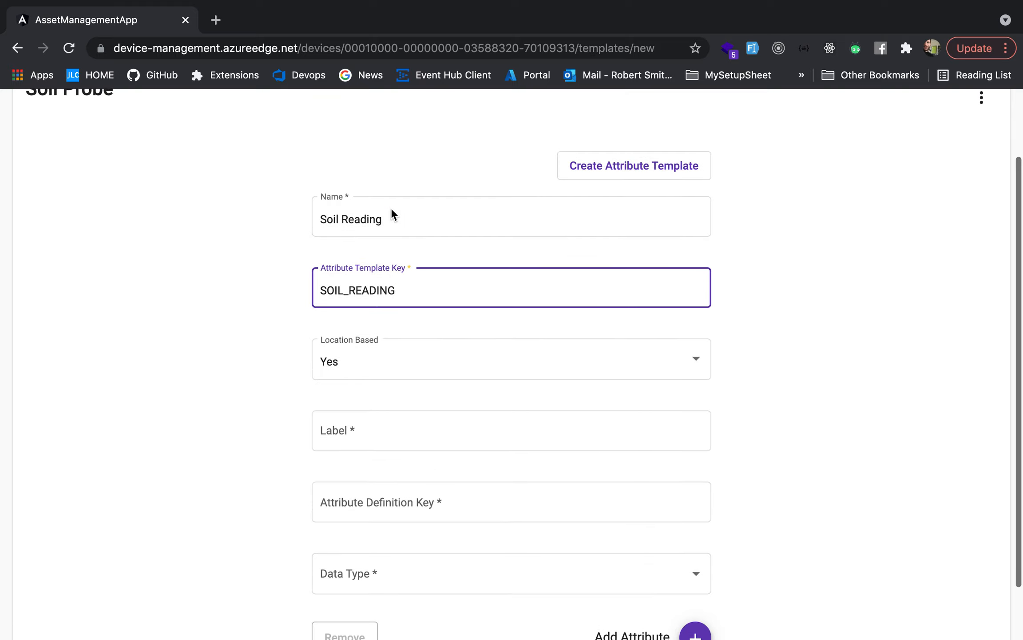
{"action": "scroll", "scroll_direction": "down", "scroll_amount": 3}
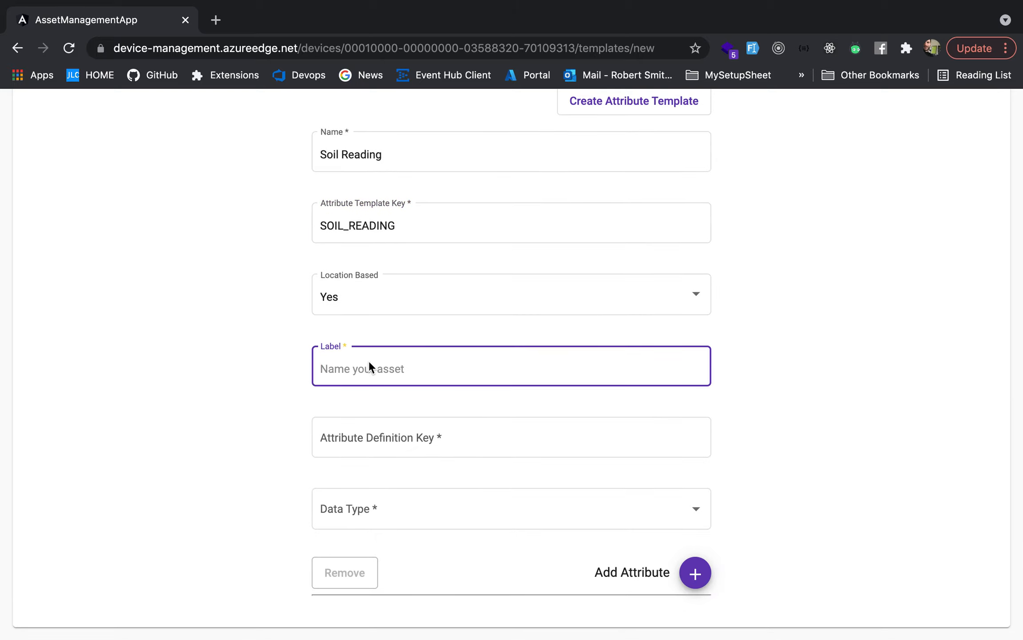
{"action": "type", "text": "Nitrogen"}
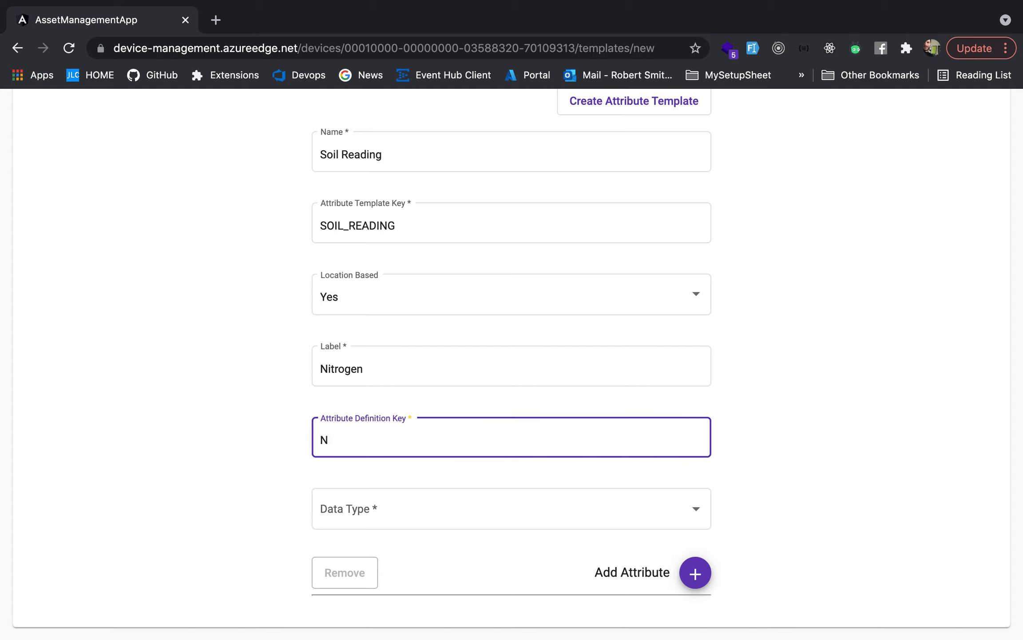
{"action": "type", "text": "ITROGEN"}
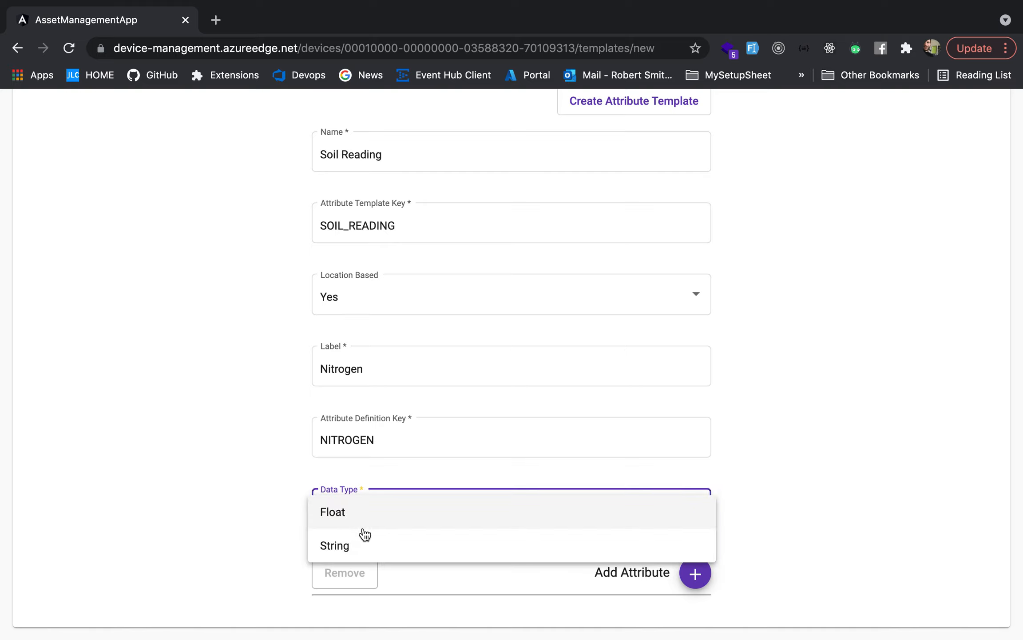
{"action": "left_click", "coordinate": [333, 512]}
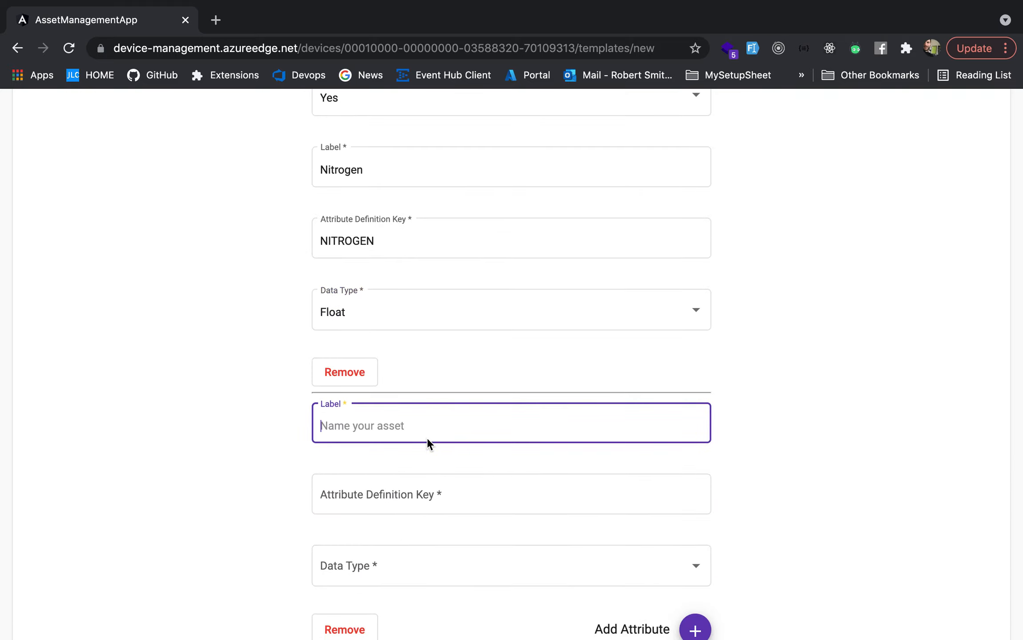
{"action": "type", "text": "Depth"}
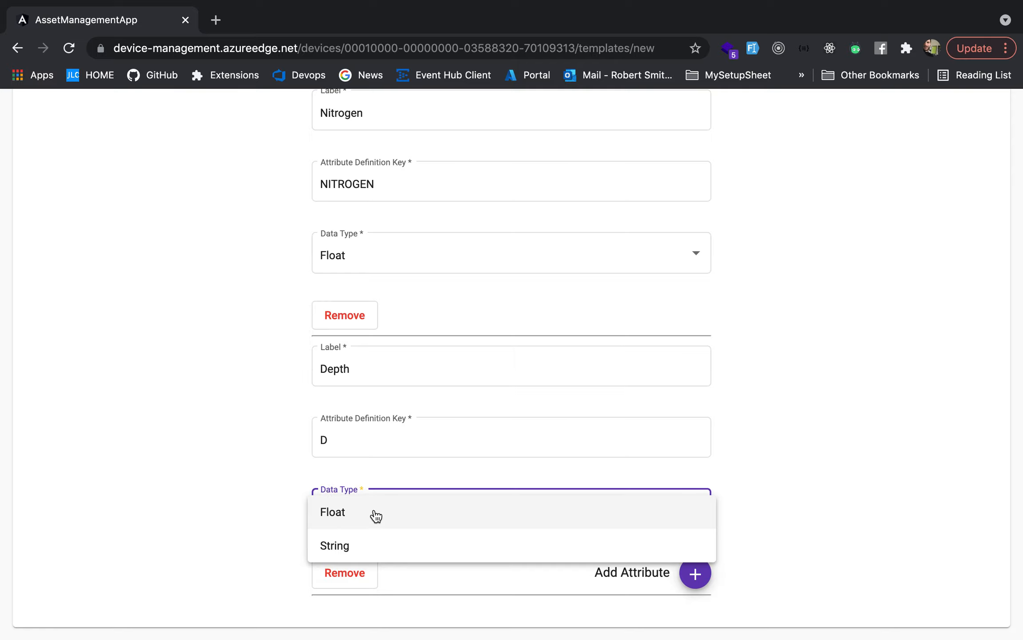
{"action": "left_click", "coordinate": [333, 512]}
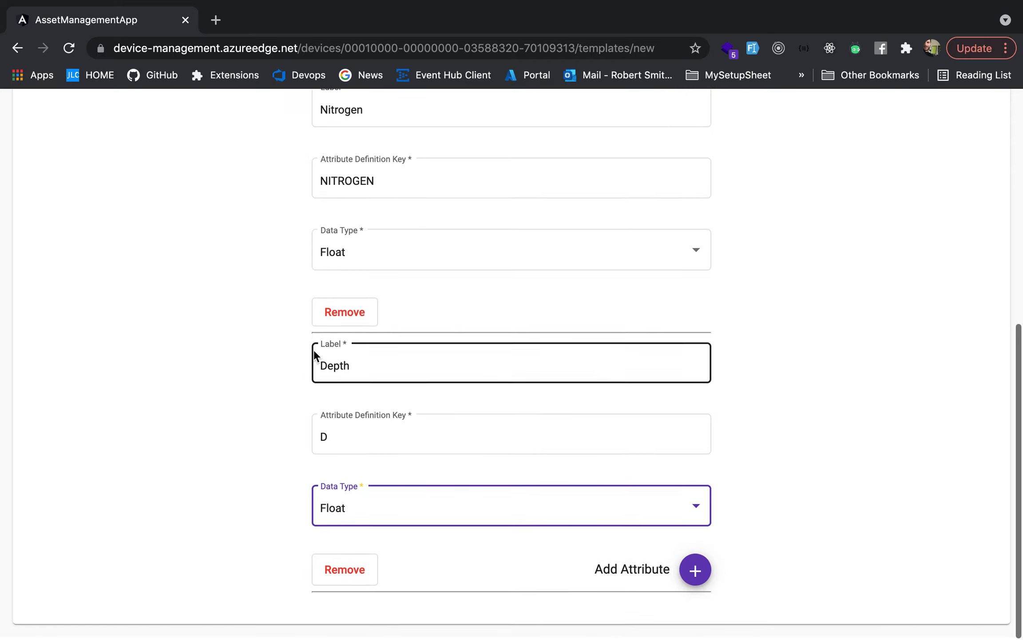
Step: Add a Force attribute and create the Soil Reading template
{"action": "left_click", "coordinate": [694, 570]}
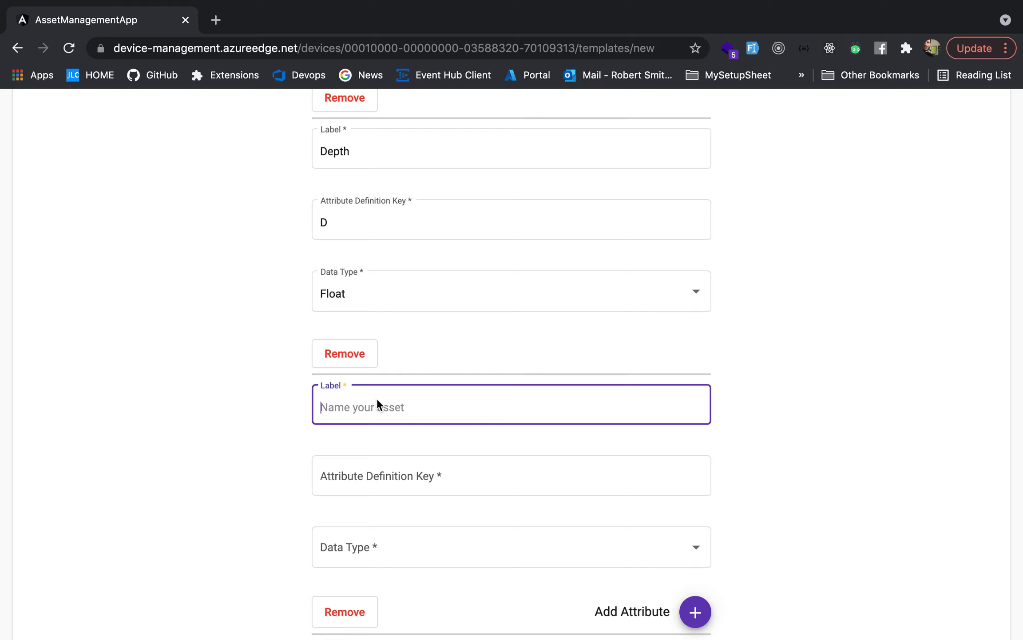
{"action": "type", "text": "Force"}
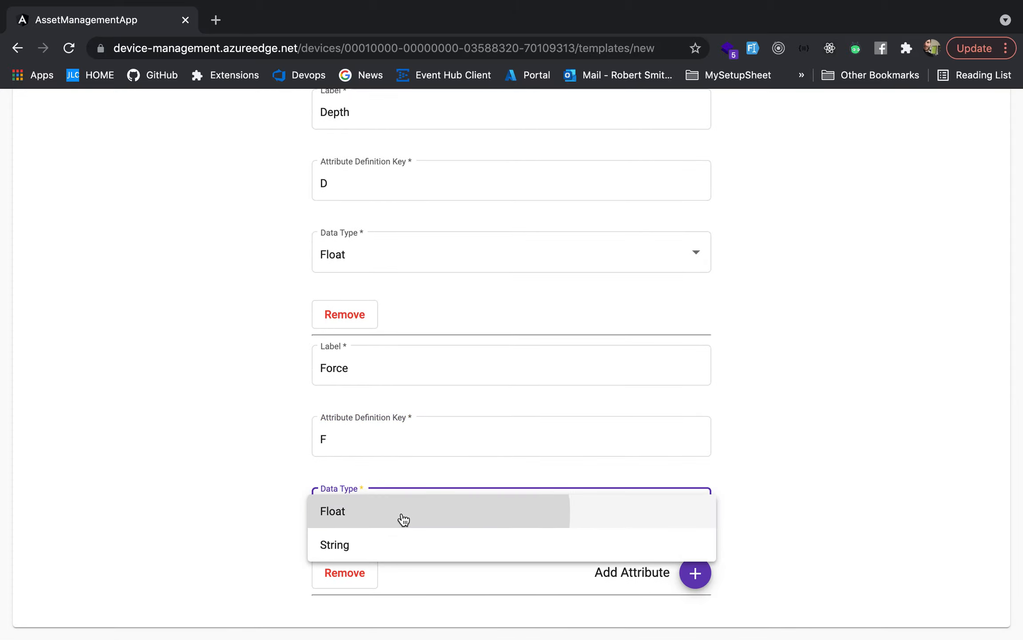
{"action": "scroll", "scroll_direction": "up", "scroll_amount": 3}
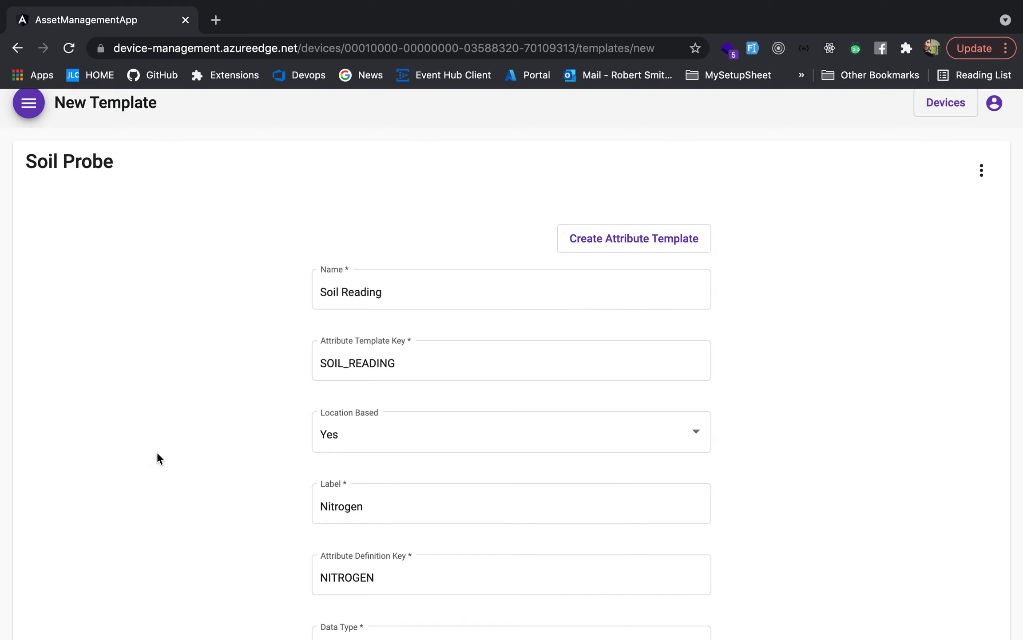
{"action": "left_click", "coordinate": [633, 238]}
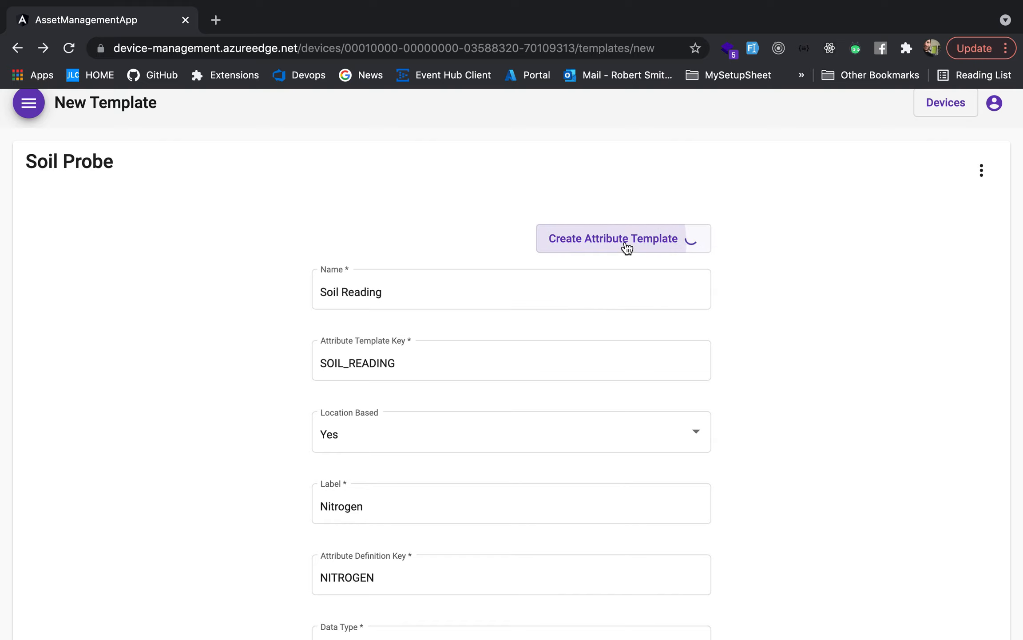
{"action": "left_click", "coordinate": [612, 238]}
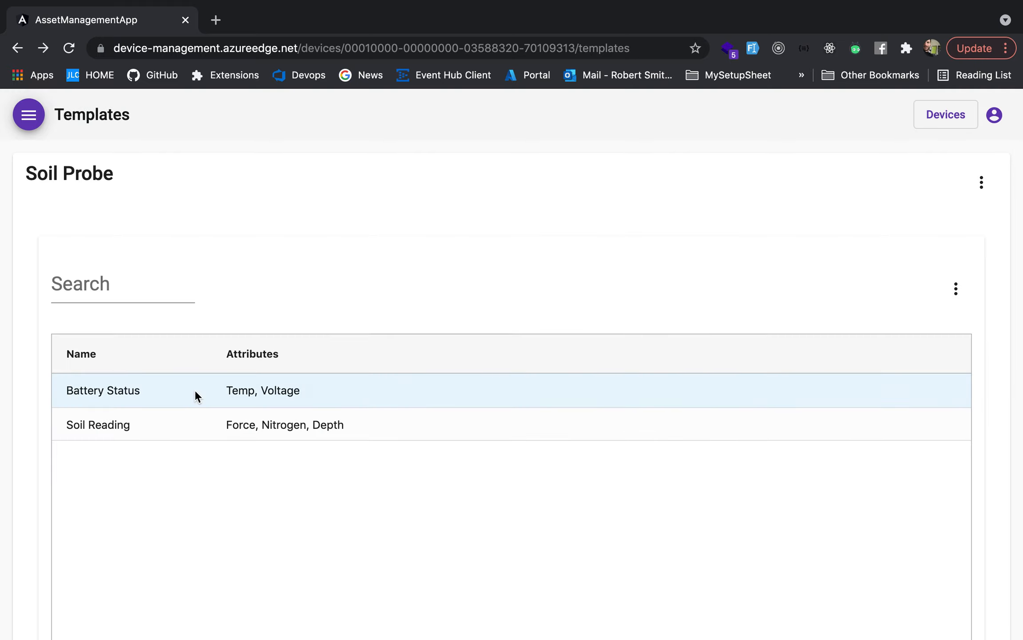
{"action": "mouse_move", "coordinate": [435, 353]}
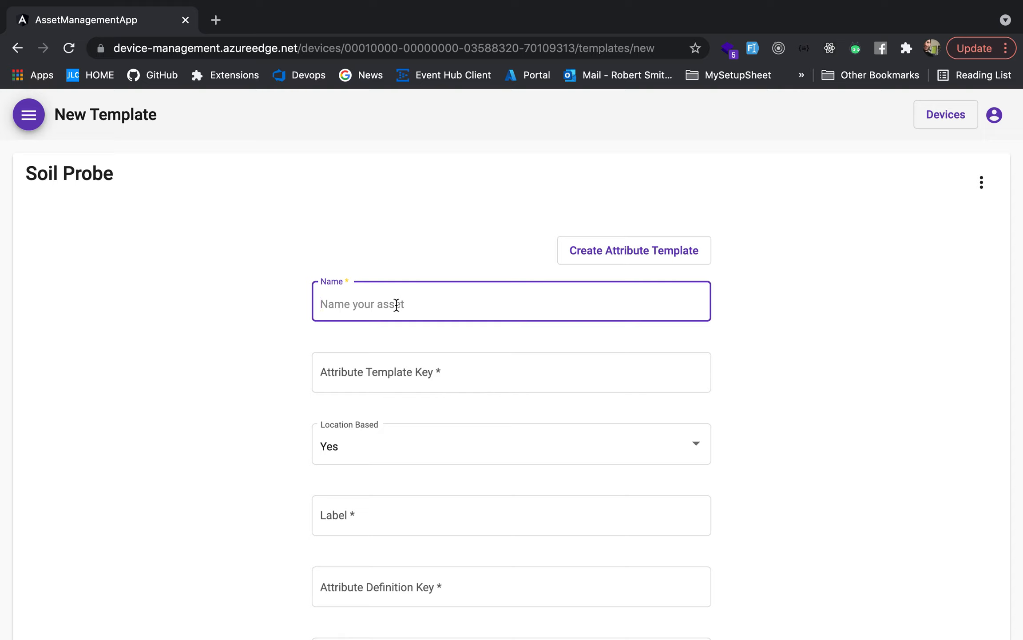
Step: Create a location-based Speed template, key SPEED, with an Mph attribute keyed MPH
{"action": "type", "text": "Speed"}
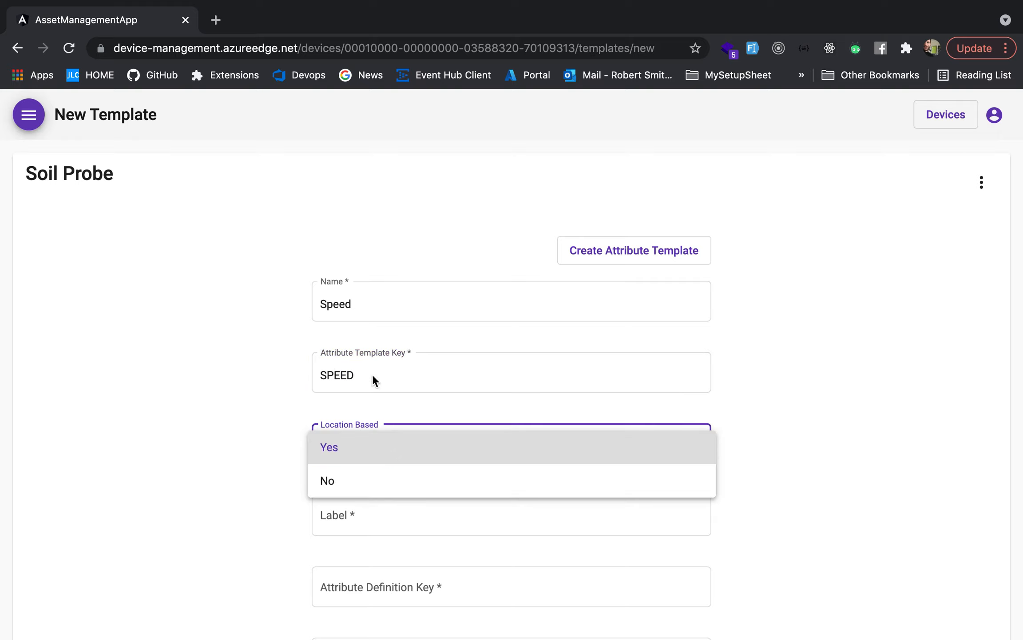
{"action": "left_click", "coordinate": [329, 447]}
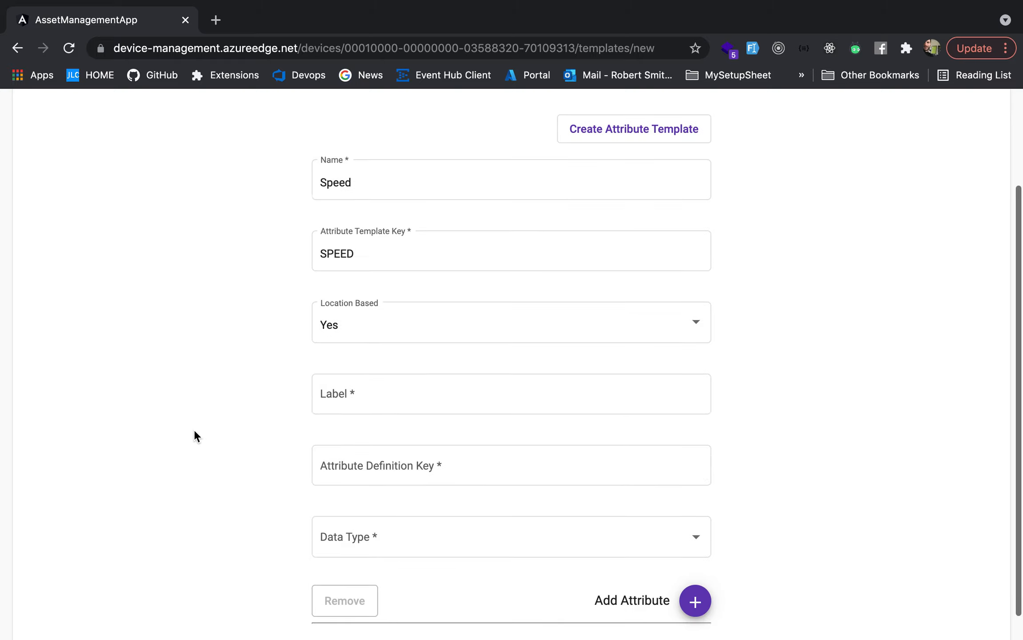
{"action": "type", "text": "Mph"}
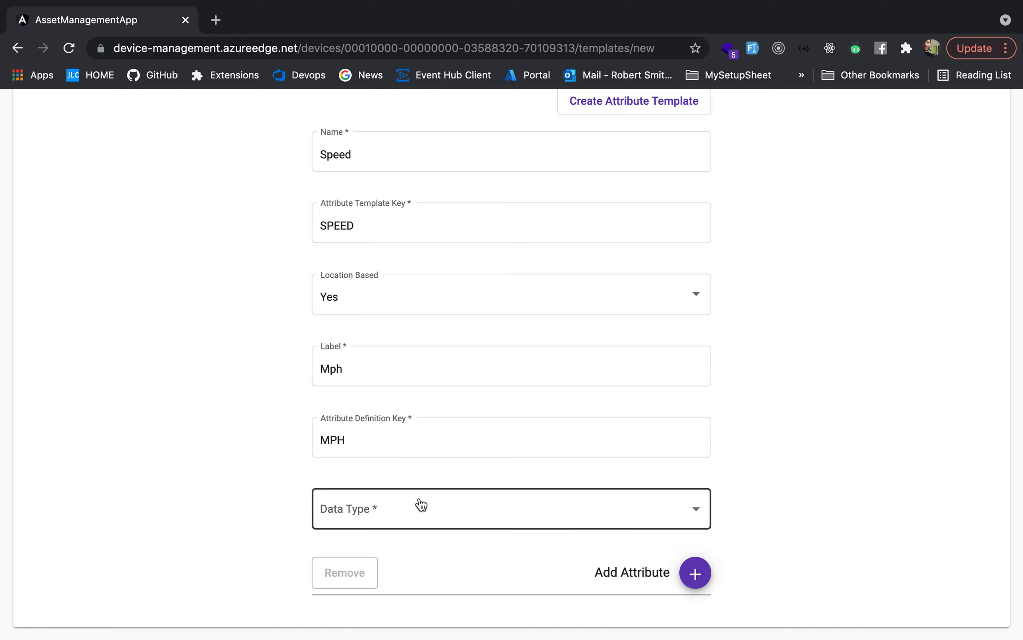
{"action": "scroll", "scroll_direction": "up", "scroll_amount": 3}
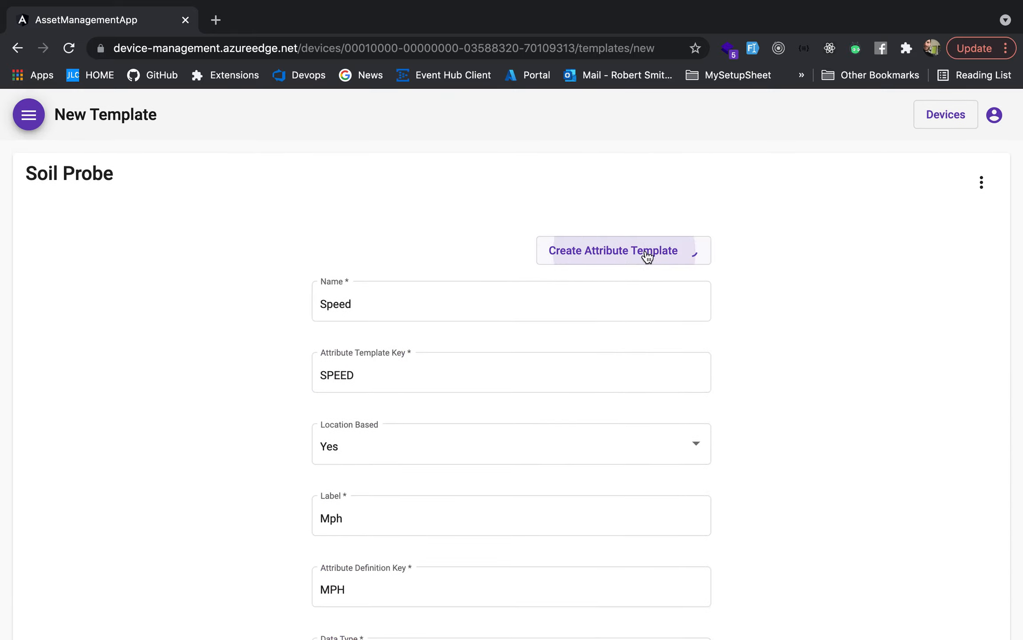
{"action": "left_click", "coordinate": [624, 249]}
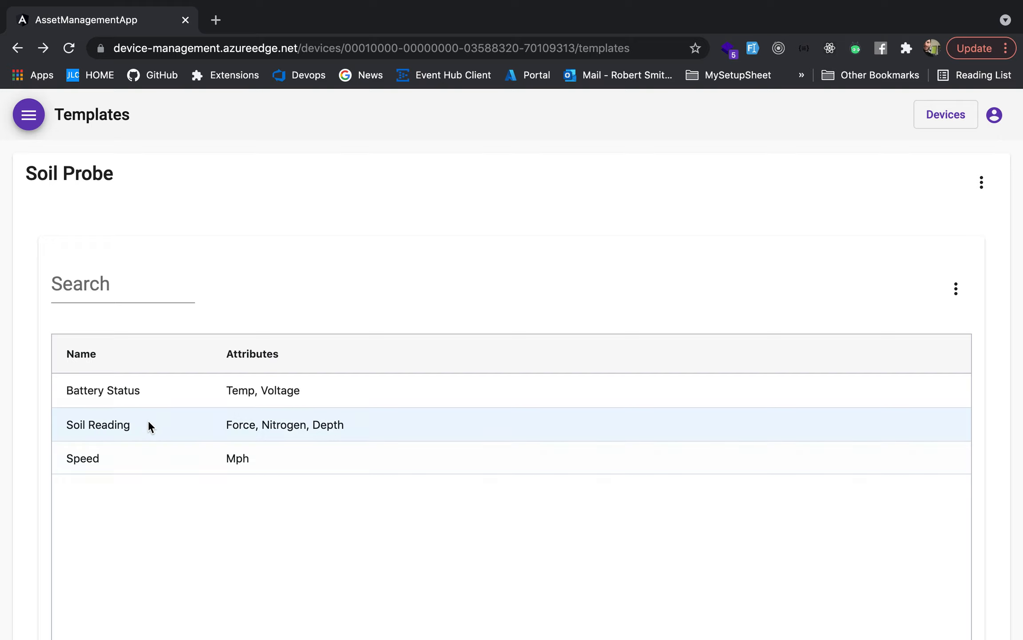
{"action": "mouse_move", "coordinate": [281, 272]}
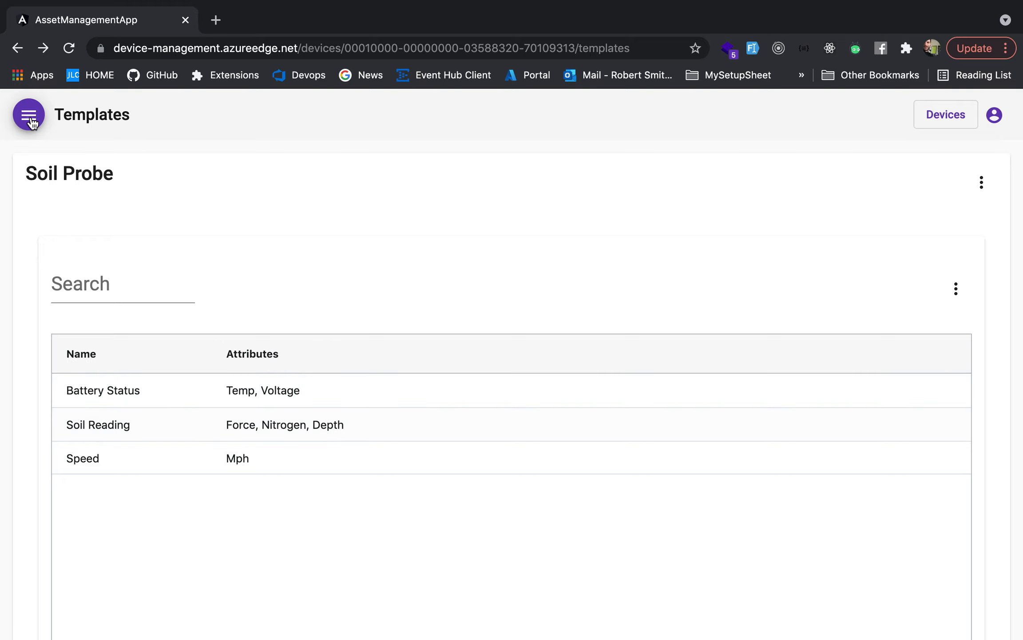
Step: Bring up the app sections menu from the Templates page
{"action": "left_click", "coordinate": [29, 114]}
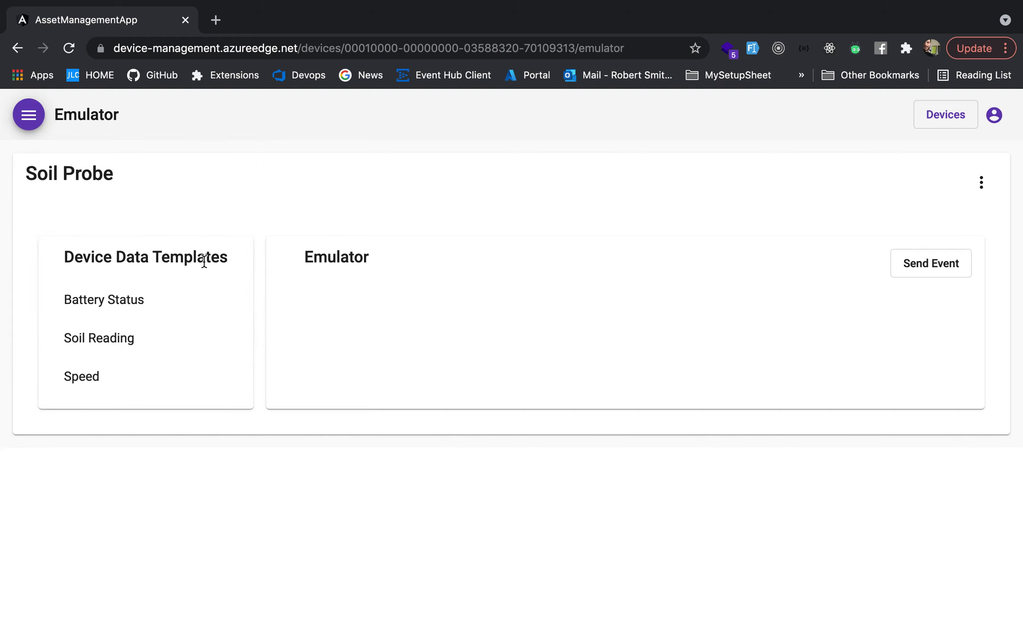
{"action": "mouse_move", "coordinate": [388, 64]}
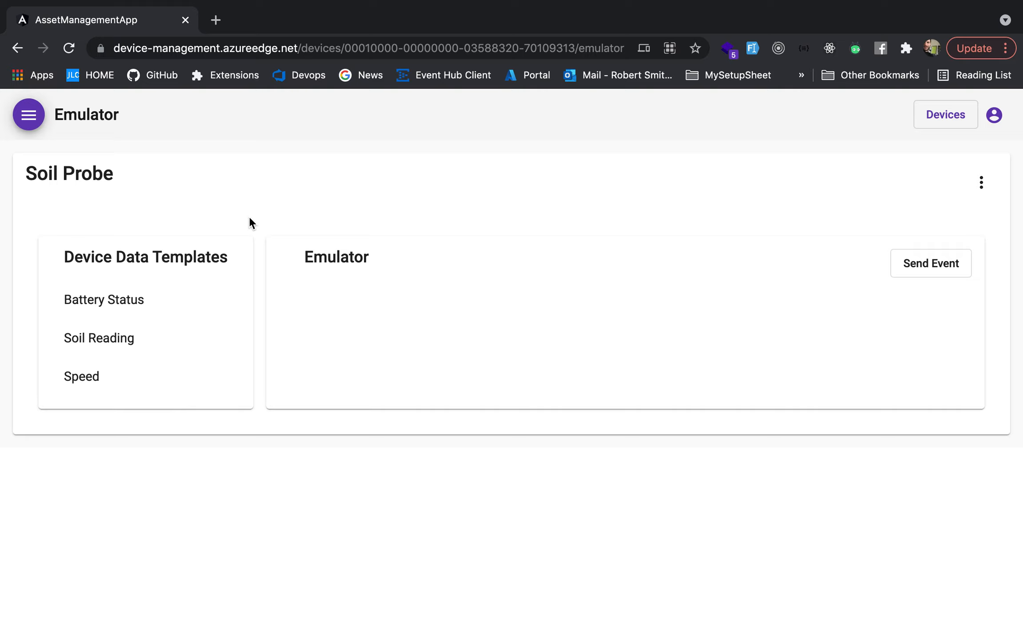
{"action": "mouse_move", "coordinate": [103, 355]}
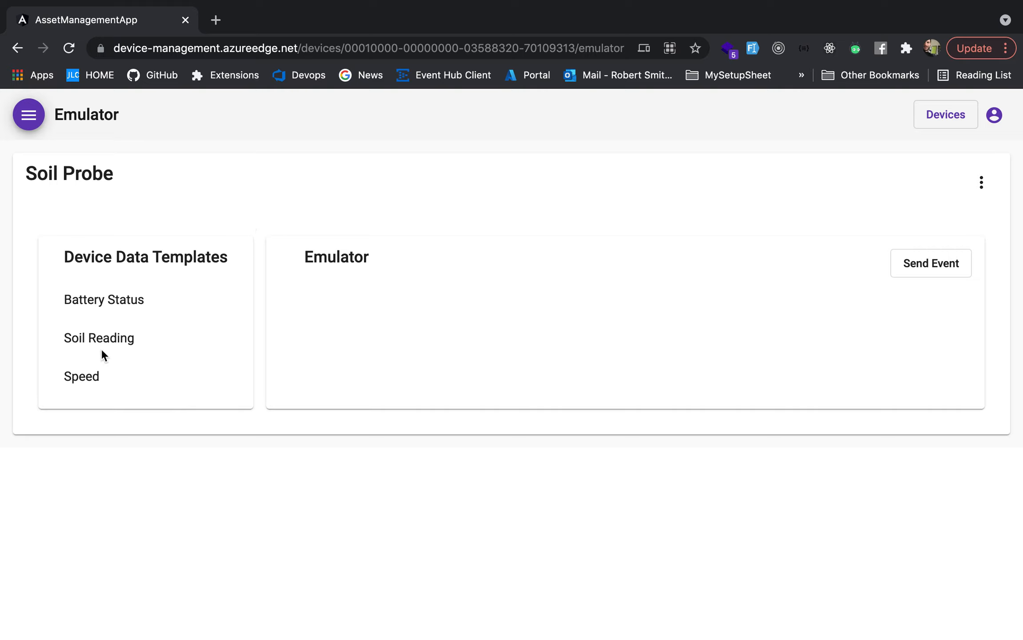
{"action": "mouse_move", "coordinate": [385, 337]}
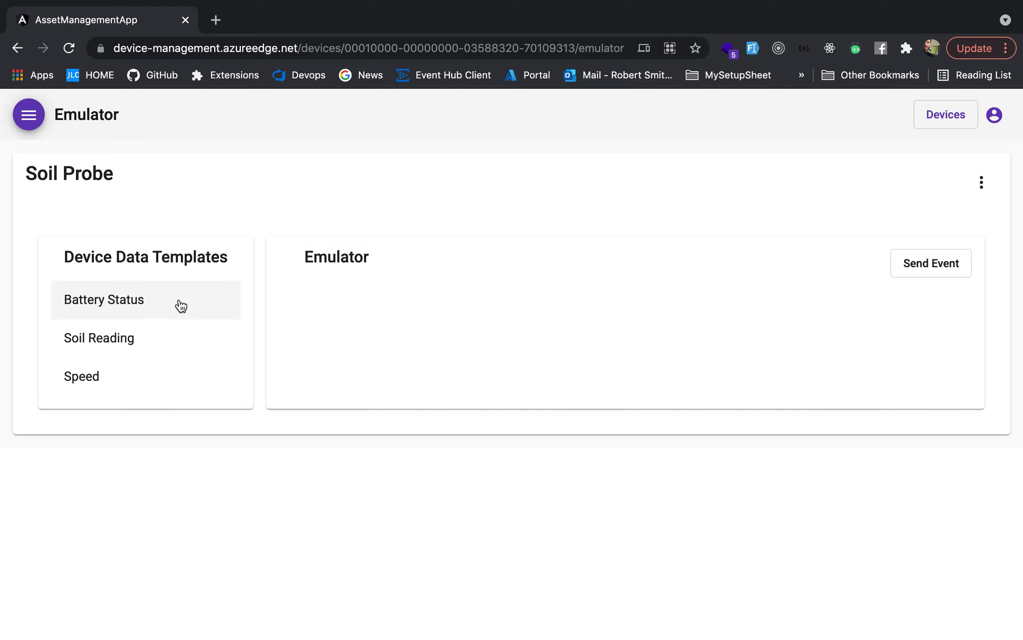
{"action": "mouse_move", "coordinate": [175, 230]}
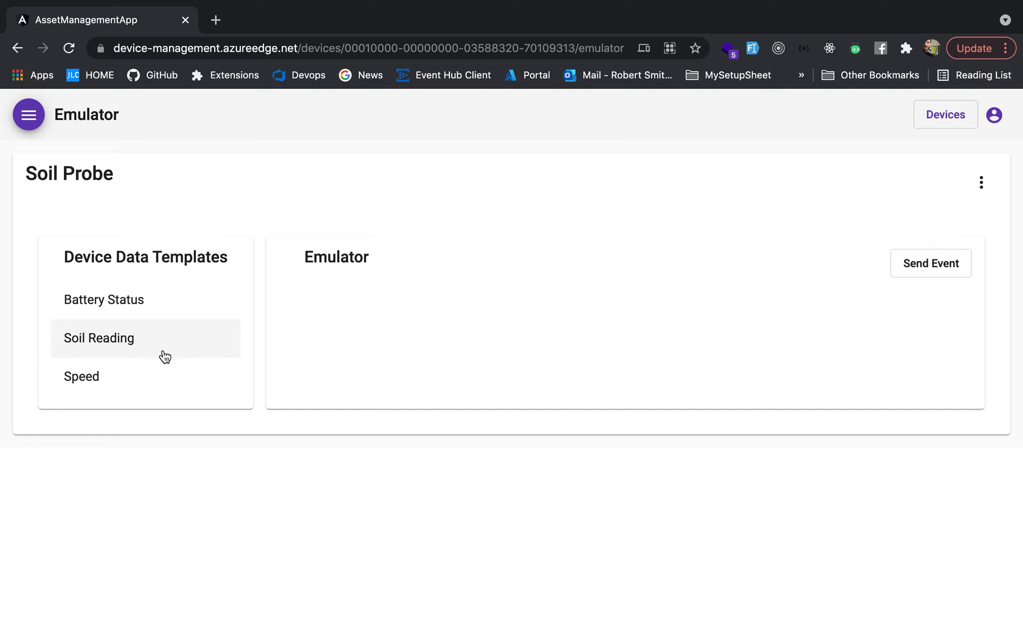
Step: Load Battery Status then Soil Reading event fields in the emulator and review the Force, Nitrogen, Depth form
{"action": "left_click", "coordinate": [104, 299]}
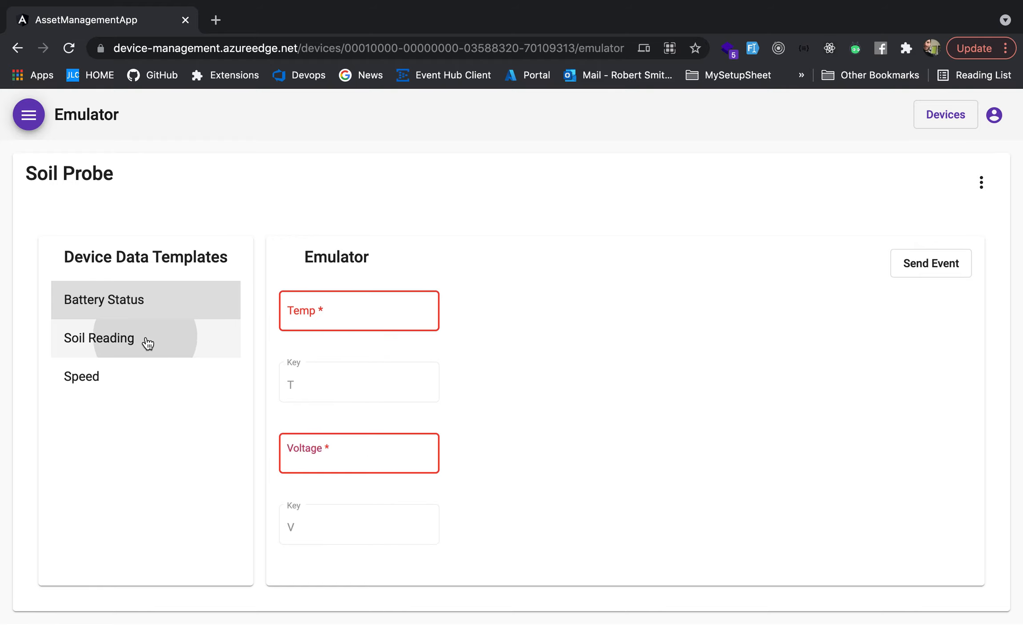
{"action": "left_click", "coordinate": [99, 338]}
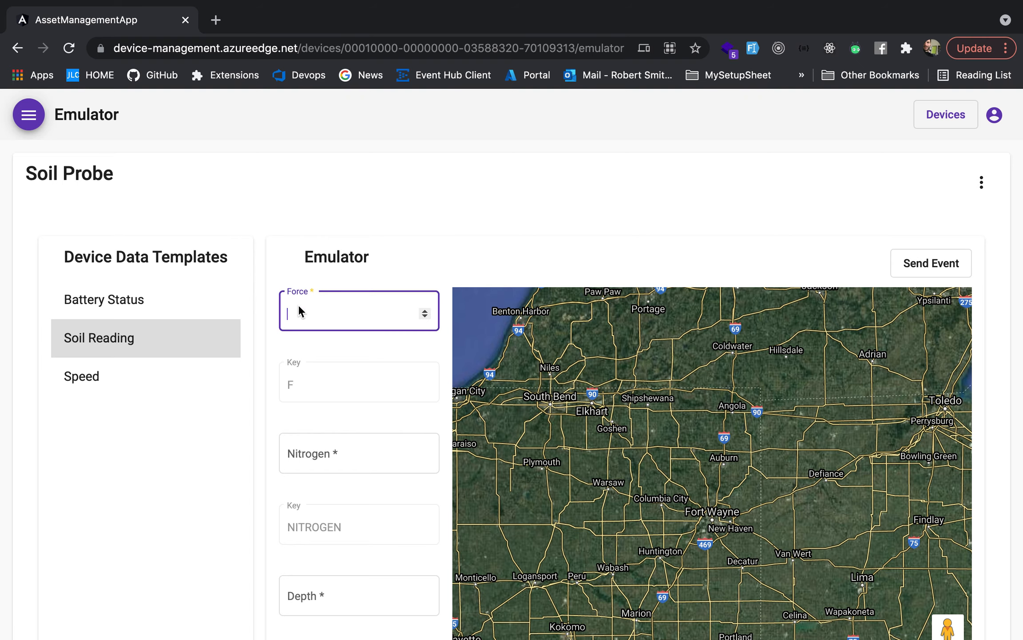
{"action": "scroll", "scroll_direction": "down", "scroll_amount": 3}
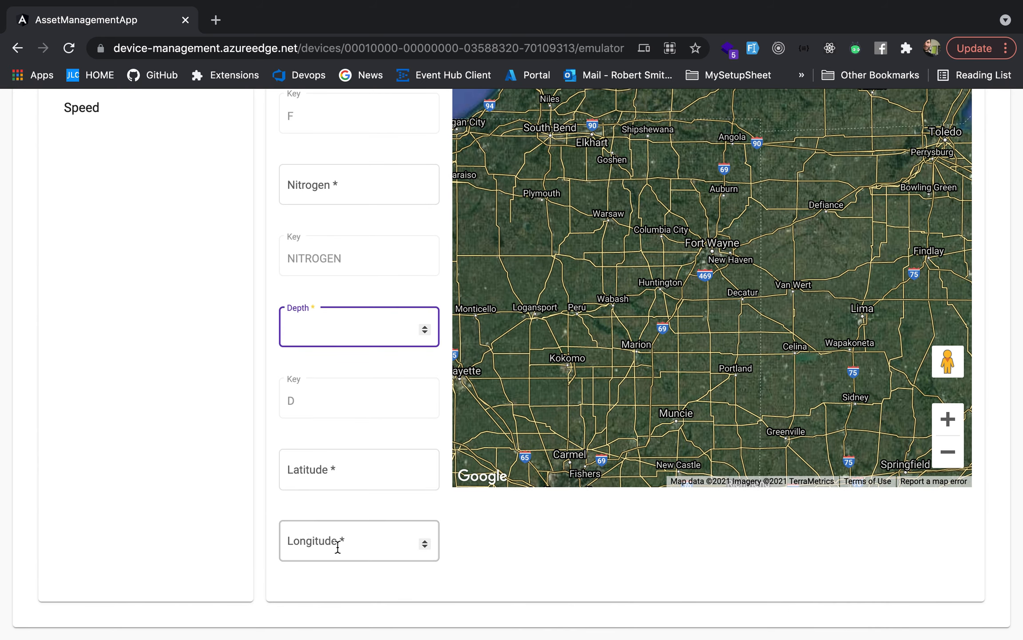
{"action": "scroll", "scroll_direction": "up", "scroll_amount": 3}
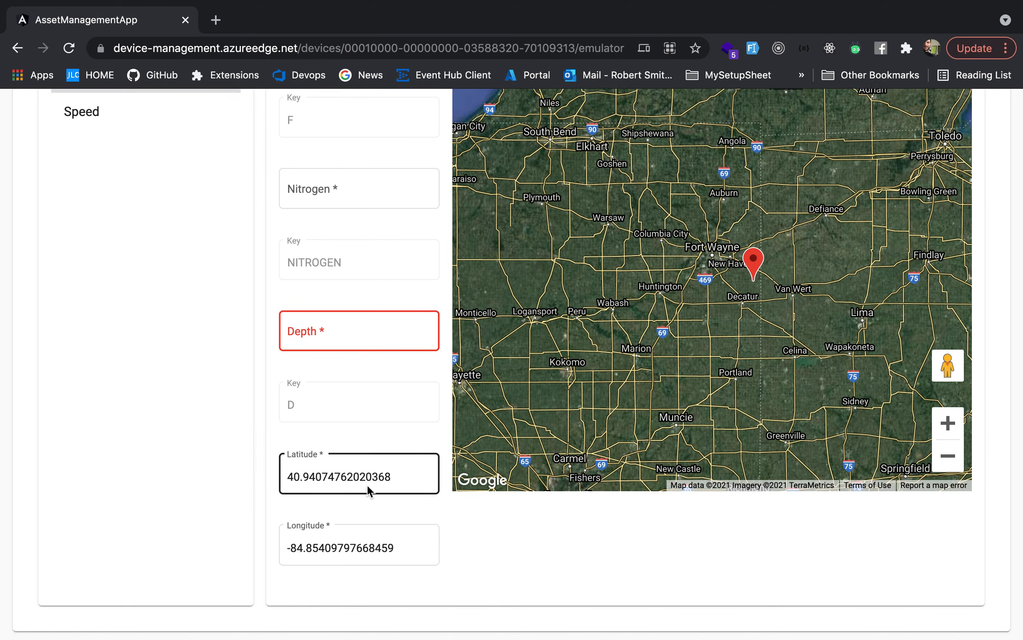
{"action": "scroll", "scroll_direction": "up", "scroll_amount": 3}
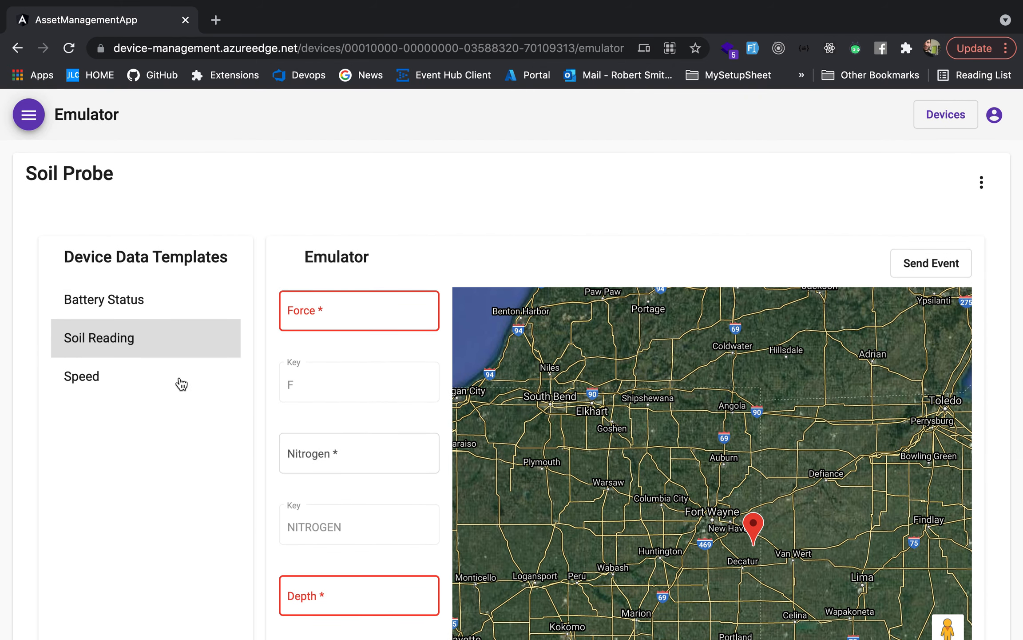
Step: Fill the Soil Reading emulator form with Force 20, Nitrogen 67 and Depth 3
{"action": "left_click", "coordinate": [358, 310]}
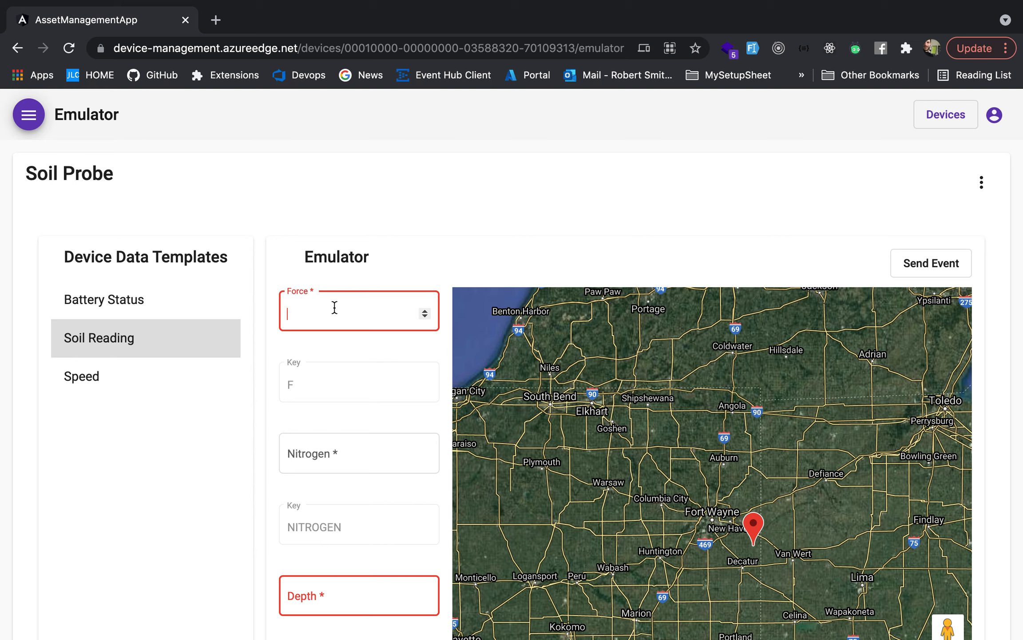
{"action": "type", "text": "2"}
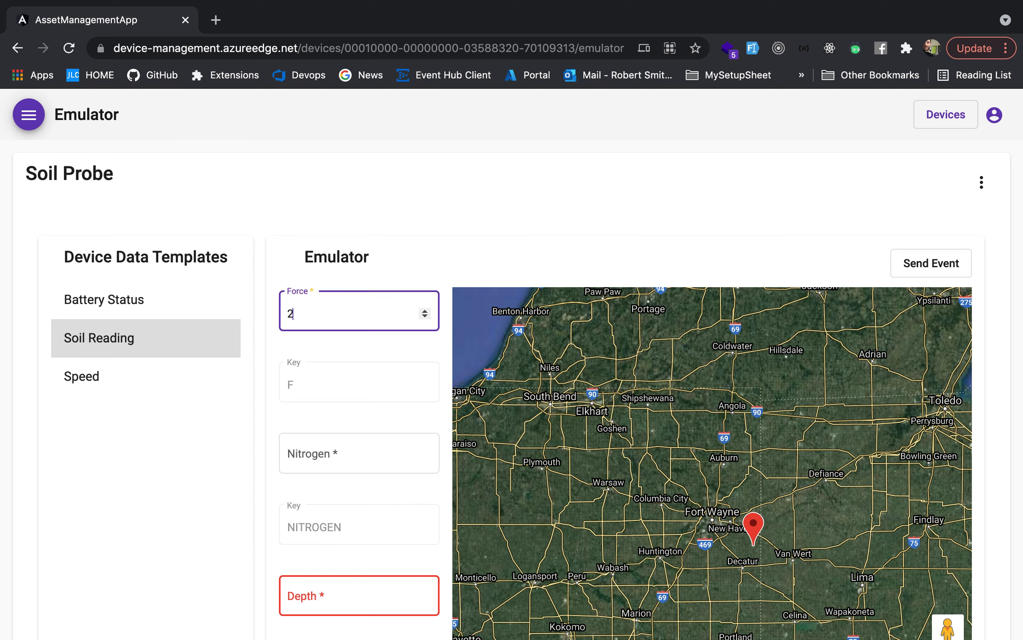
{"action": "type", "text": "0"}
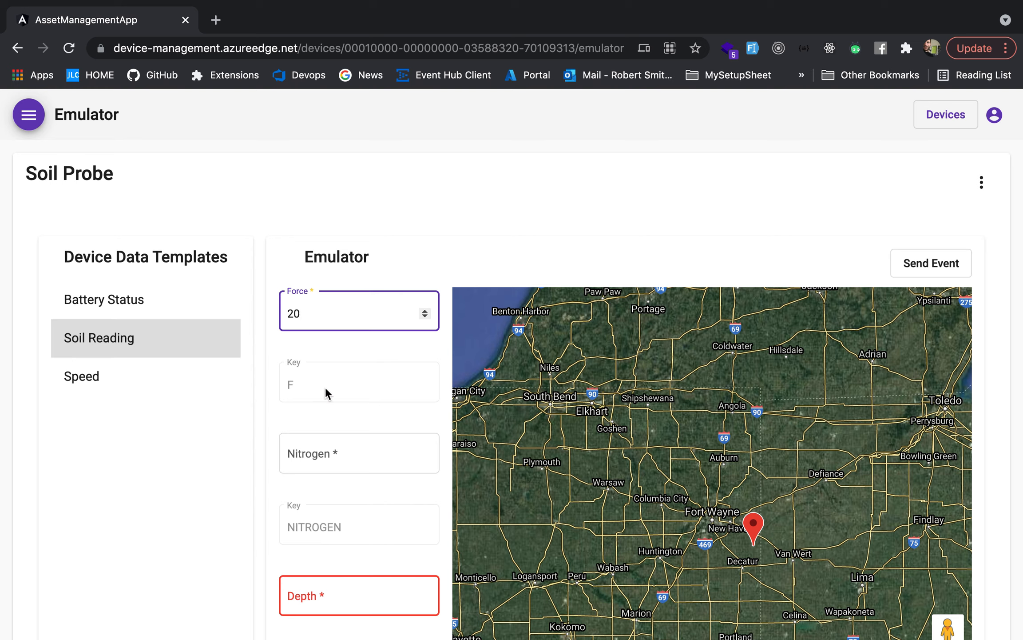
{"action": "left_click", "coordinate": [358, 452]}
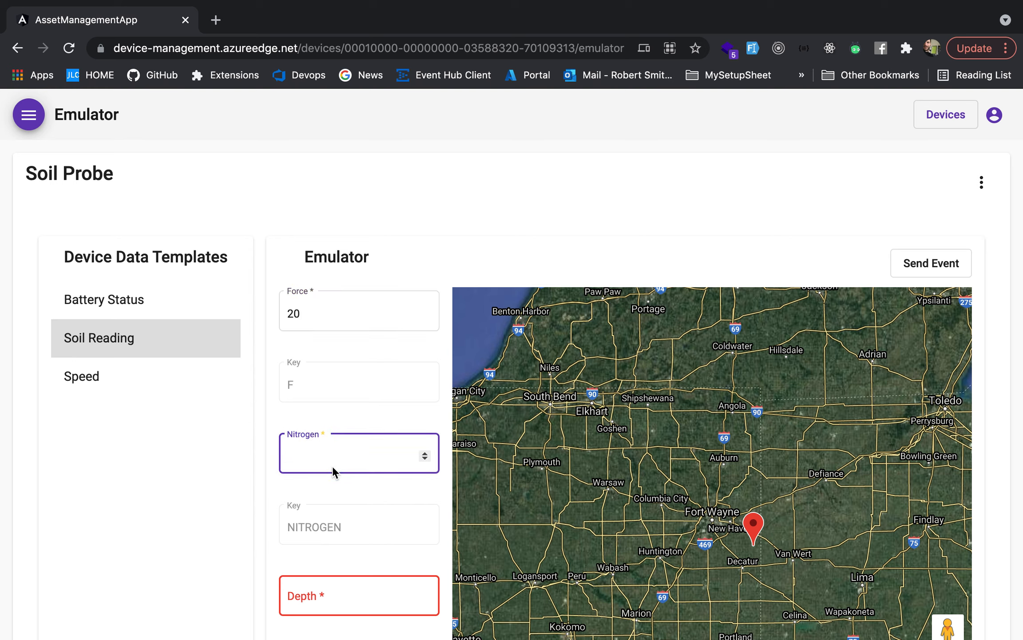
{"action": "type", "text": "67"}
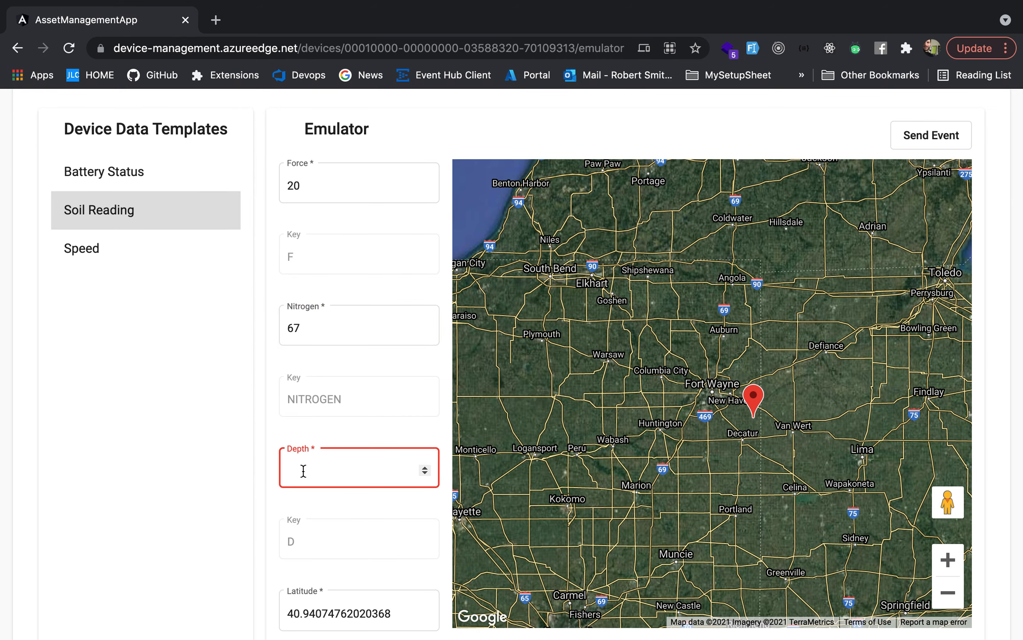
{"action": "type", "text": "3"}
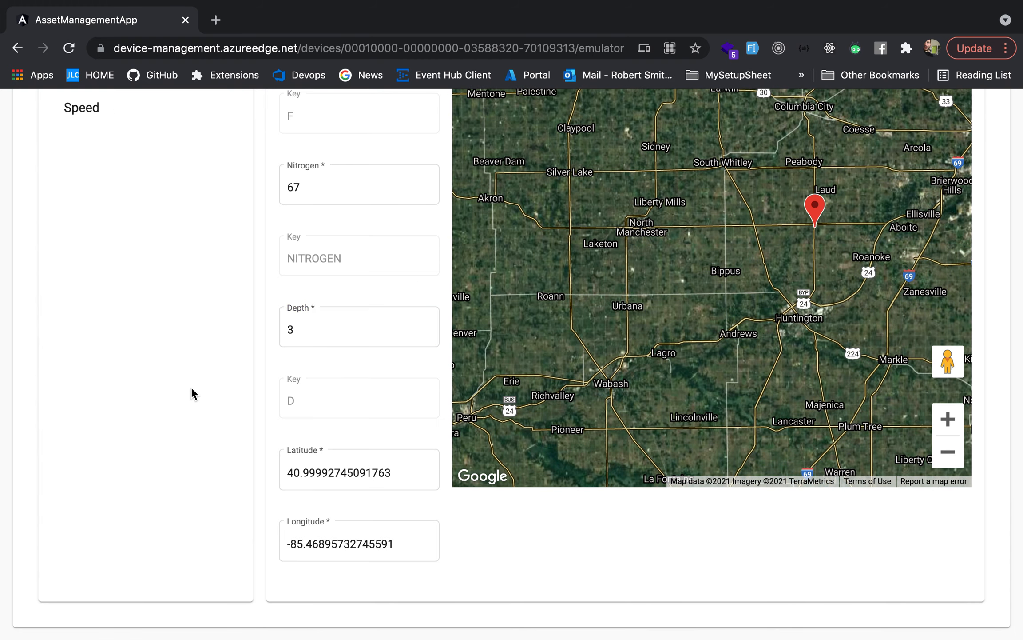
{"action": "scroll", "scroll_direction": "up", "scroll_amount": 3}
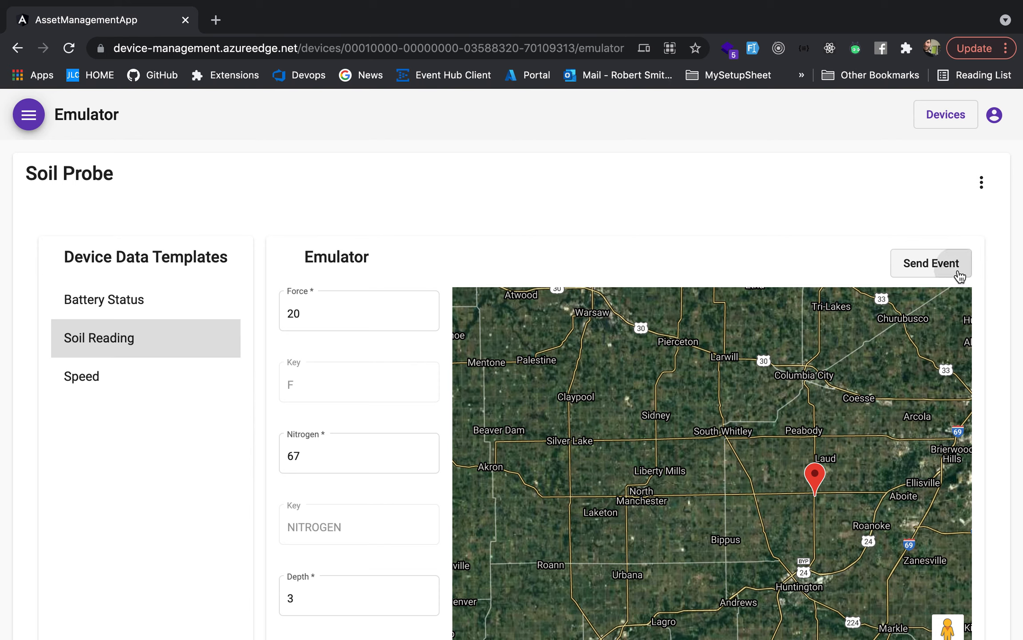
{"action": "mouse_move", "coordinate": [430, 186]}
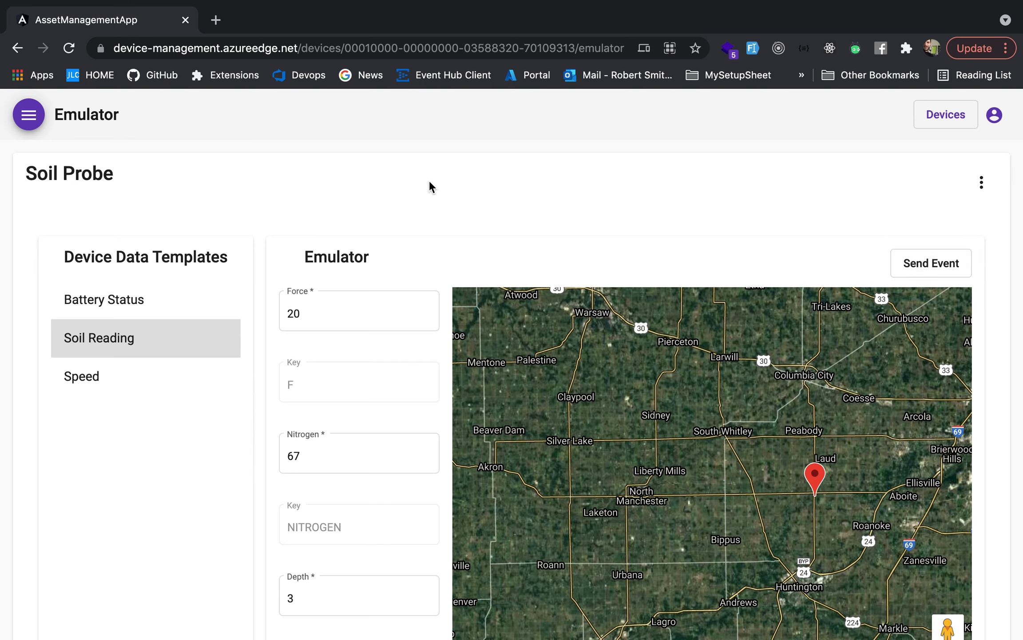
{"action": "mouse_move", "coordinate": [128, 208]}
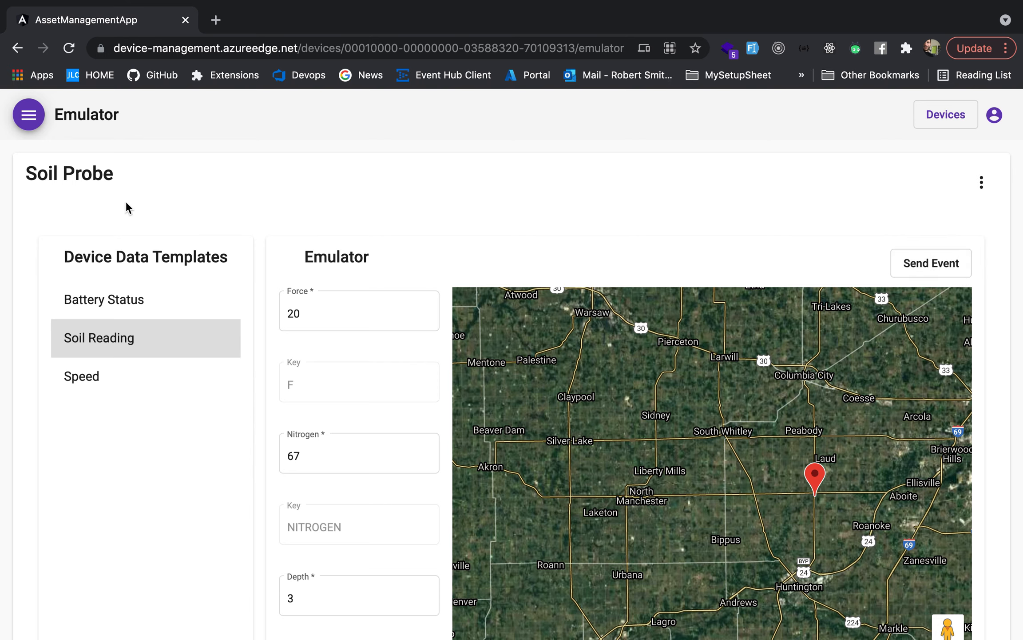
{"action": "mouse_move", "coordinate": [313, 219]}
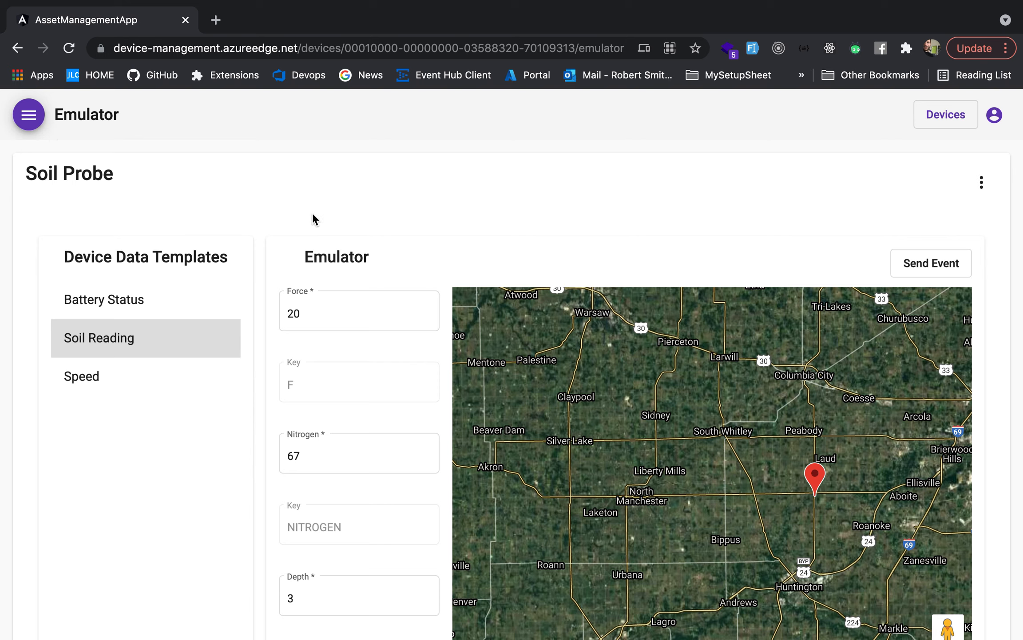
{"action": "mouse_move", "coordinate": [28, 114]}
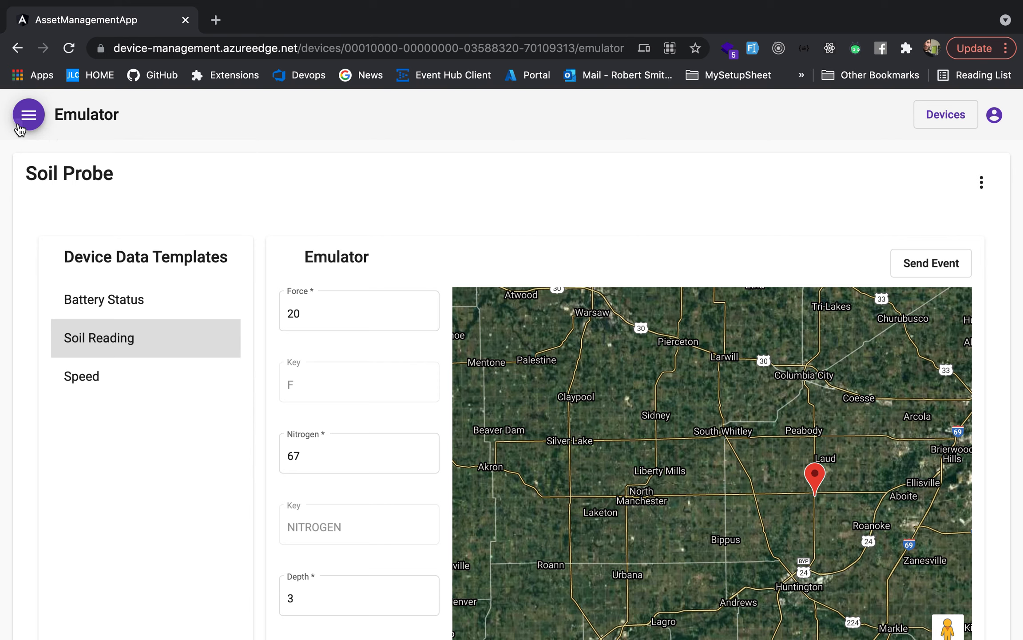
Step: Switch to the Debugger and reload so the Force 20, Nitrogen 67, Depth 3 message is listed first
{"action": "left_click", "coordinate": [29, 114]}
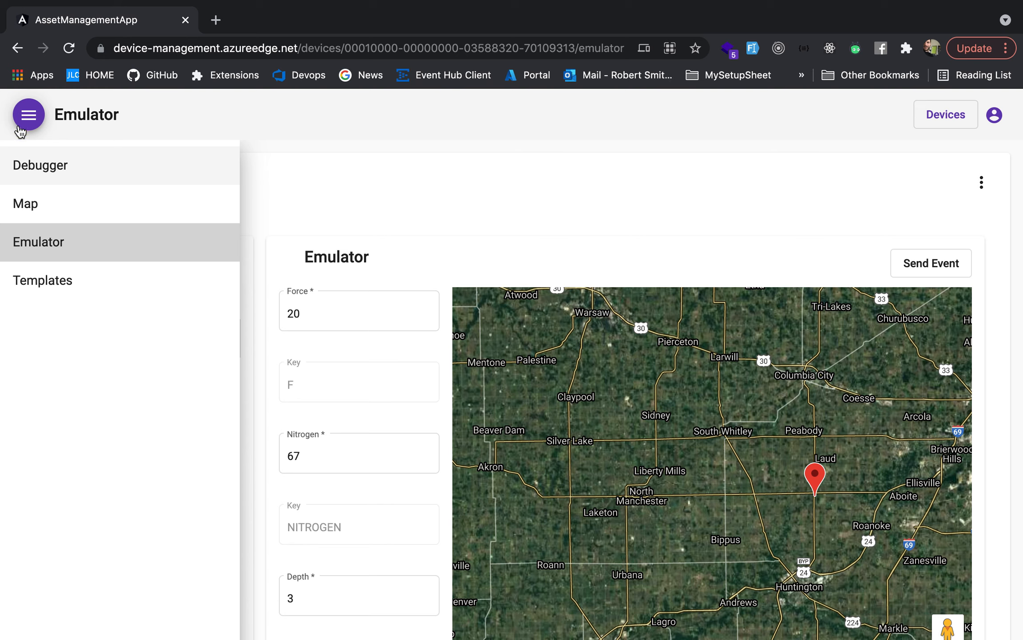
{"action": "mouse_move", "coordinate": [41, 164]}
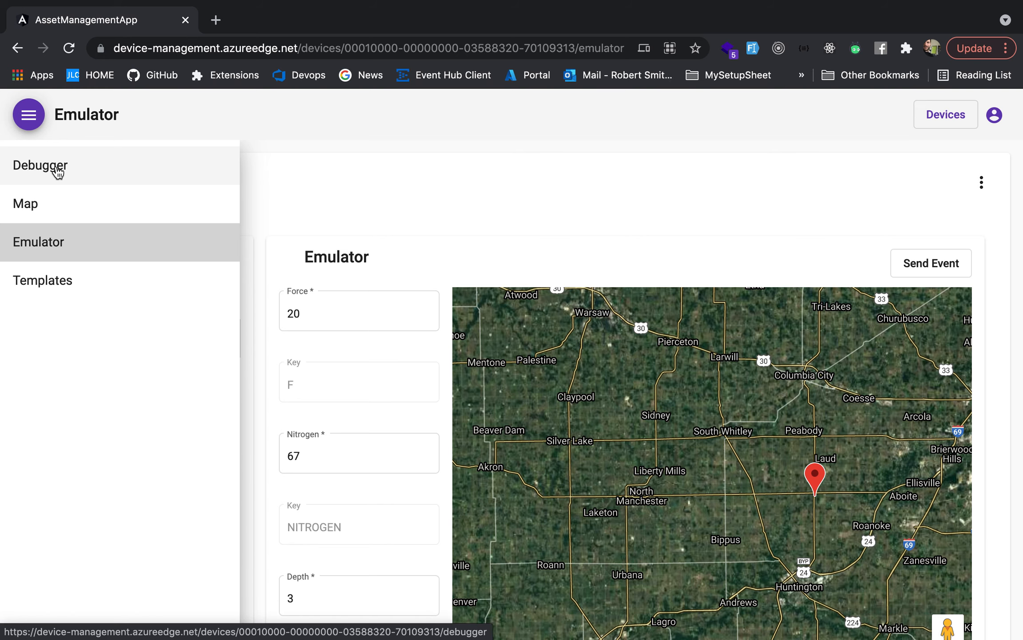
{"action": "left_click", "coordinate": [40, 165]}
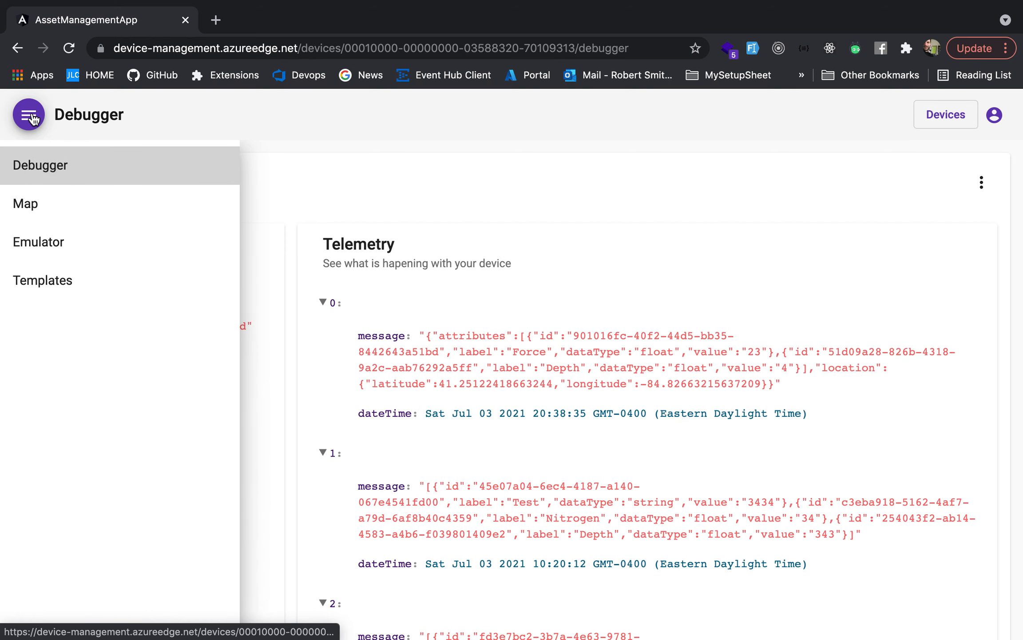
{"action": "left_click", "coordinate": [29, 115]}
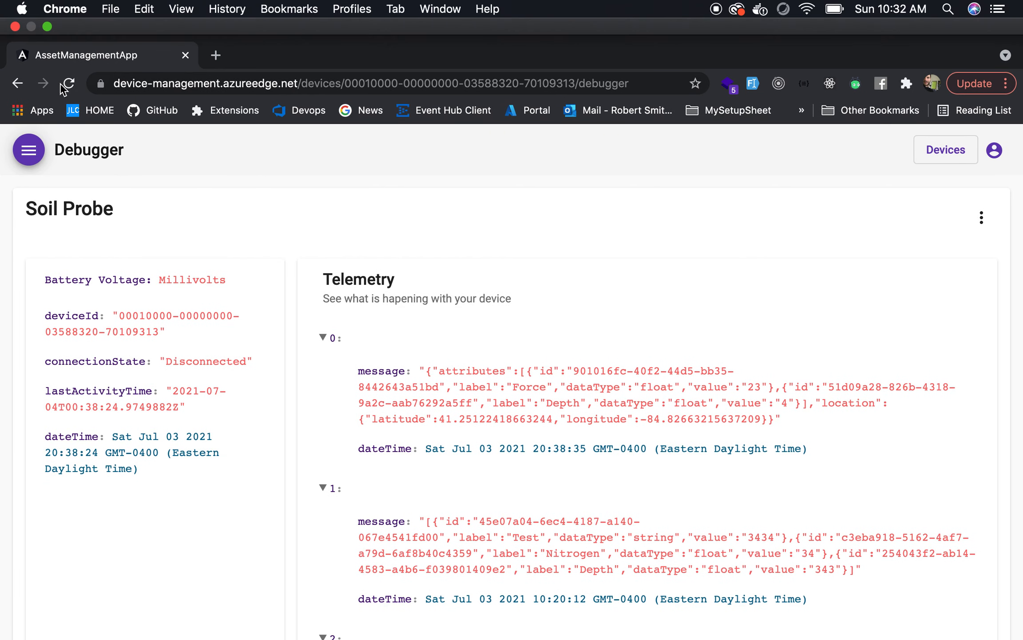
{"action": "left_click", "coordinate": [68, 83]}
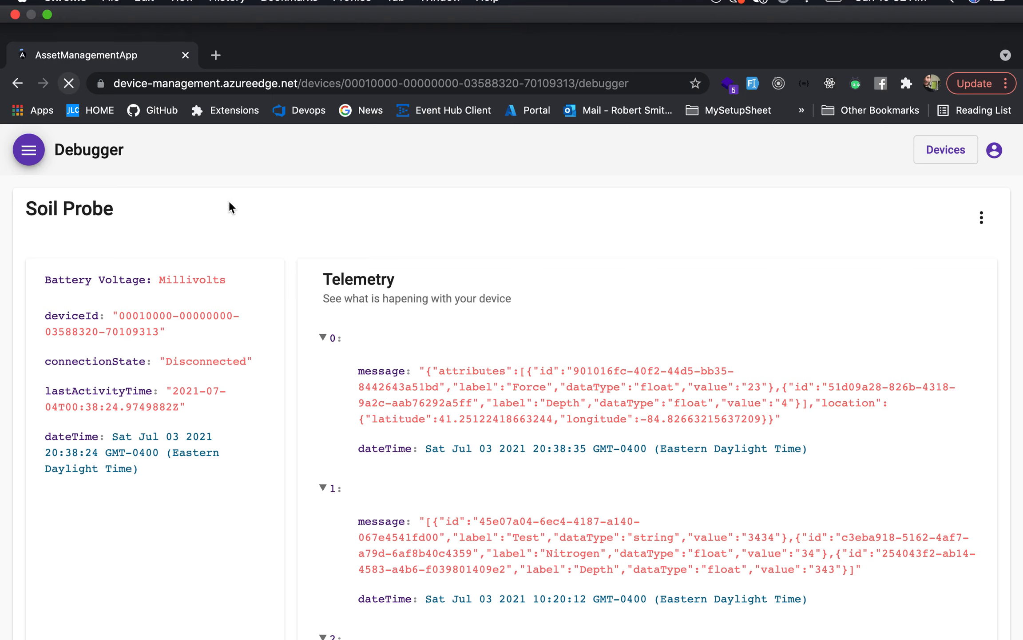
{"action": "left_click", "coordinate": [68, 83]}
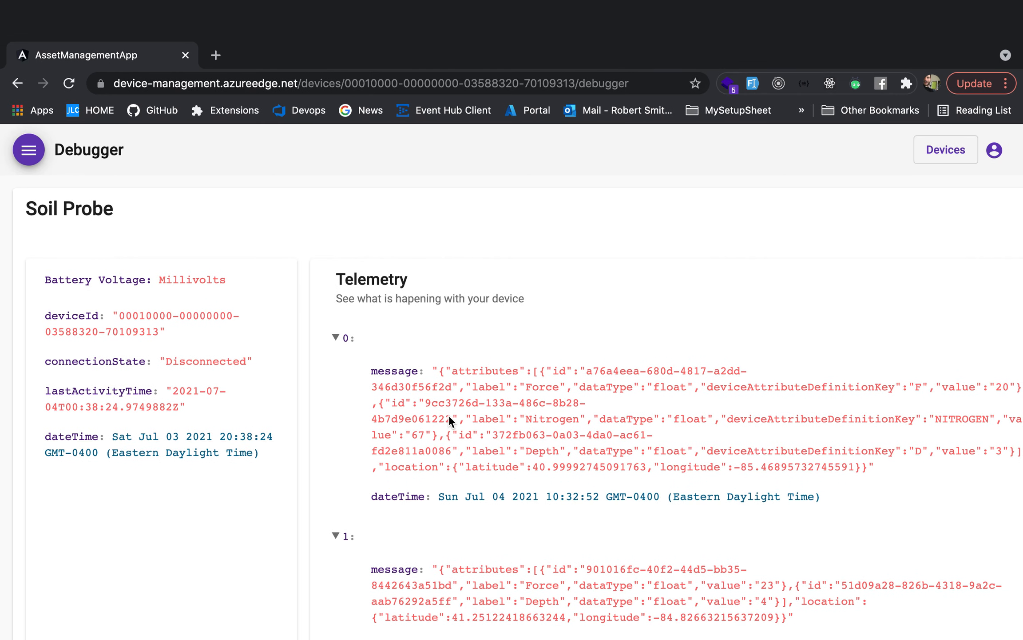
{"action": "scroll", "scroll_direction": "up", "scroll_amount": 3}
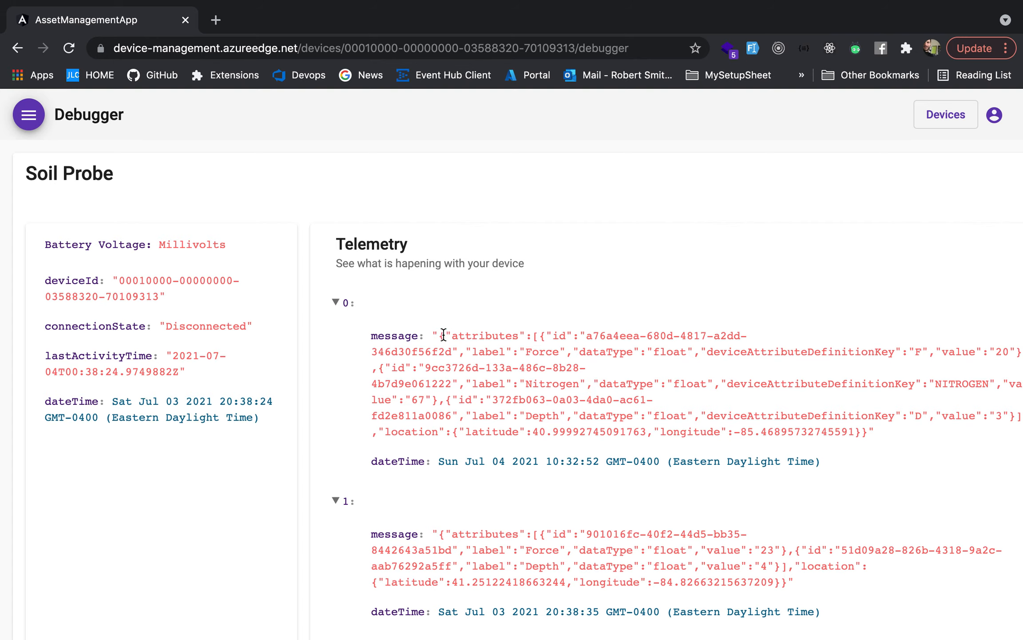
{"action": "left_click", "coordinate": [28, 114]}
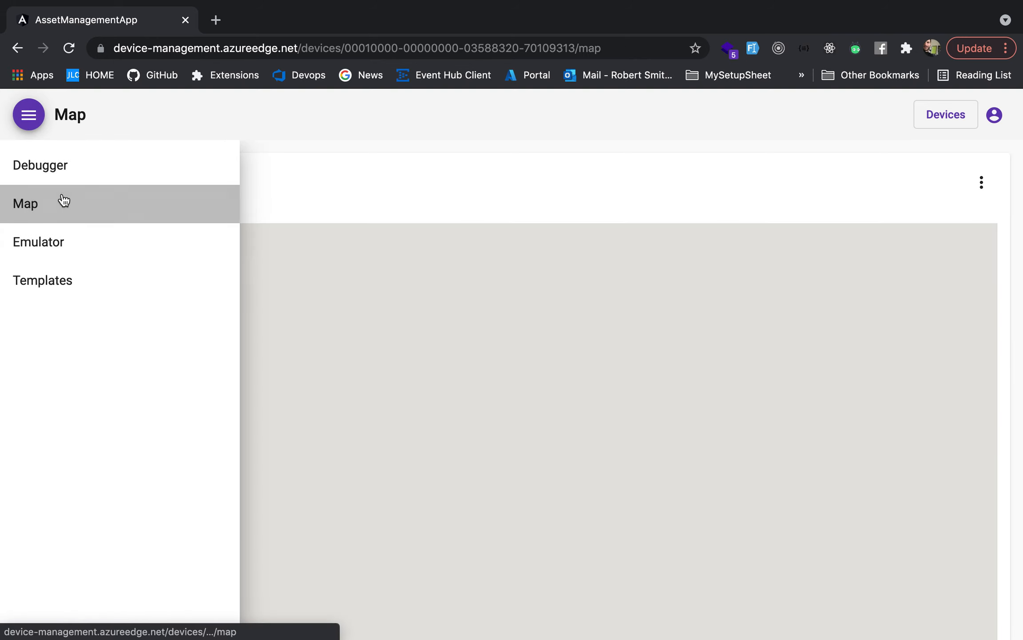
{"action": "left_click", "coordinate": [40, 165]}
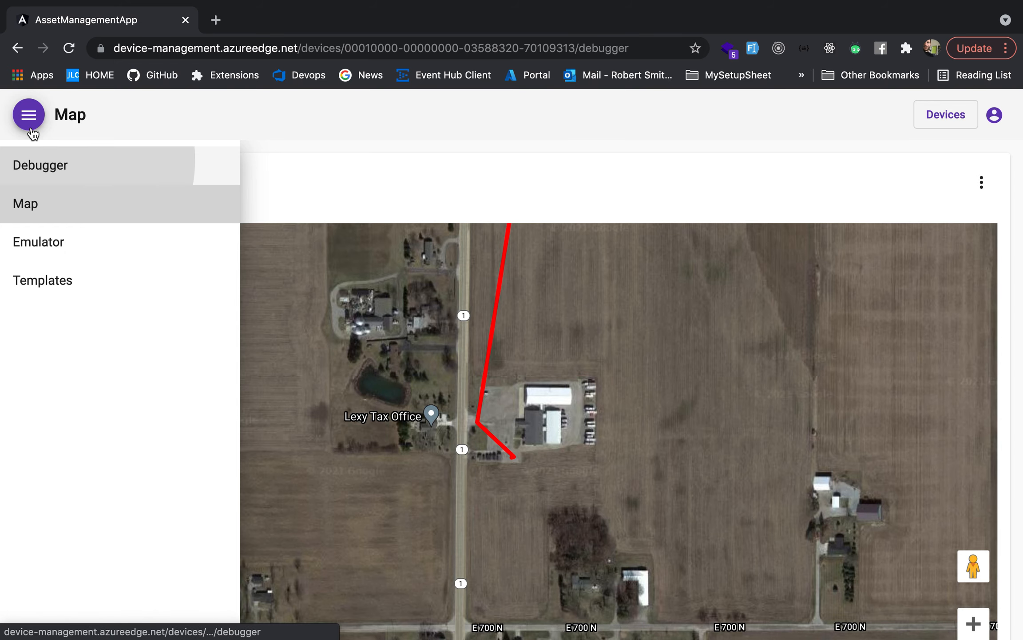
{"action": "left_click", "coordinate": [40, 164]}
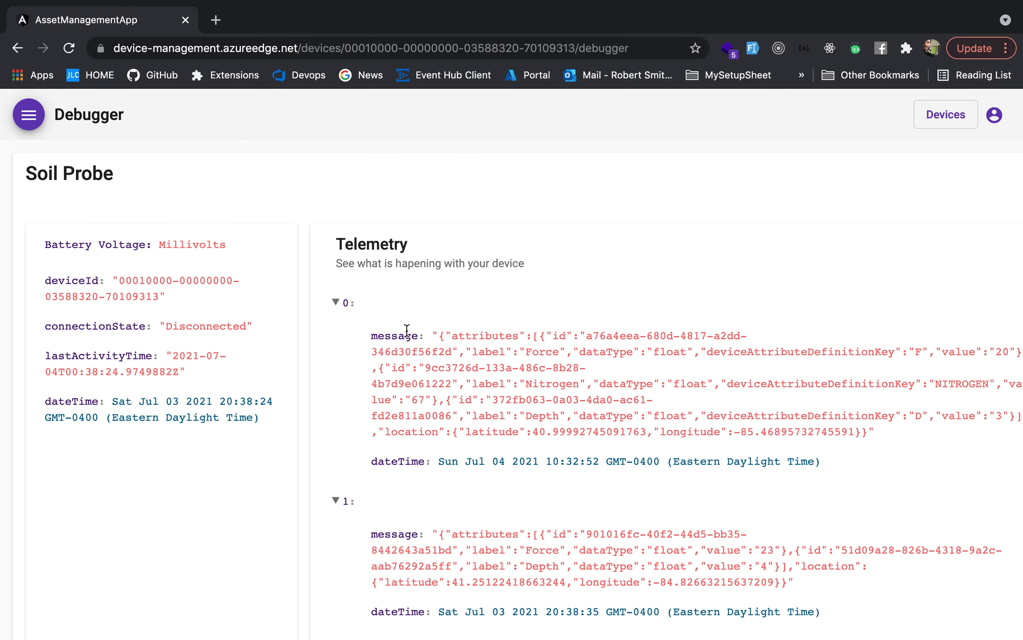
{"action": "mouse_move", "coordinate": [439, 337]}
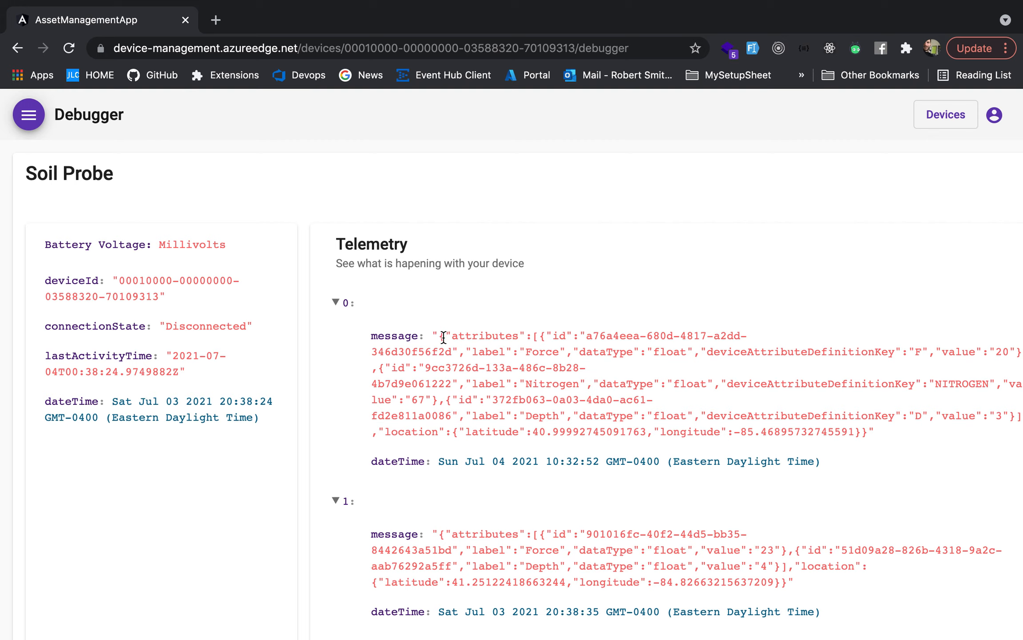
{"action": "mouse_move", "coordinate": [469, 326]}
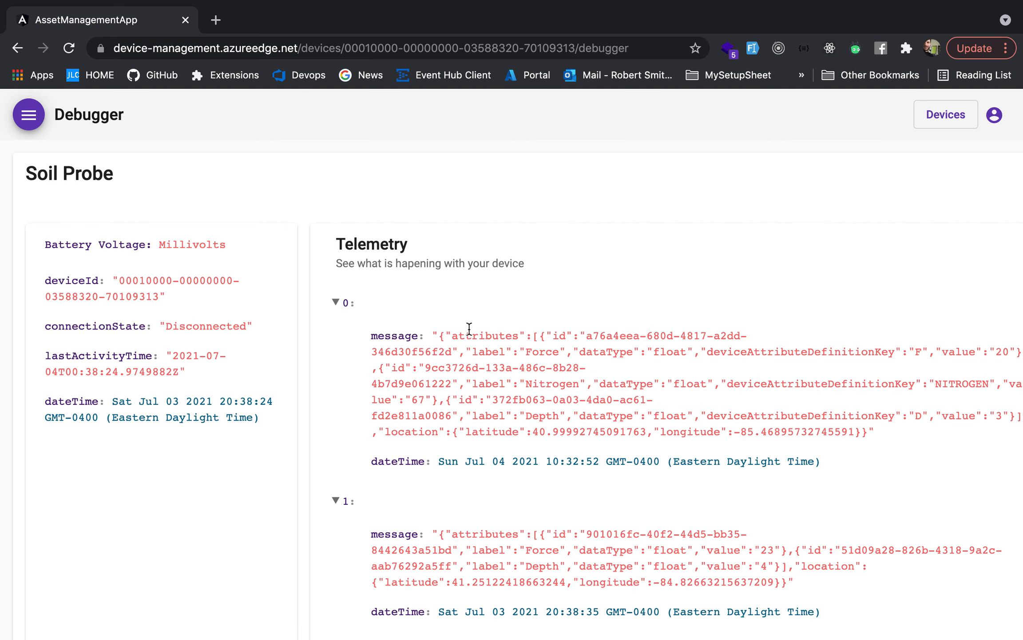
{"action": "mouse_move", "coordinate": [567, 347]}
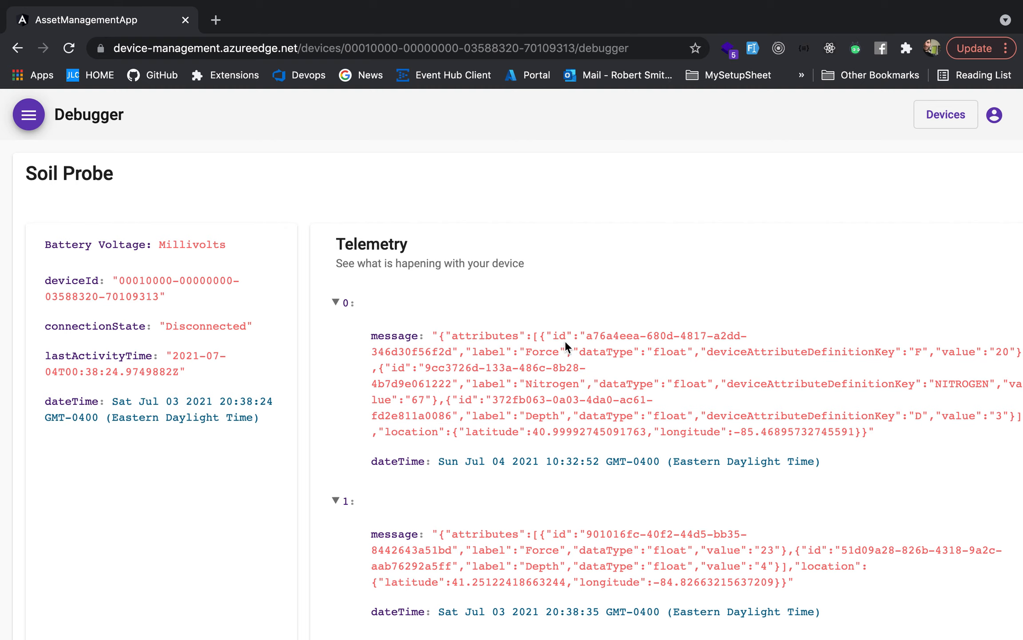
Step: Inspect the attributes, deviceAttributeDefinitionKey, value, label and NITROGEN fields of message 0, then bring up the section list
{"action": "double_click", "coordinate": [484, 336]}
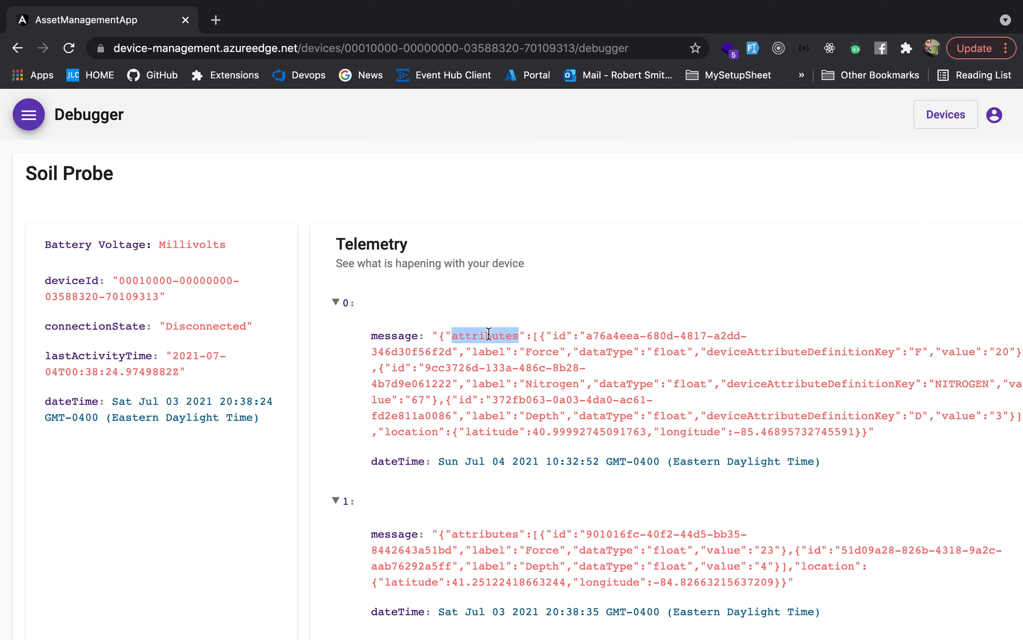
{"action": "mouse_move", "coordinate": [529, 345]}
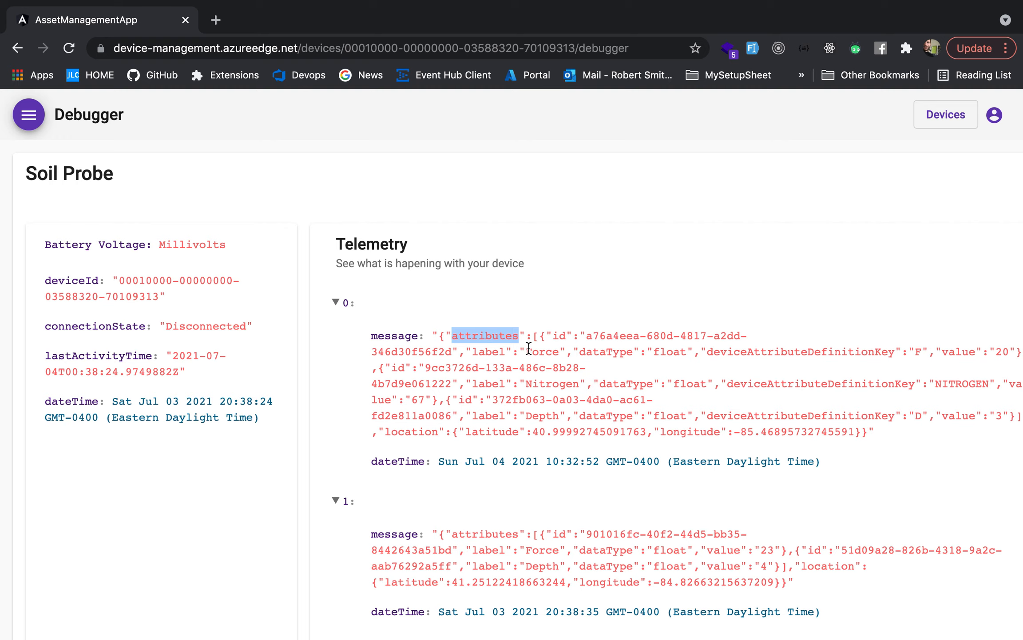
{"action": "mouse_move", "coordinate": [758, 349]}
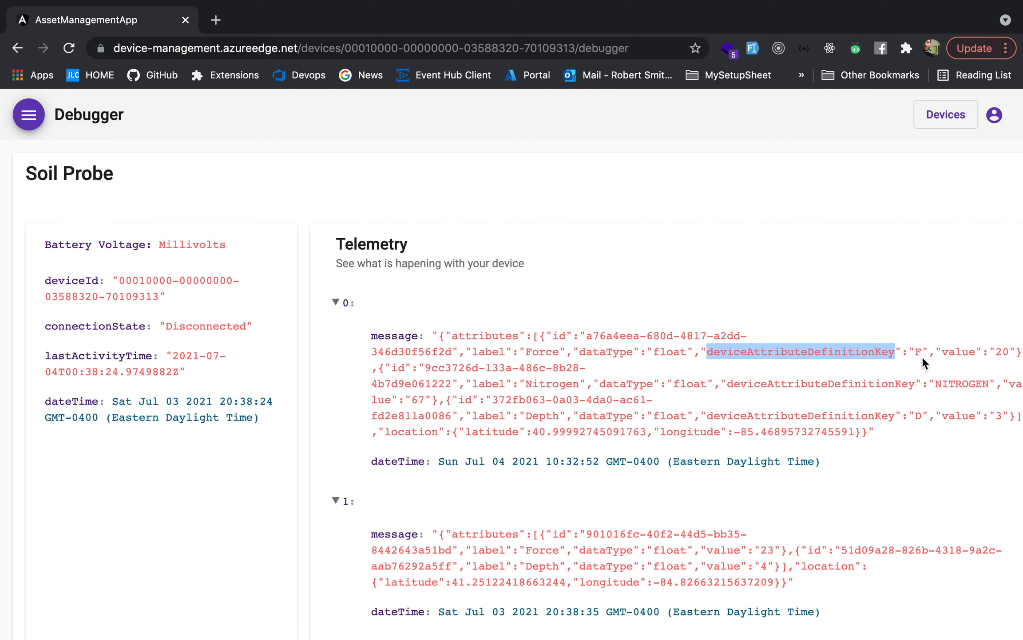
{"action": "double_click", "coordinate": [959, 351]}
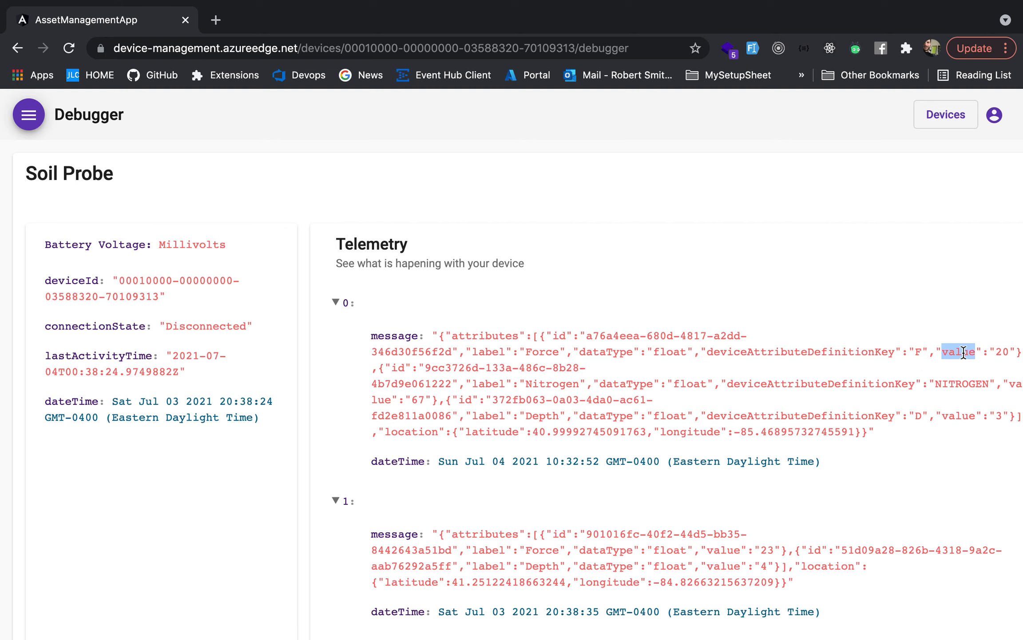
{"action": "double_click", "coordinate": [605, 351]}
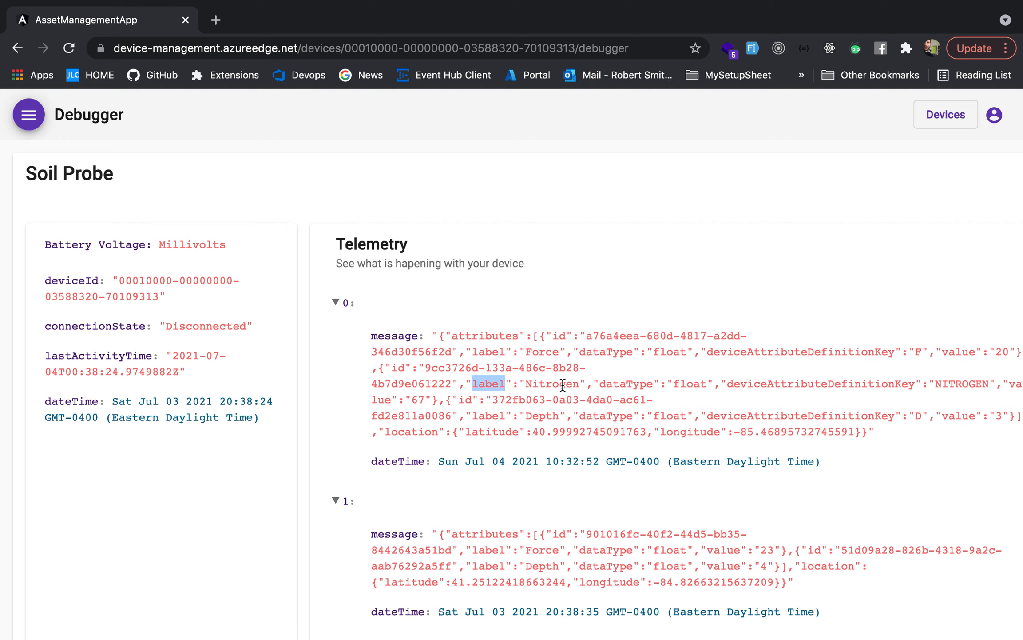
{"action": "double_click", "coordinate": [624, 384]}
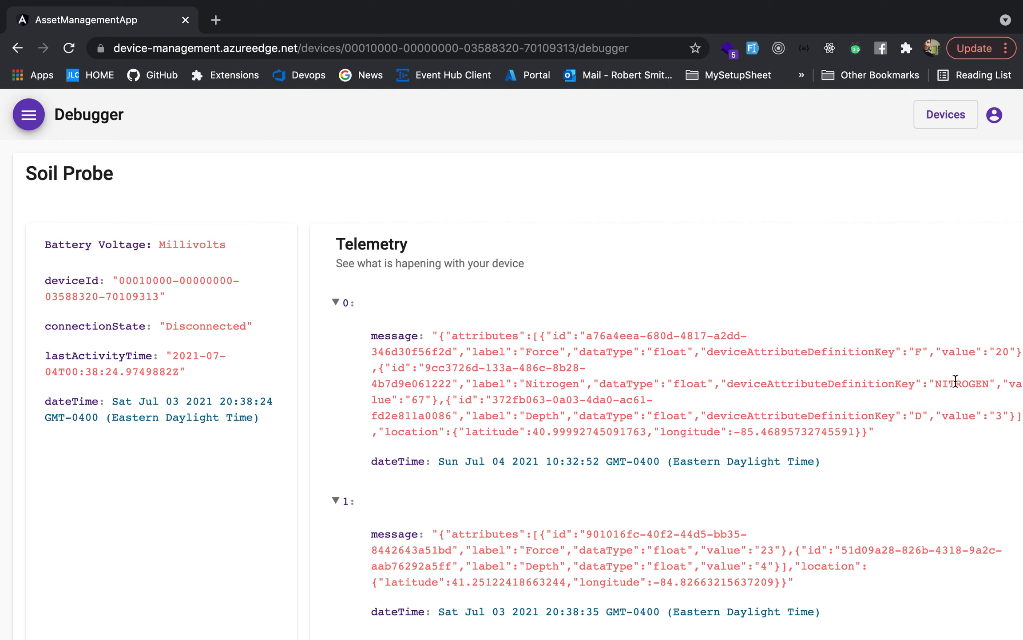
{"action": "double_click", "coordinate": [959, 383]}
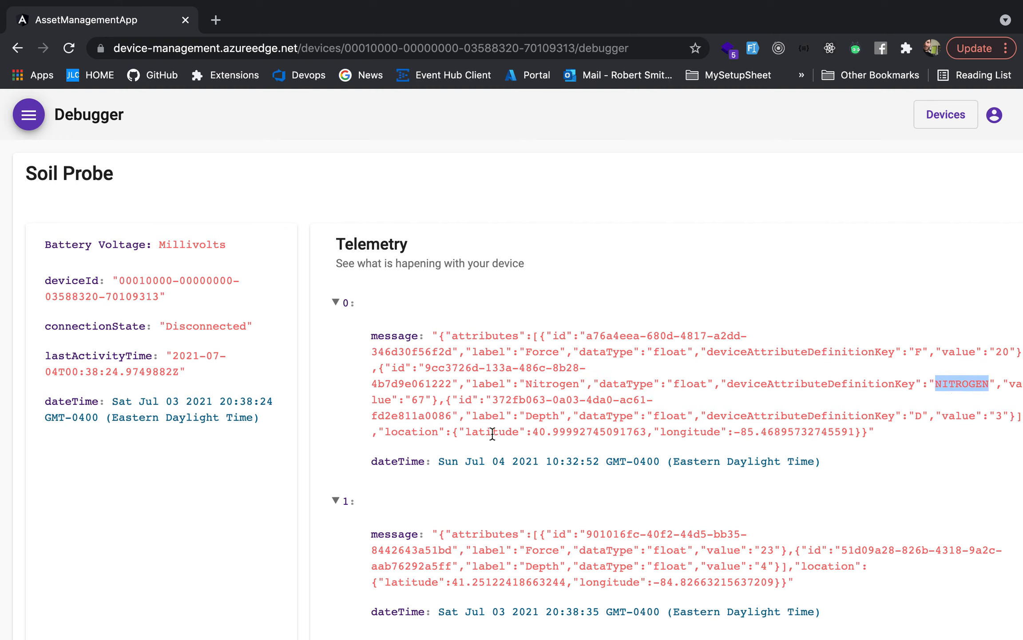
{"action": "mouse_move", "coordinate": [91, 155]}
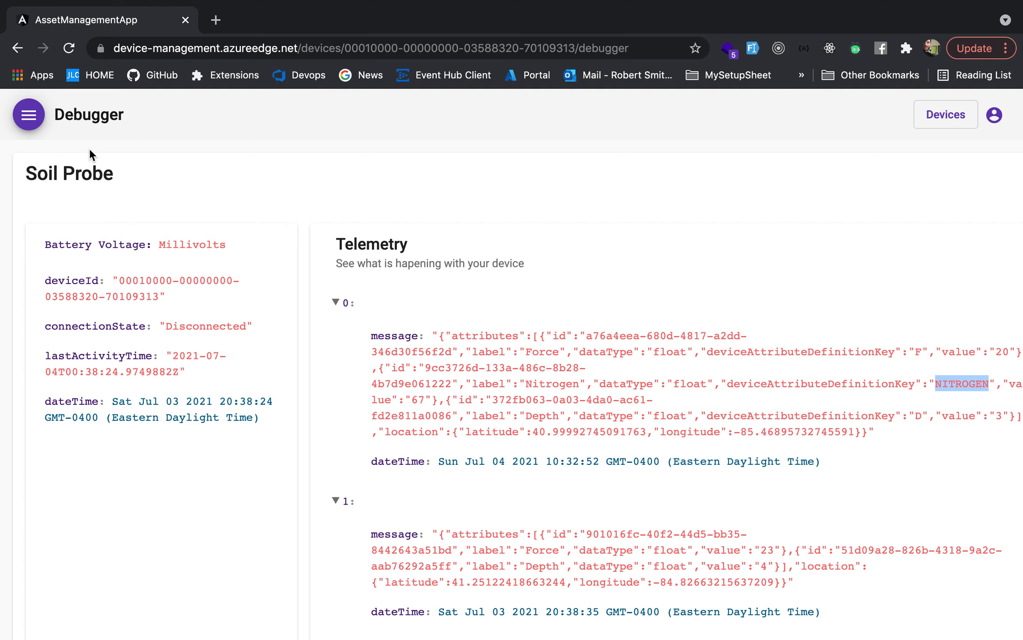
{"action": "left_click", "coordinate": [29, 115]}
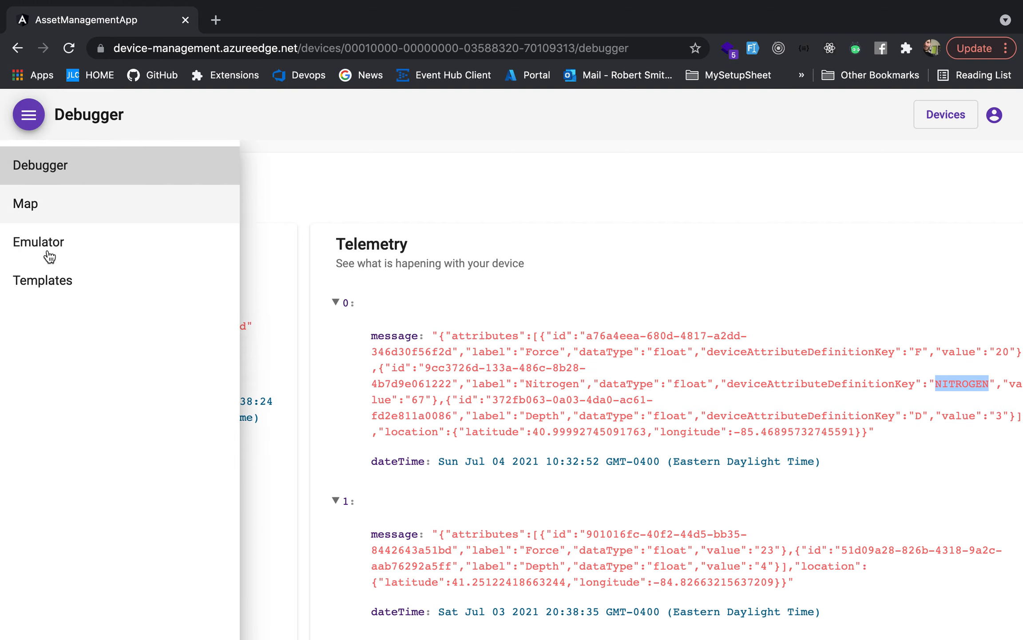
Step: On the Emulator page fill the Battery Status template with Temp 70 and Voltage 3.2, then bring up the page list
{"action": "left_click", "coordinate": [38, 242]}
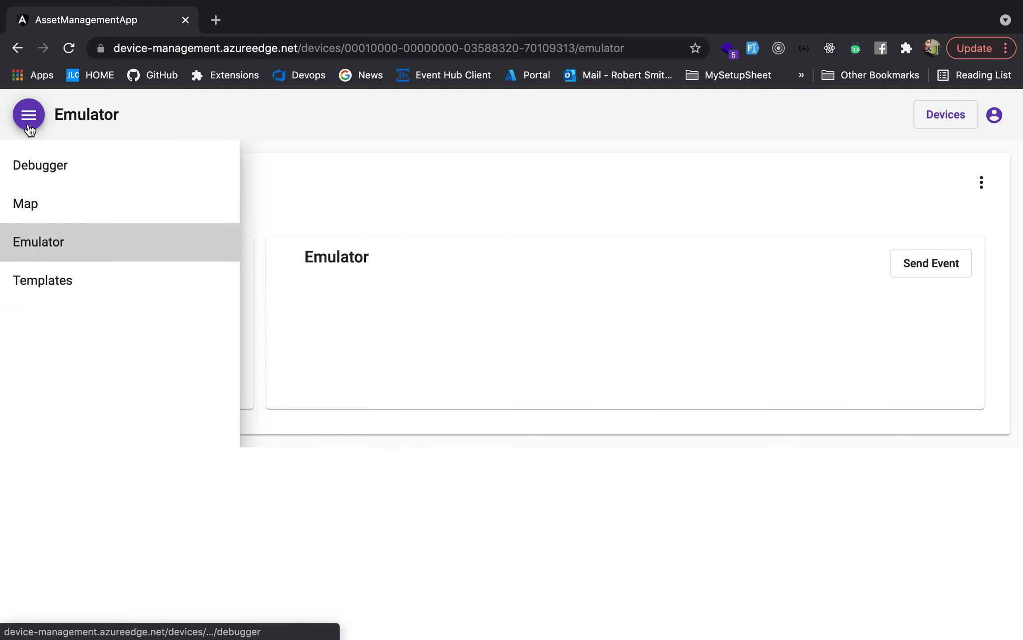
{"action": "left_click", "coordinate": [28, 115]}
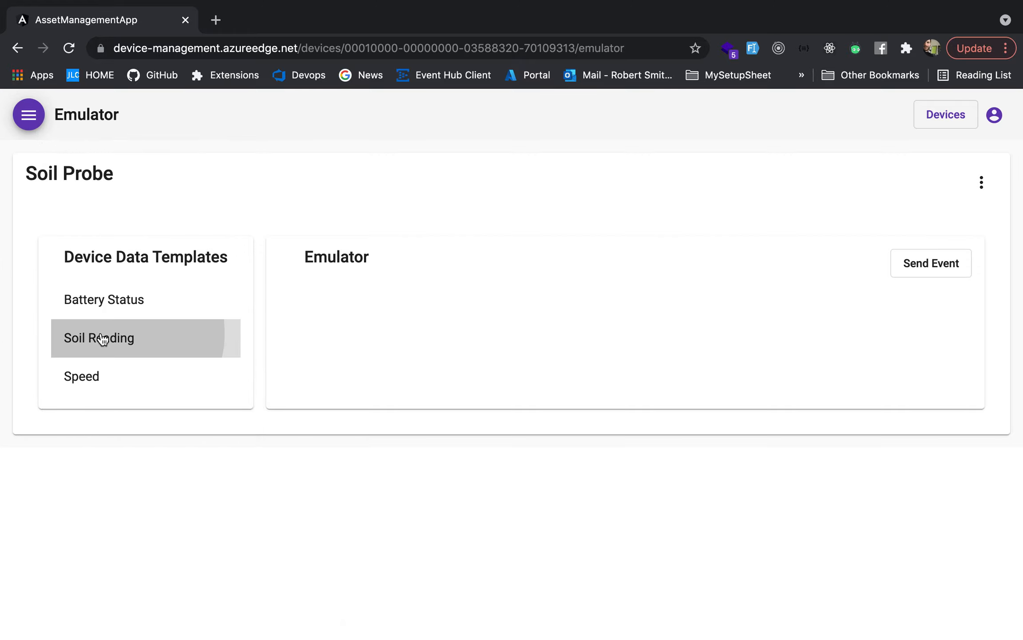
{"action": "left_click", "coordinate": [103, 299]}
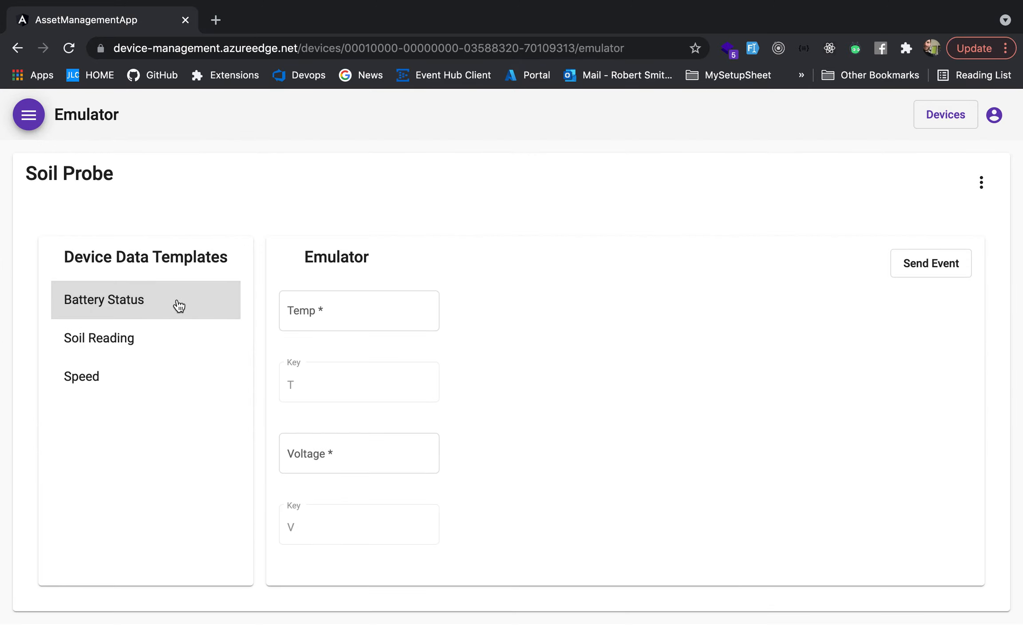
{"action": "left_click", "coordinate": [358, 310]}
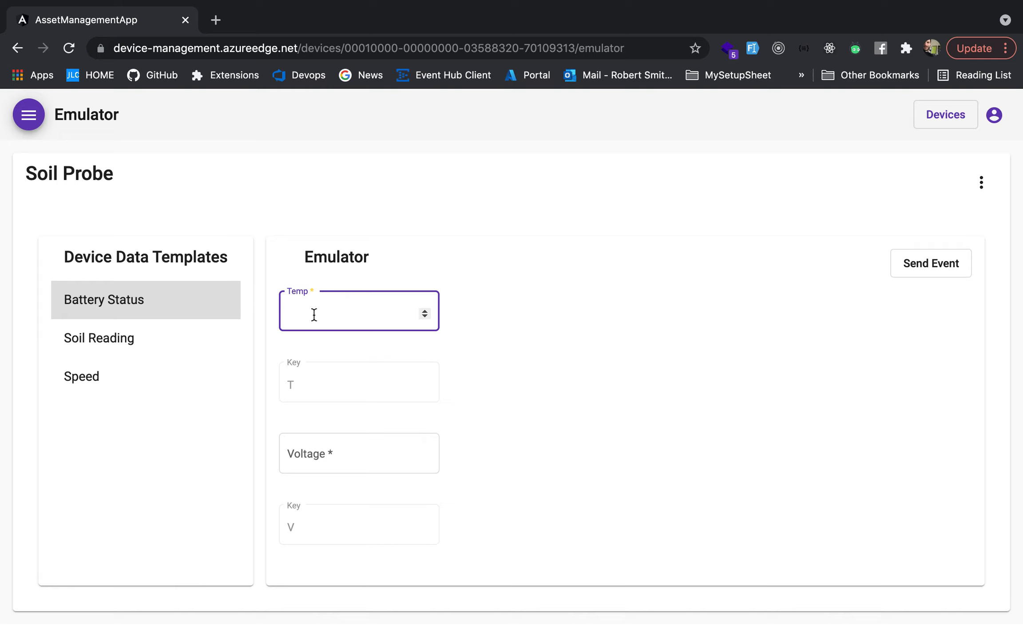
{"action": "left_click", "coordinate": [358, 453]}
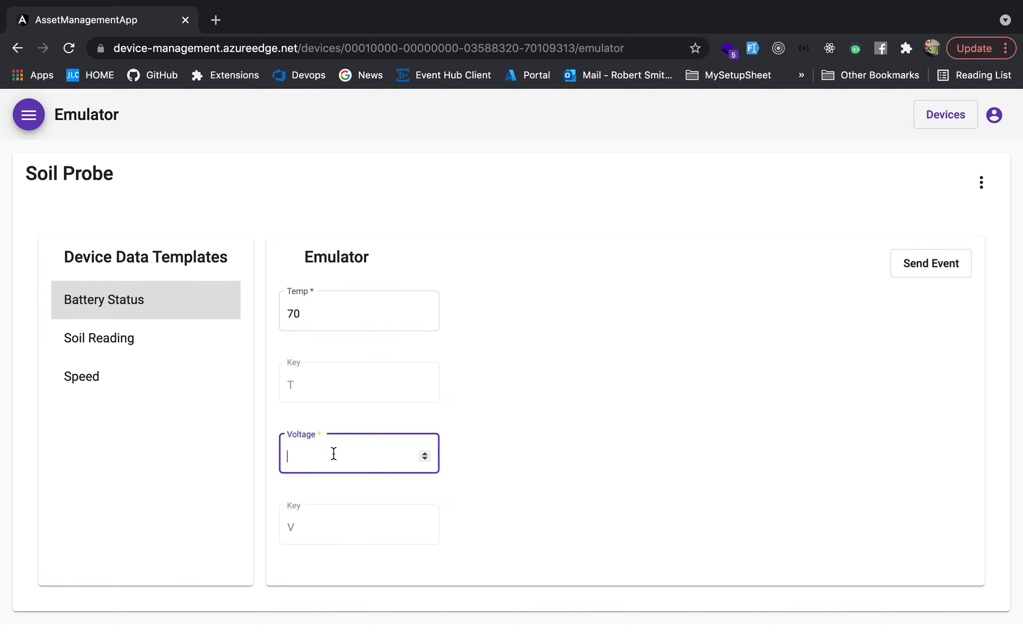
{"action": "type", "text": "3.2"}
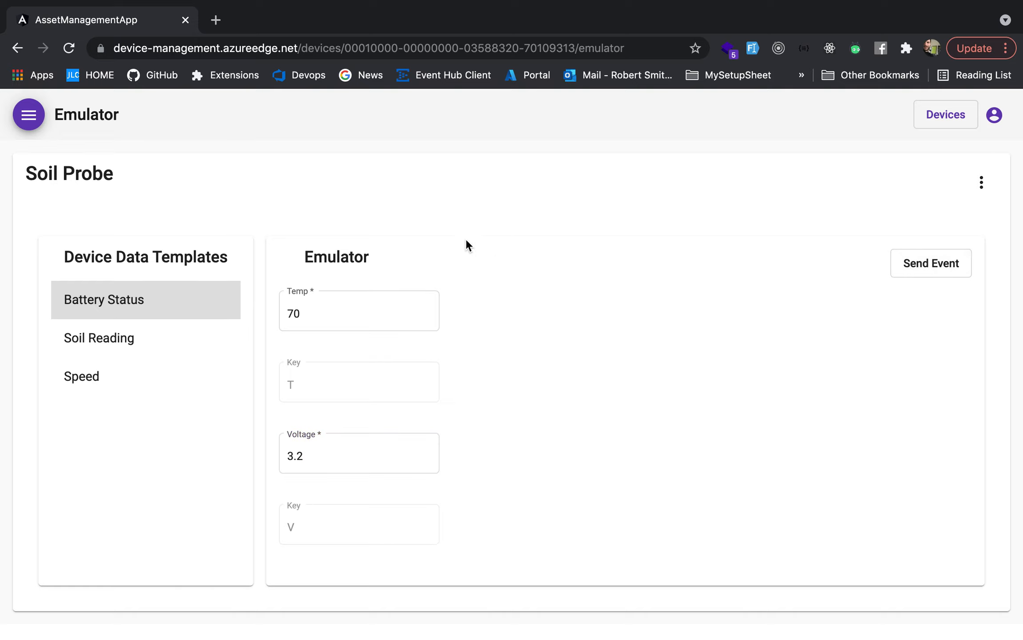
{"action": "left_click", "coordinate": [28, 114]}
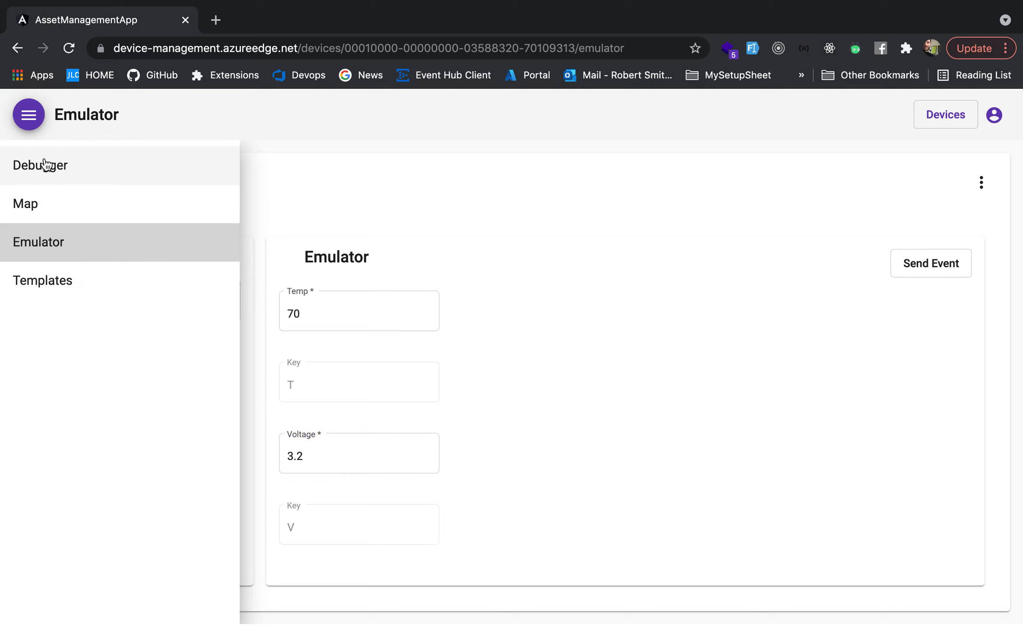
Step: Check the Debugger's newest message shows Temp 70 and Voltage 3.2 with its timestamp
{"action": "left_click", "coordinate": [40, 165]}
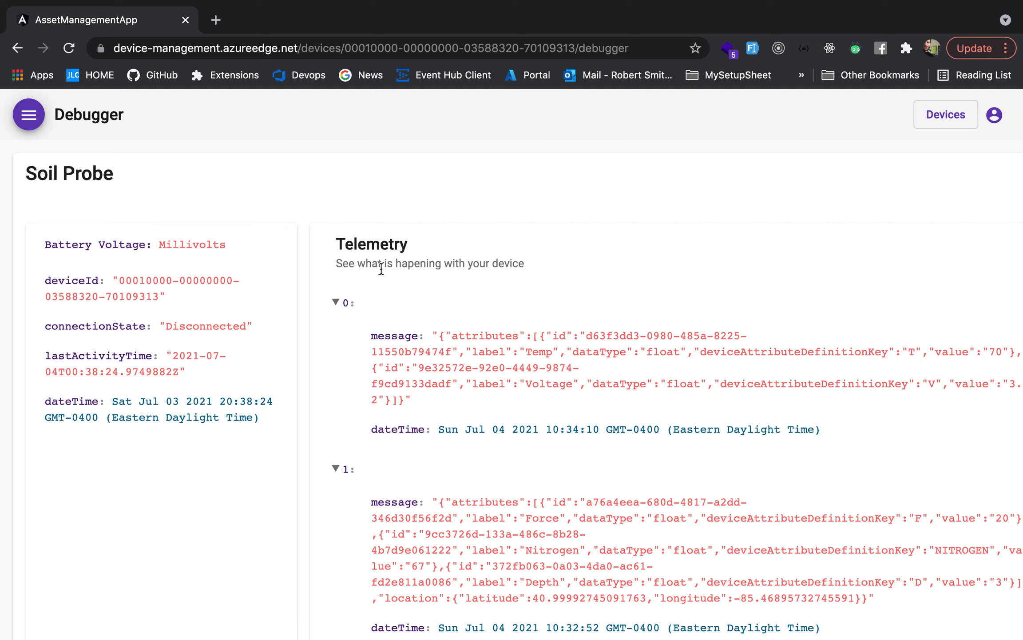
{"action": "mouse_move", "coordinate": [568, 427]}
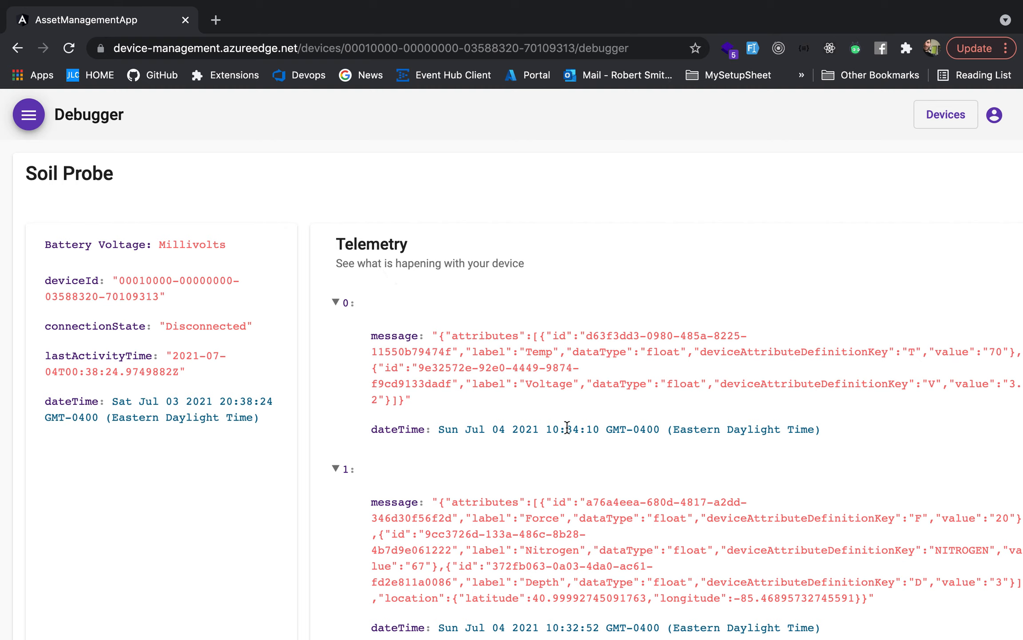
{"action": "double_click", "coordinate": [576, 429]}
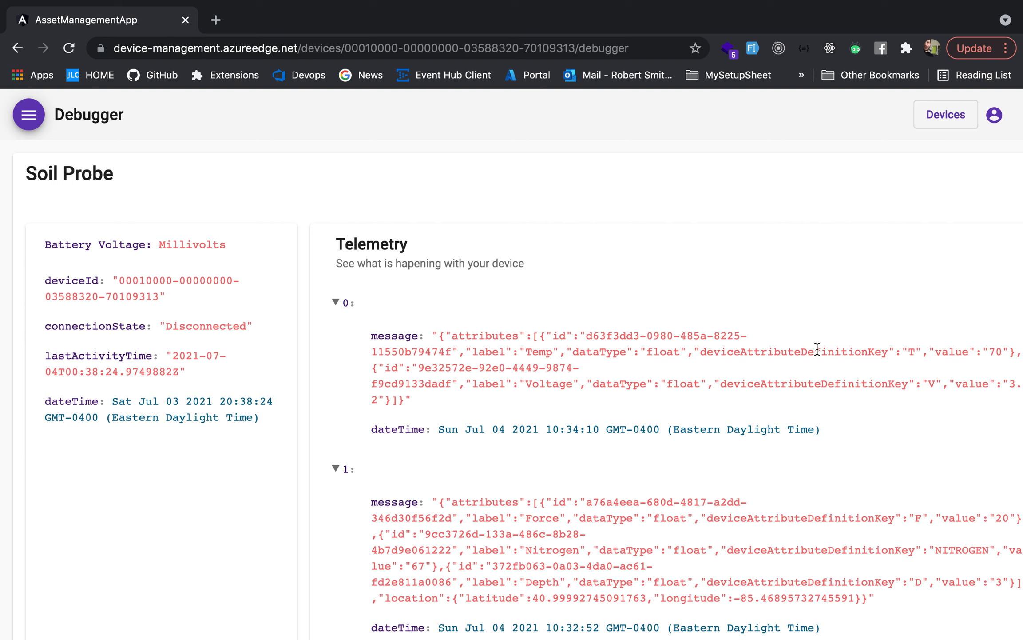
{"action": "mouse_move", "coordinate": [494, 388]}
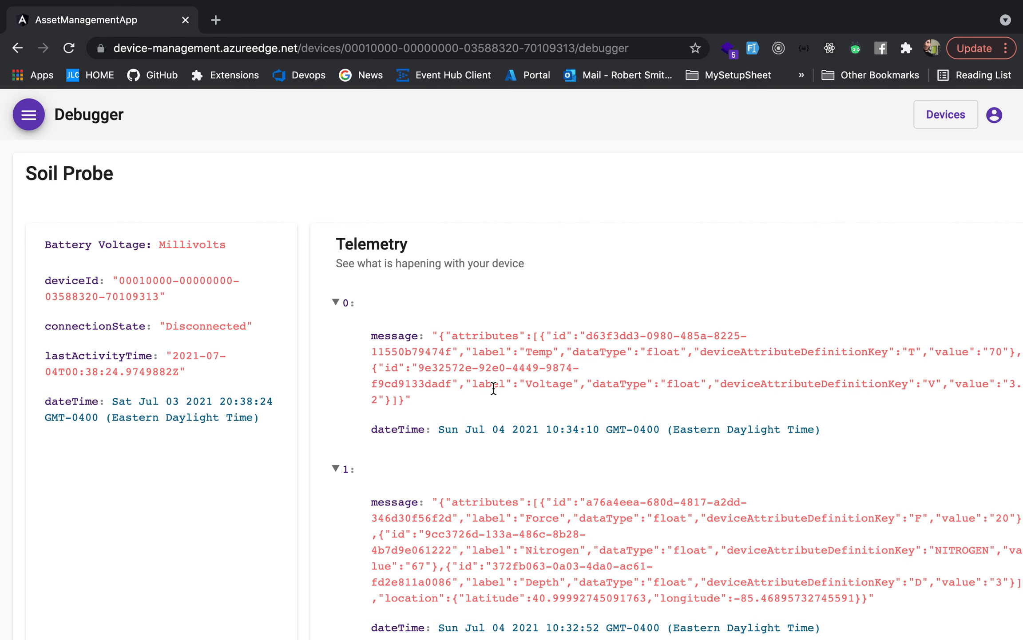
{"action": "double_click", "coordinate": [547, 384]}
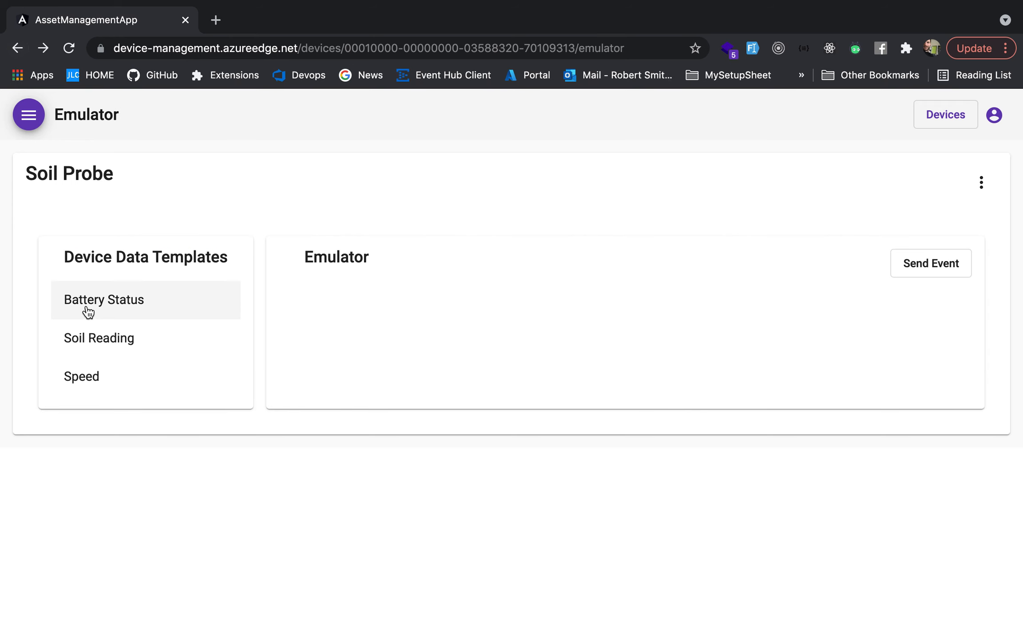
Step: Fill the Speed template with Mph 40 and a map location near Auburn, and send the event
{"action": "left_click", "coordinate": [80, 375]}
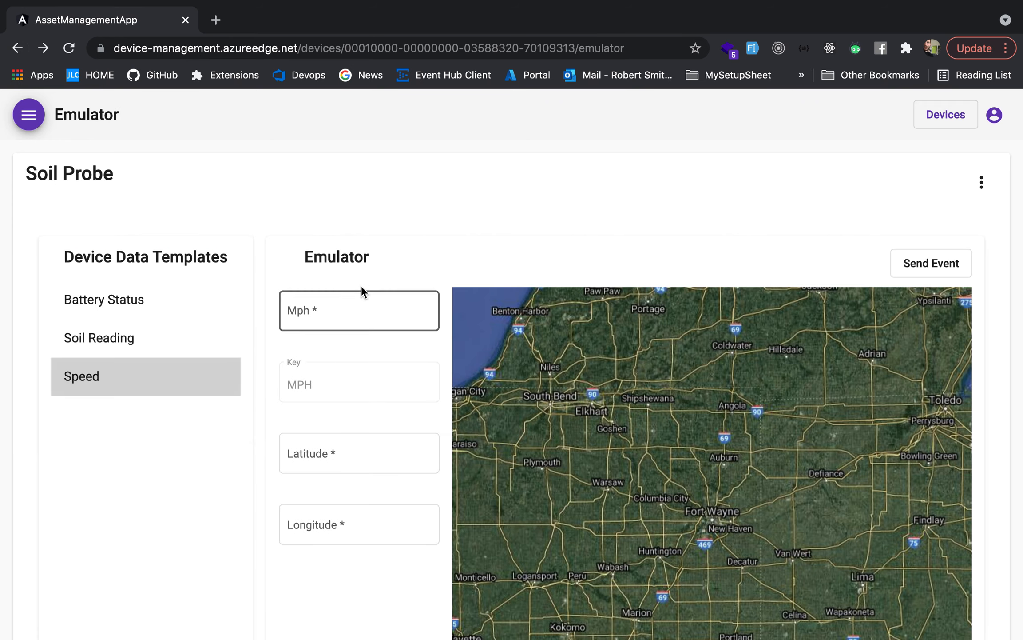
{"action": "left_click", "coordinate": [358, 310]}
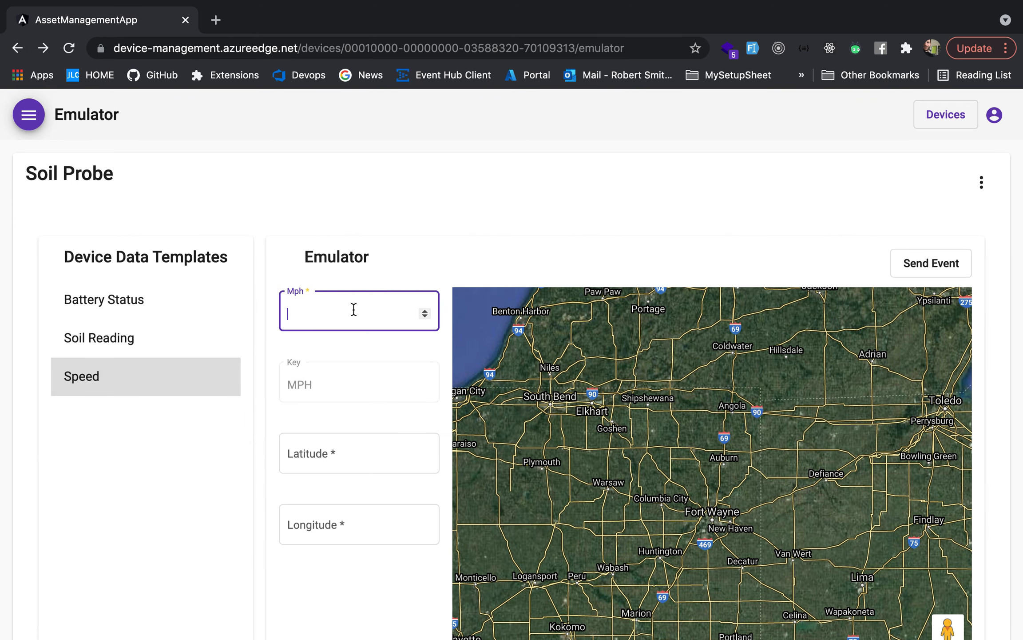
{"action": "type", "text": "40"}
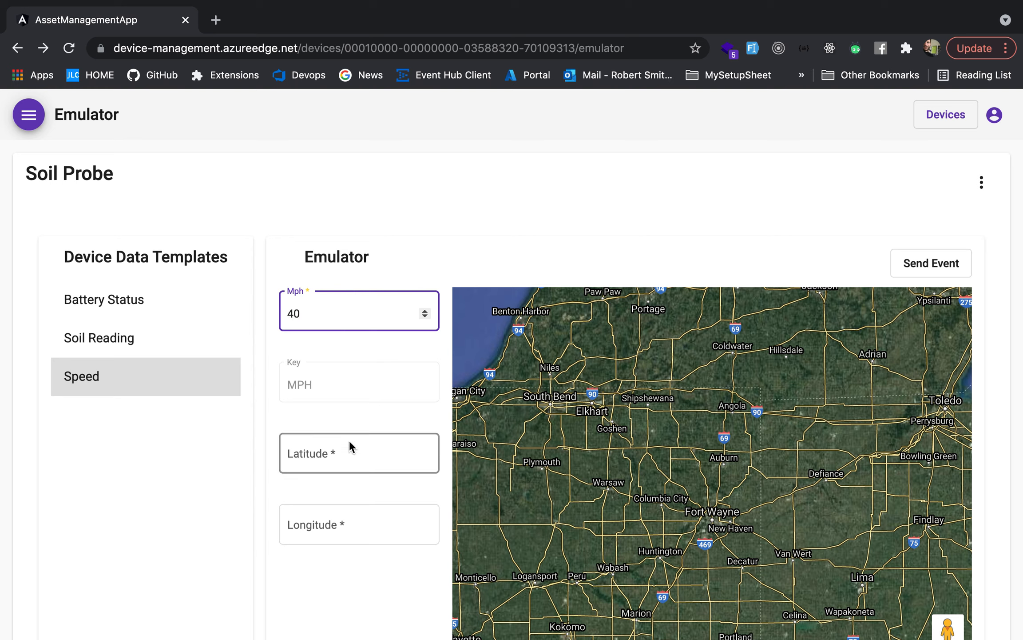
{"action": "left_click", "coordinate": [724, 451]}
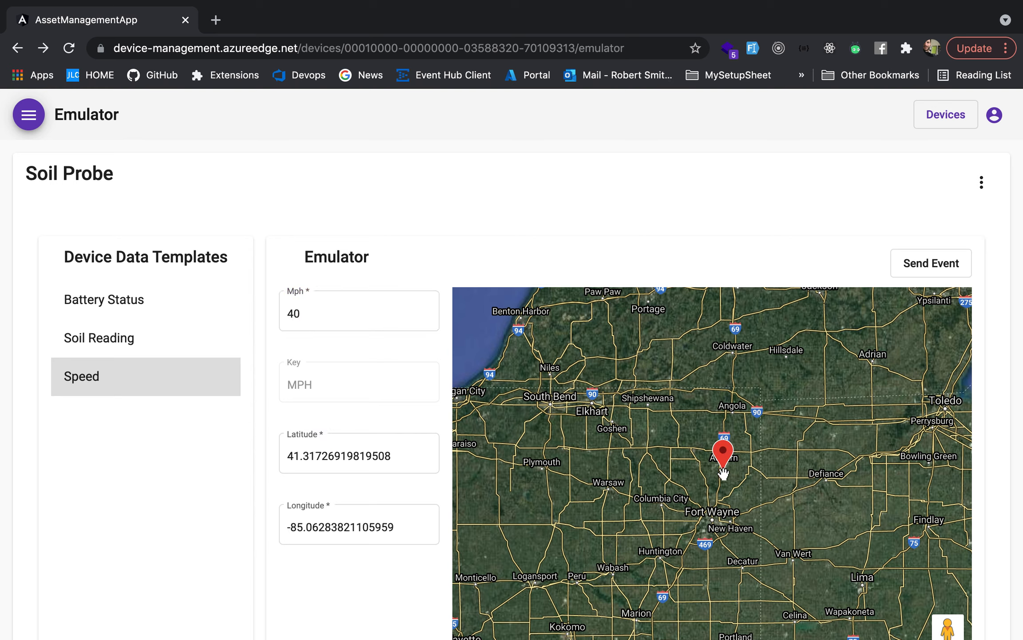
{"action": "mouse_move", "coordinate": [931, 263]}
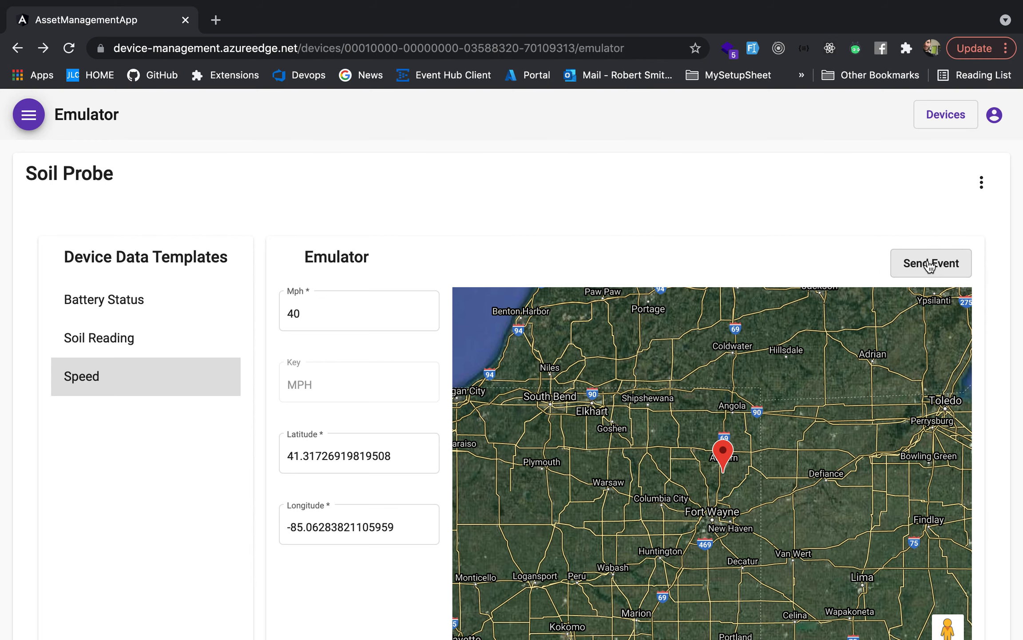
{"action": "left_click", "coordinate": [28, 114]}
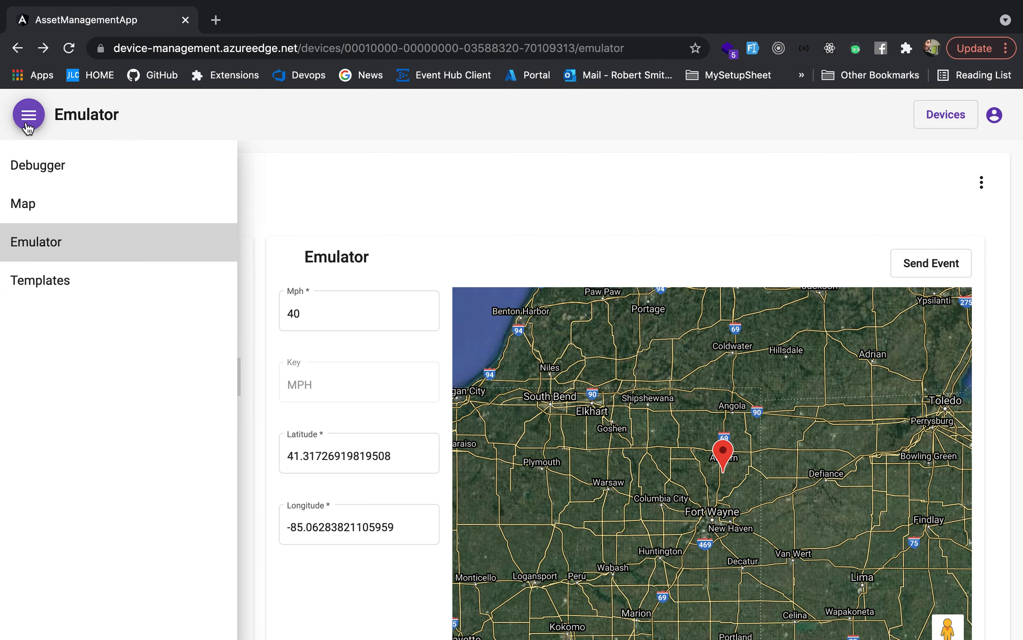
Step: Confirm the Debugger lists the new Mph 40 message with its Auburn-area location, then bring up the page list
{"action": "left_click", "coordinate": [39, 164]}
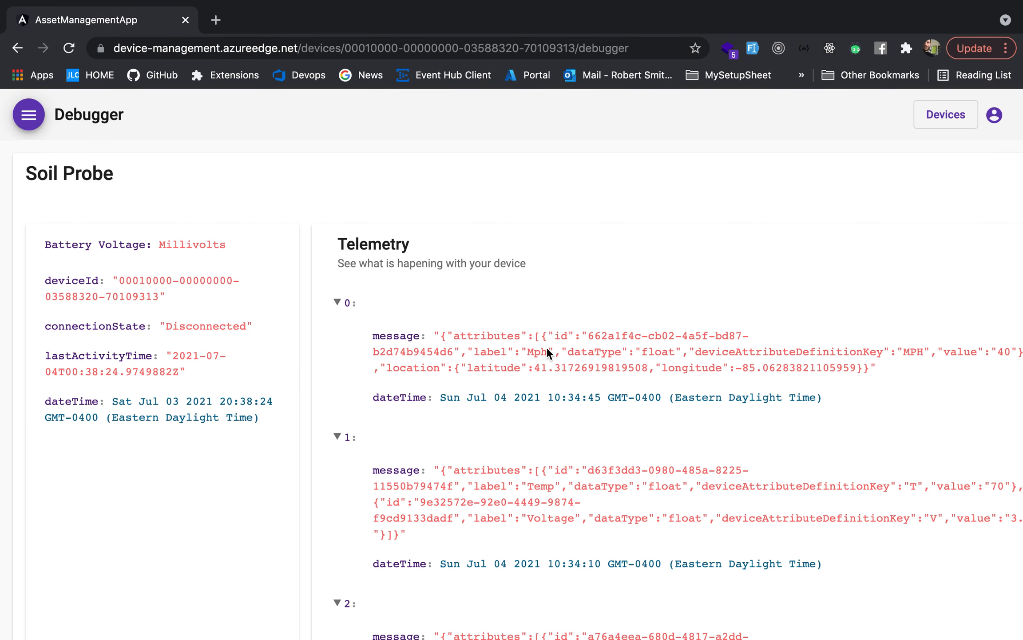
{"action": "mouse_move", "coordinate": [630, 352]}
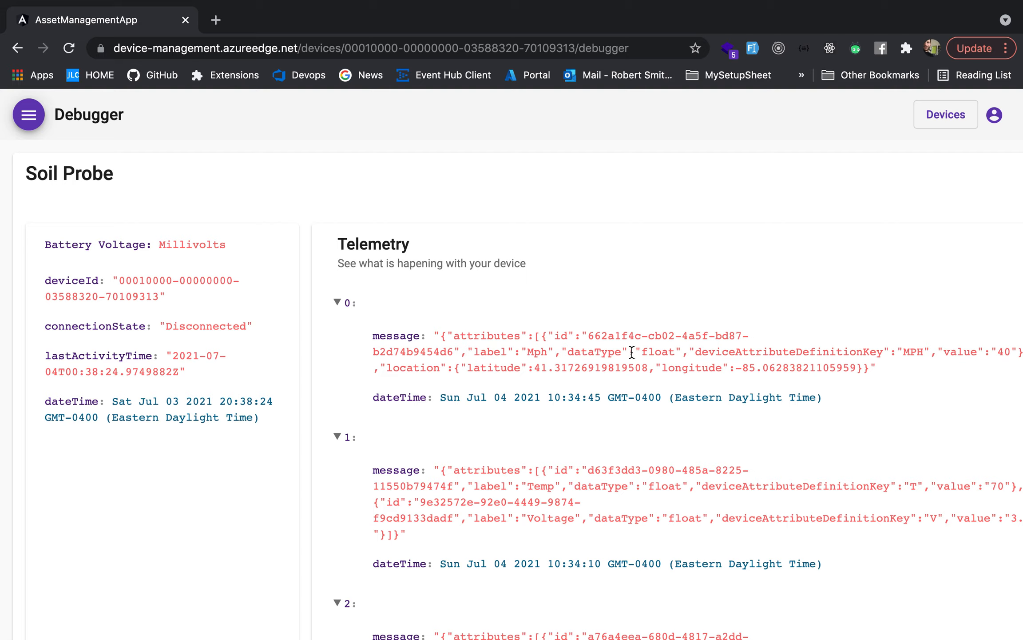
{"action": "left_click", "coordinate": [28, 115]}
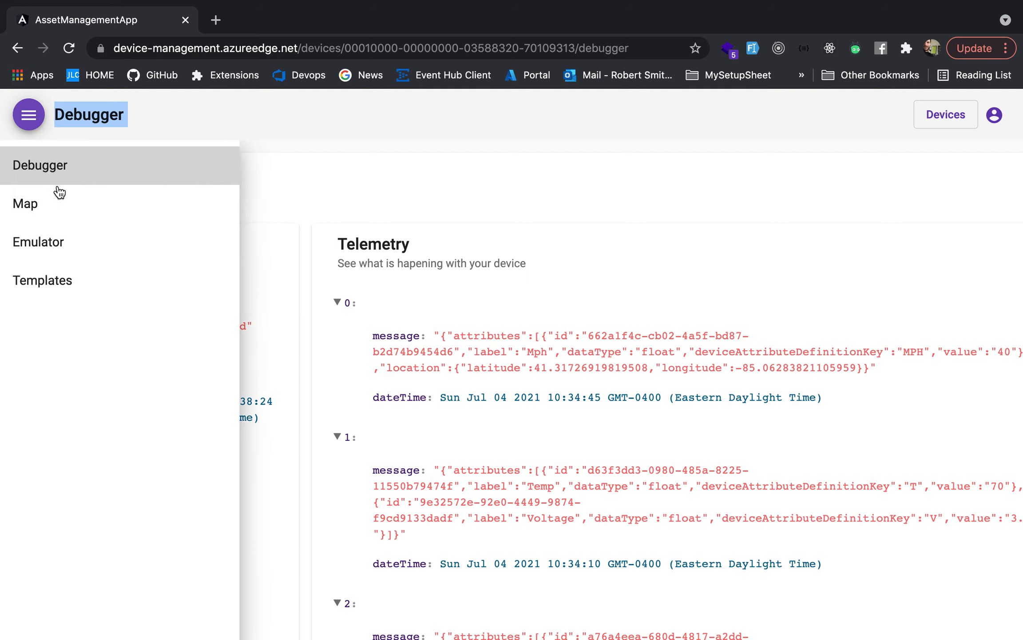
Step: View the Soil Probe's Map page with its red track near Lexy Tax Office
{"action": "left_click", "coordinate": [25, 203]}
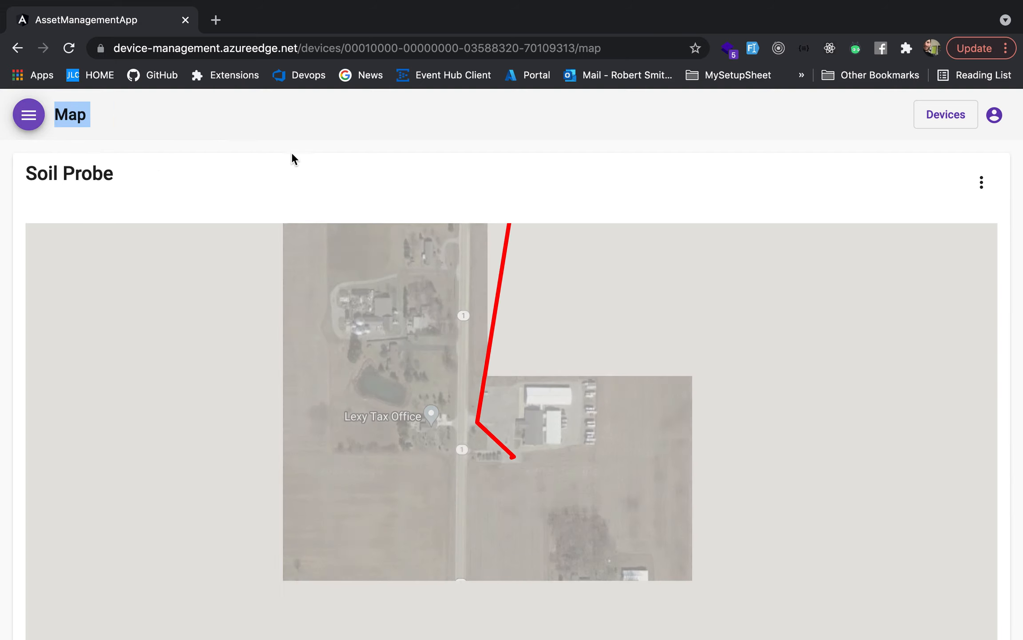
{"action": "scroll", "scroll_direction": "down", "scroll_amount": 3}
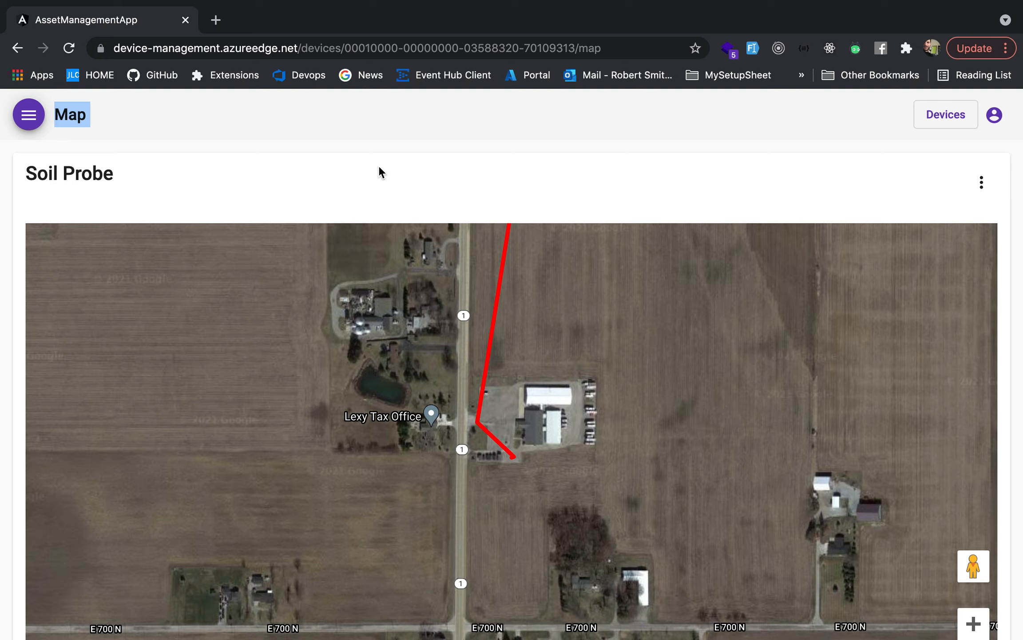
{"action": "mouse_move", "coordinate": [670, 308]}
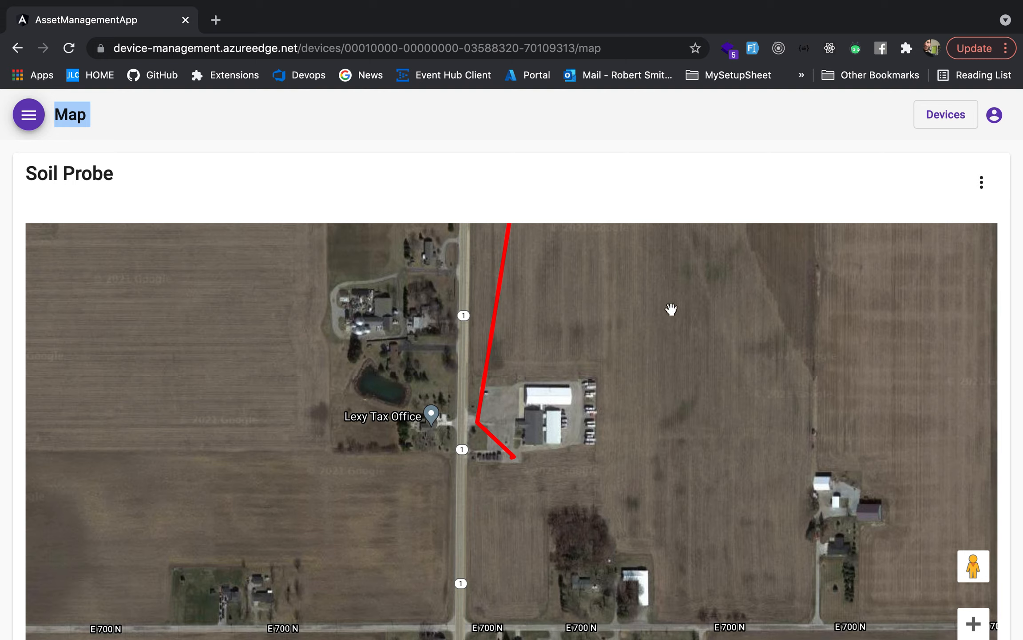
{"action": "mouse_move", "coordinate": [704, 332]}
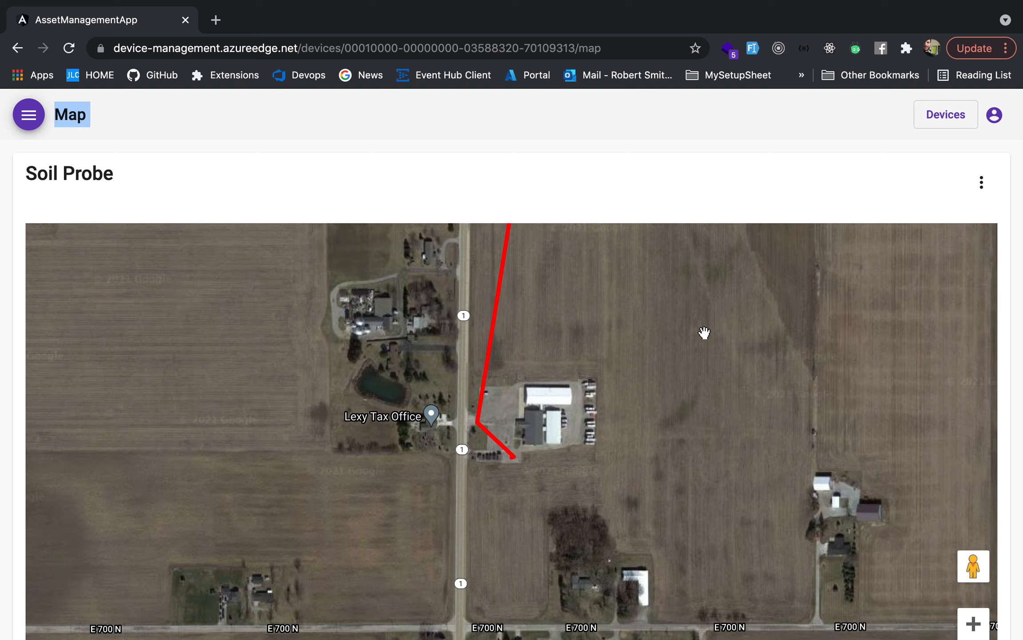
{"action": "mouse_move", "coordinate": [529, 485]}
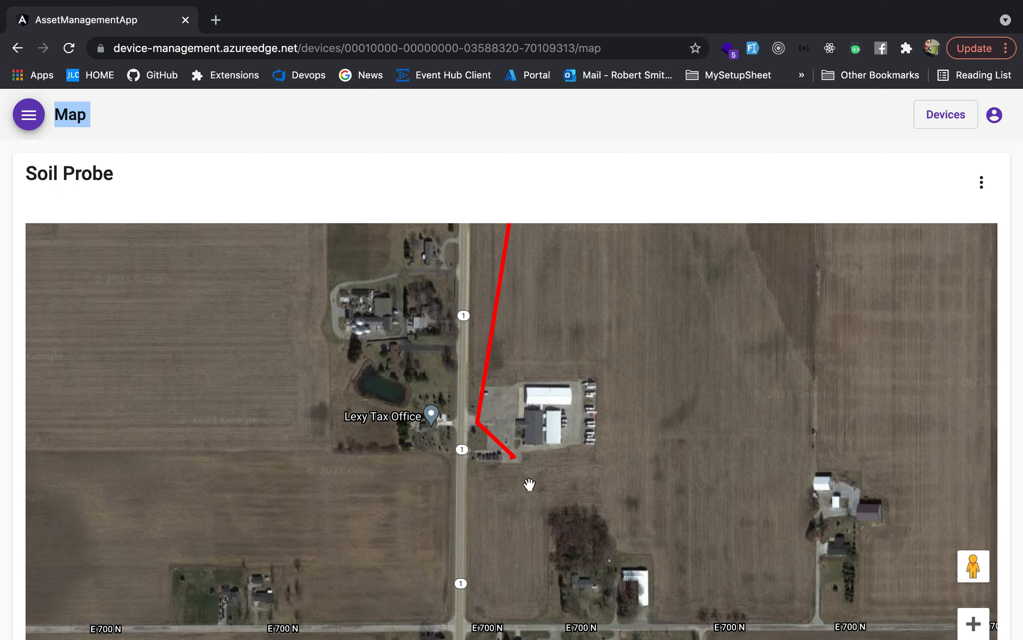
{"action": "mouse_move", "coordinate": [941, 134]}
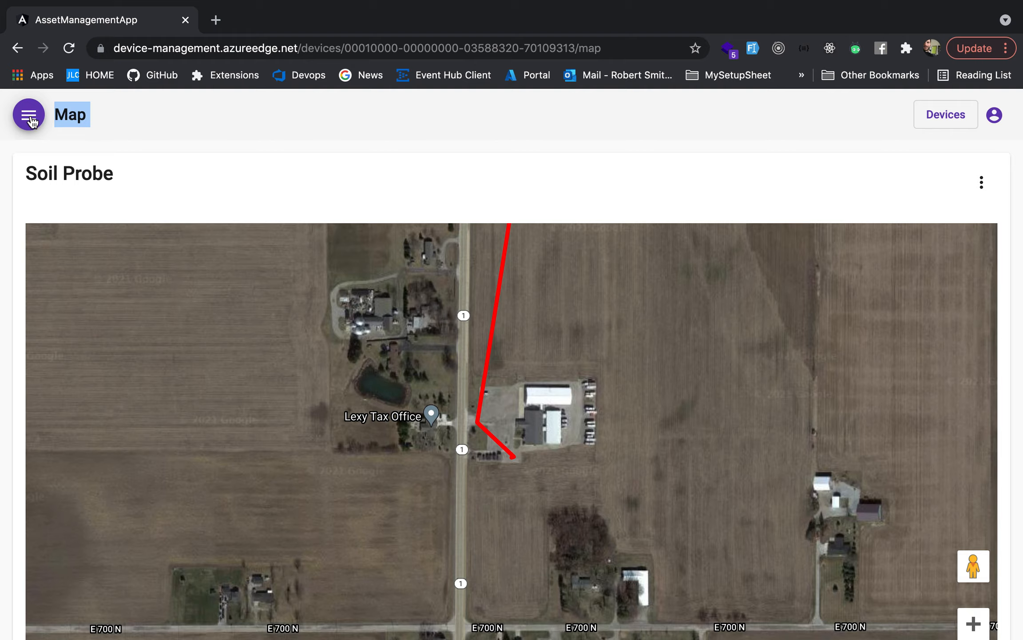
Step: Visit the Templates list of Battery Status, Soil Reading and Speed, then return to the Map
{"action": "left_click", "coordinate": [28, 115]}
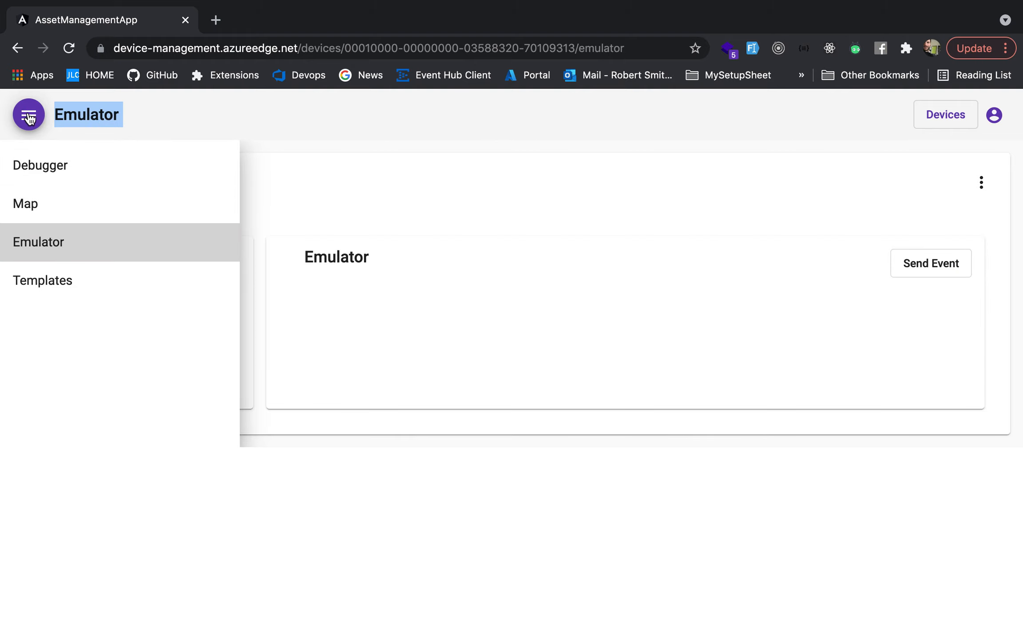
{"action": "left_click", "coordinate": [43, 280]}
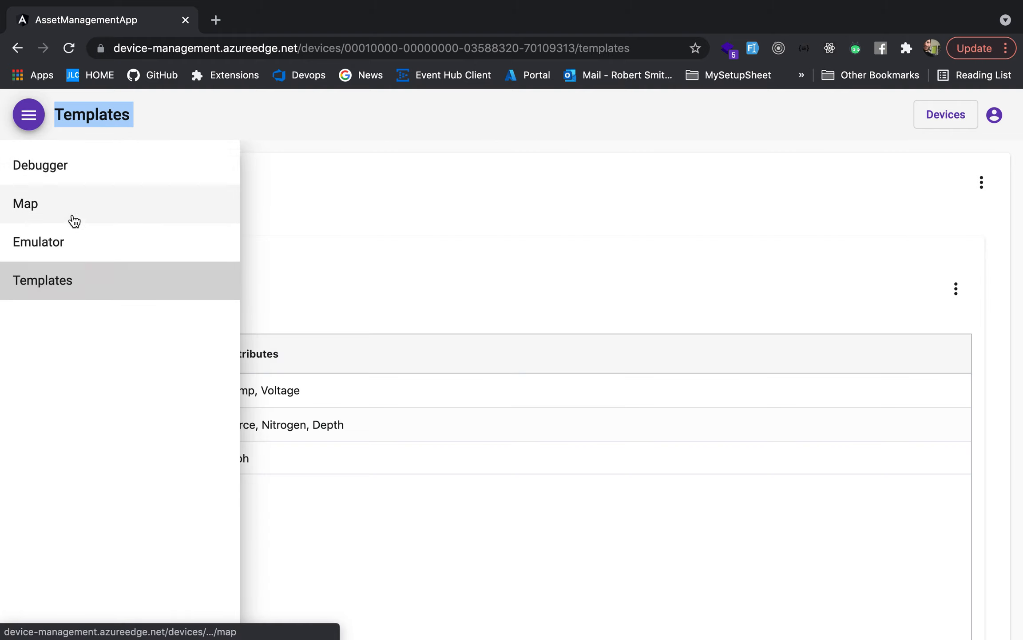
{"action": "left_click", "coordinate": [26, 203]}
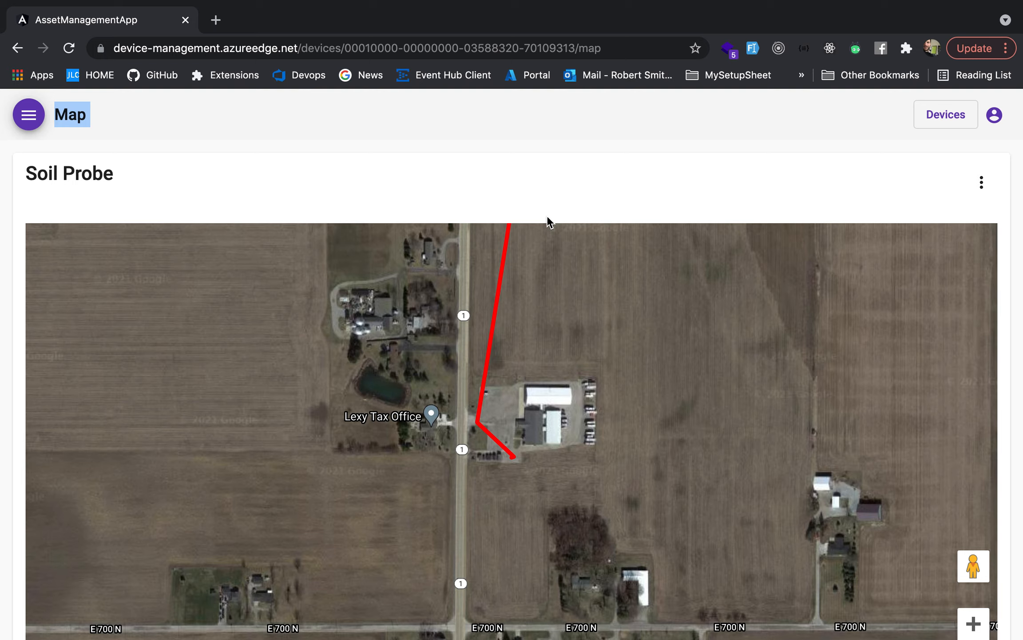
{"action": "mouse_move", "coordinate": [297, 159]}
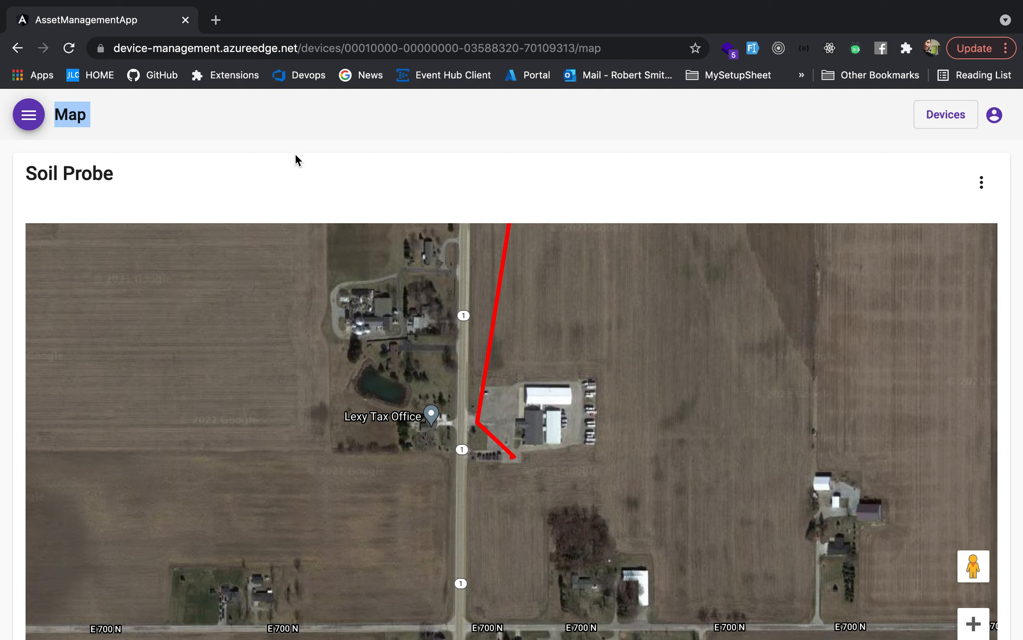
{"action": "mouse_move", "coordinate": [285, 171]}
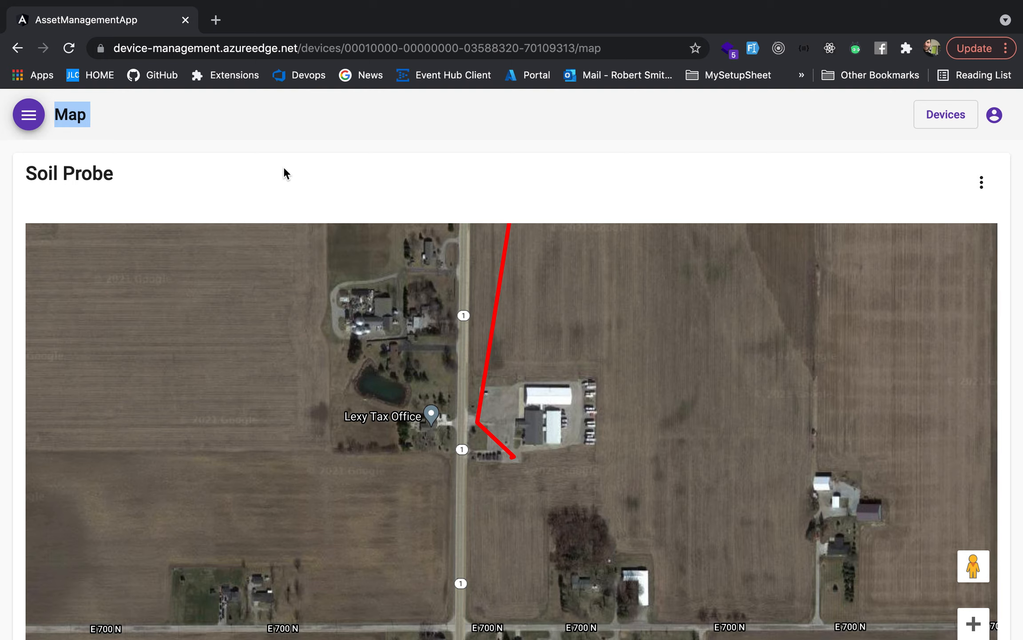
{"action": "mouse_move", "coordinate": [5, 32]}
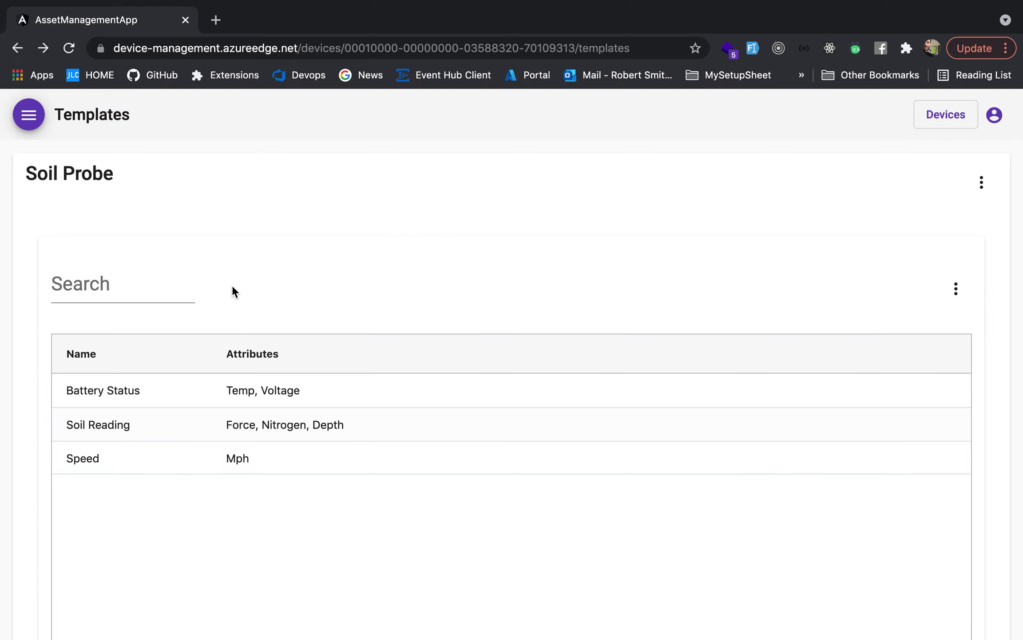
{"action": "mouse_move", "coordinate": [400, 349]}
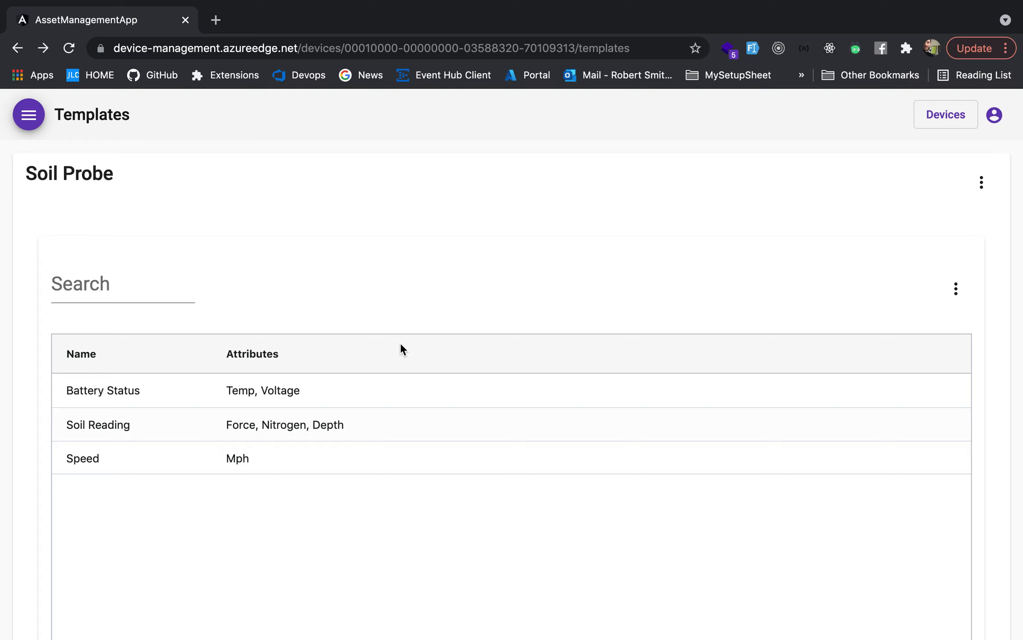